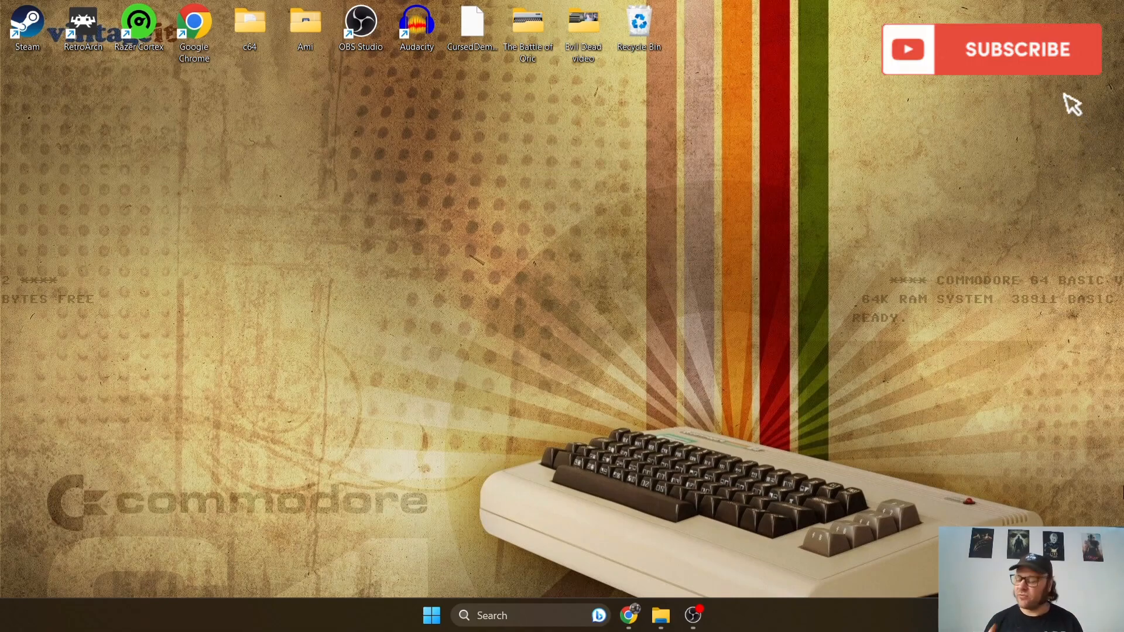
mouse_move(1068, 97)
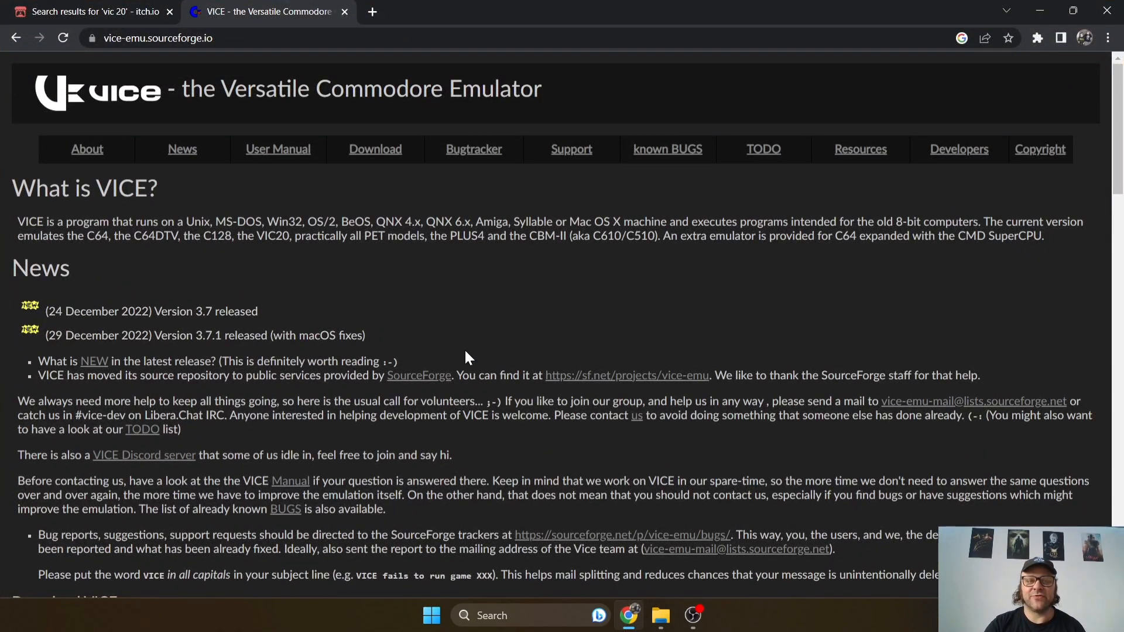
mouse_move(540, 68)
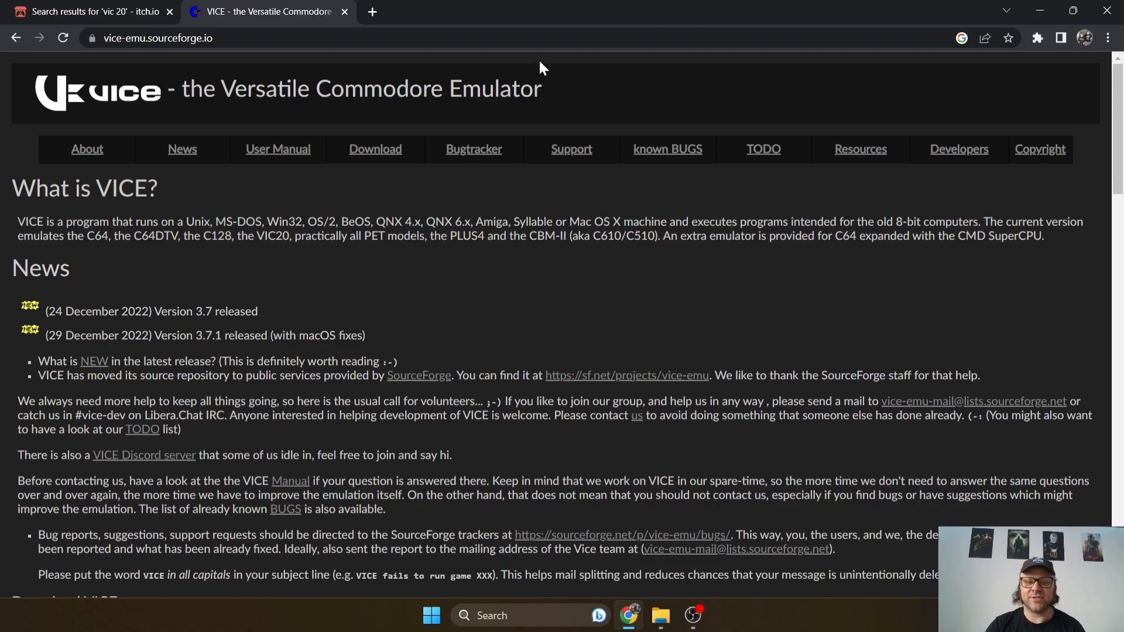
mouse_move(375, 149)
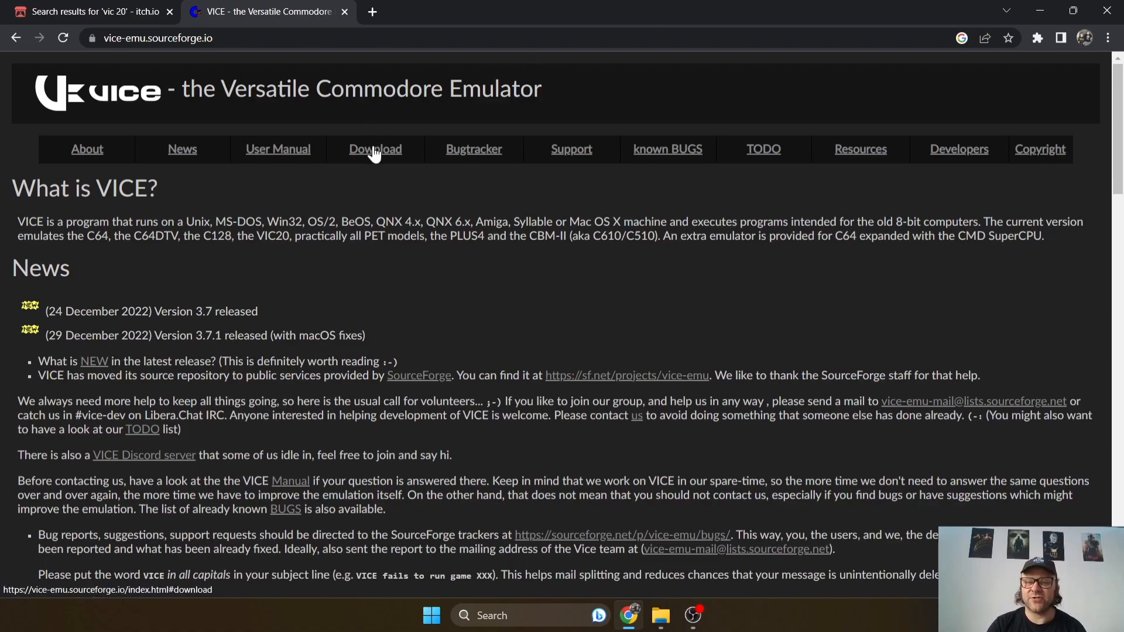
- Start downloading the VICE 3.7 64-bit GTK3 Windows build from the Download page
click(375, 148)
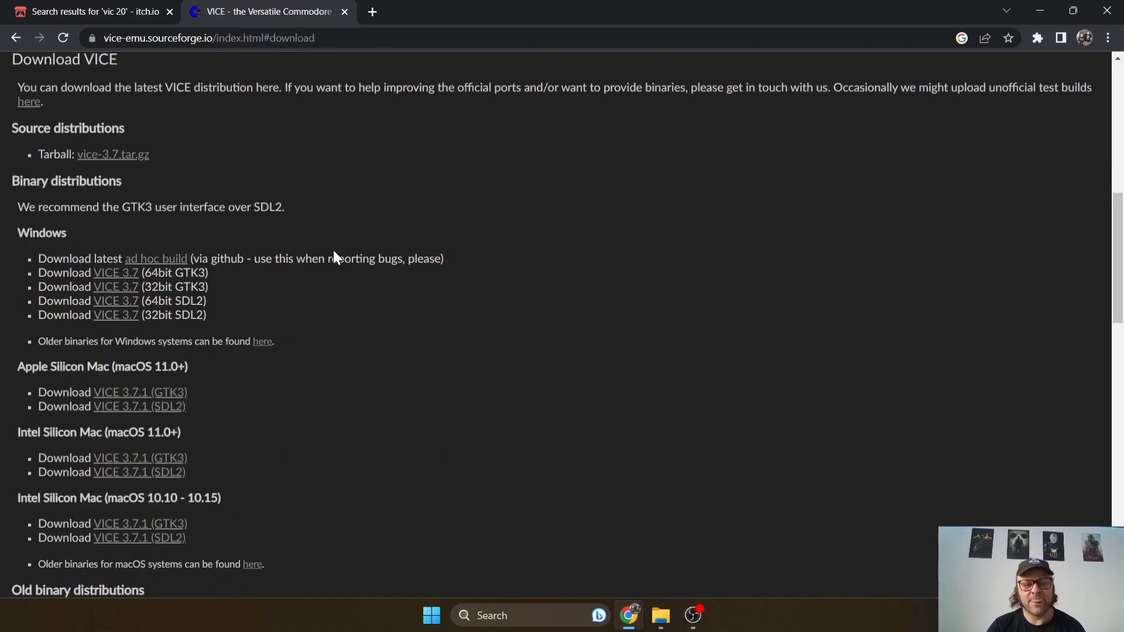
mouse_move(204, 388)
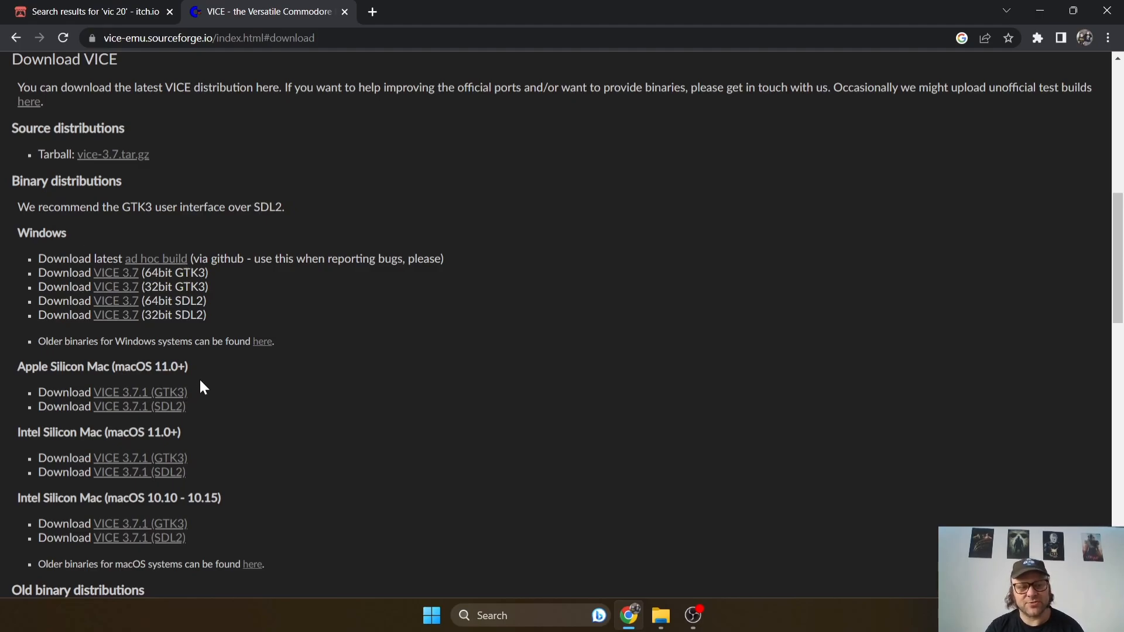
mouse_move(250, 450)
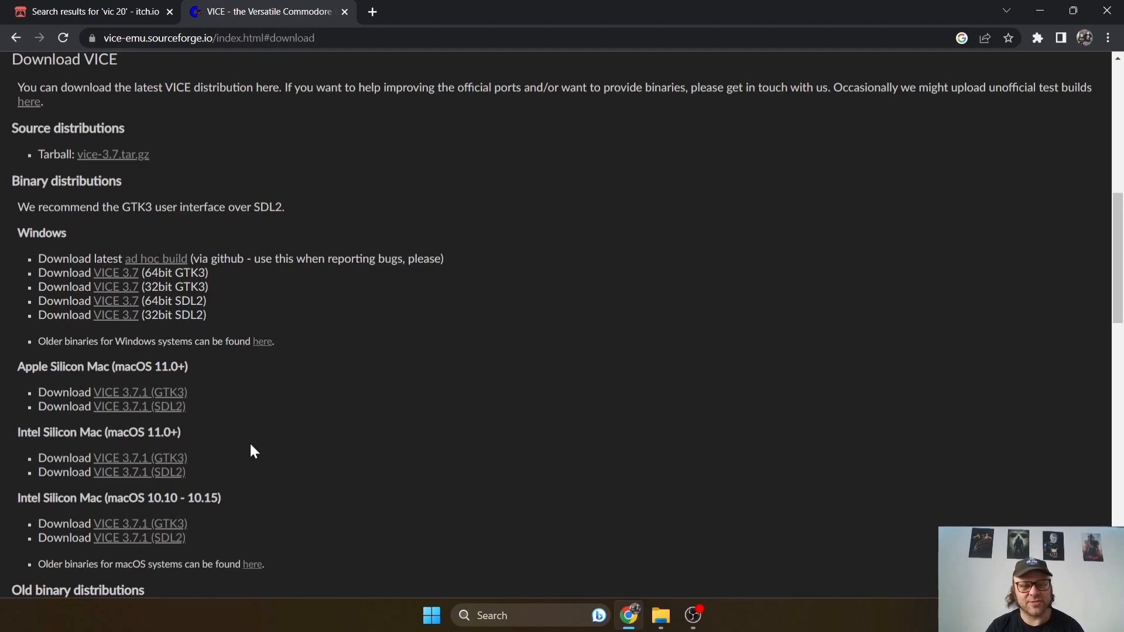
mouse_move(68, 387)
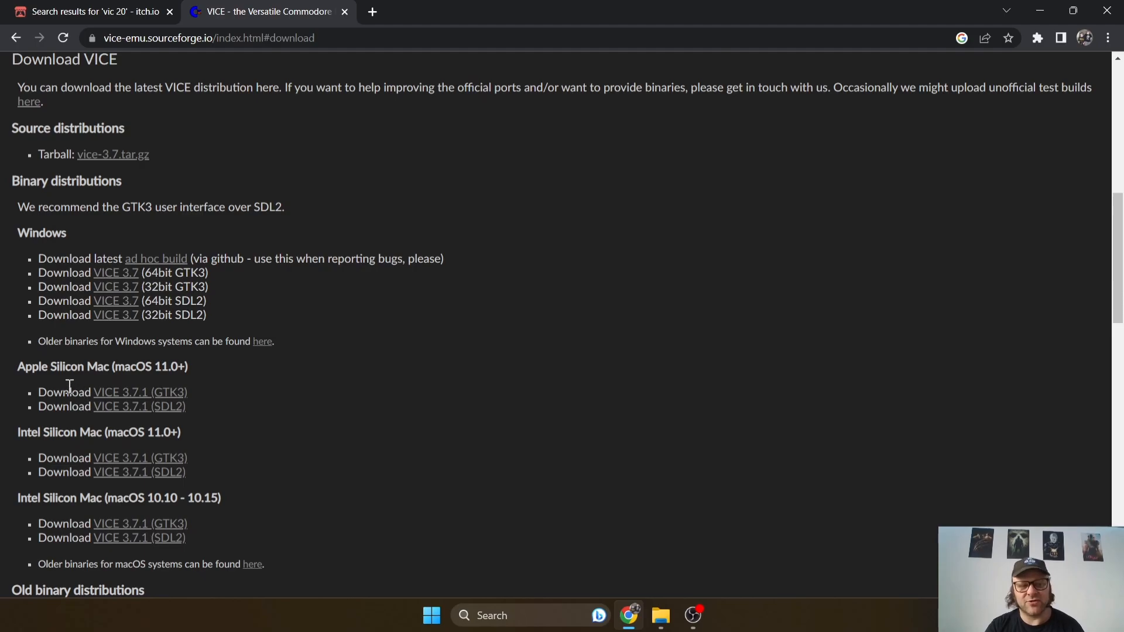
mouse_move(387, 434)
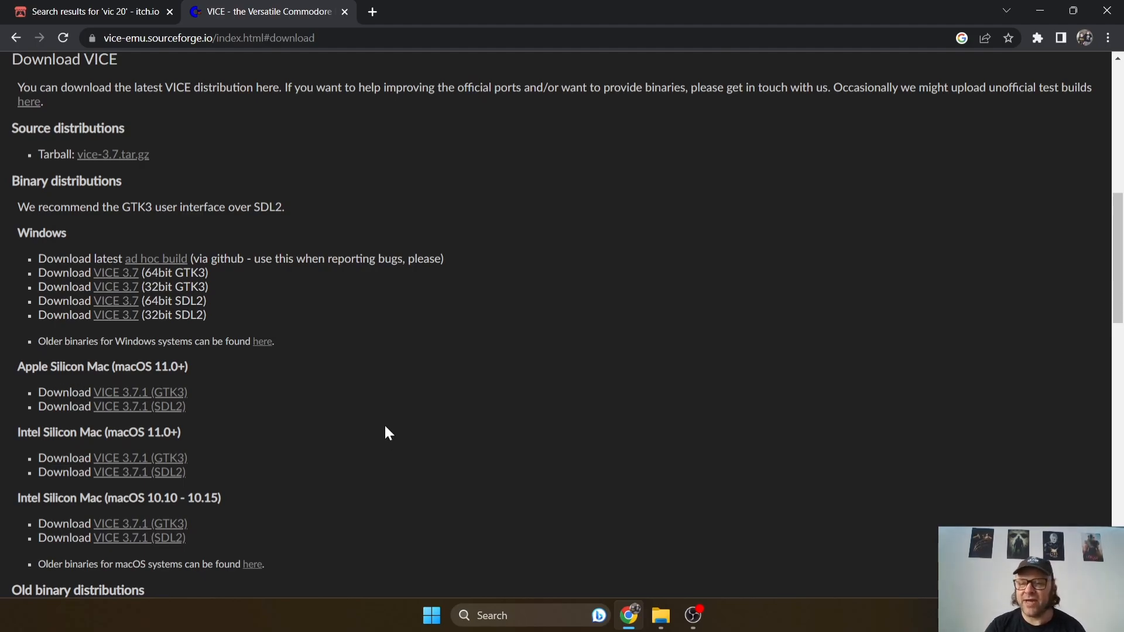
mouse_move(391, 422)
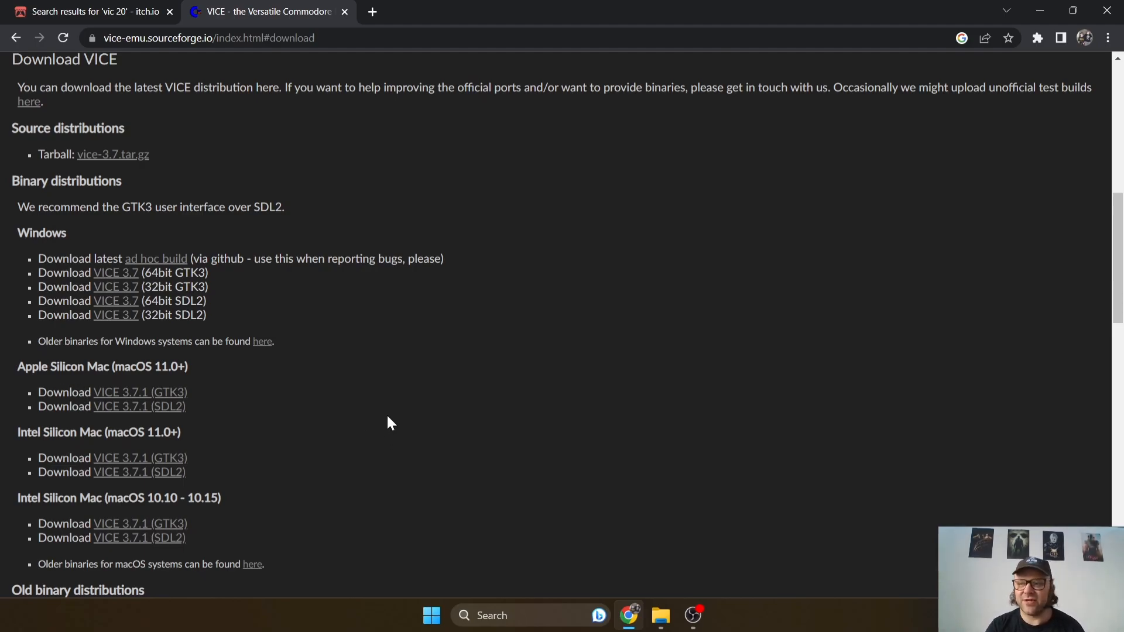
mouse_move(397, 419)
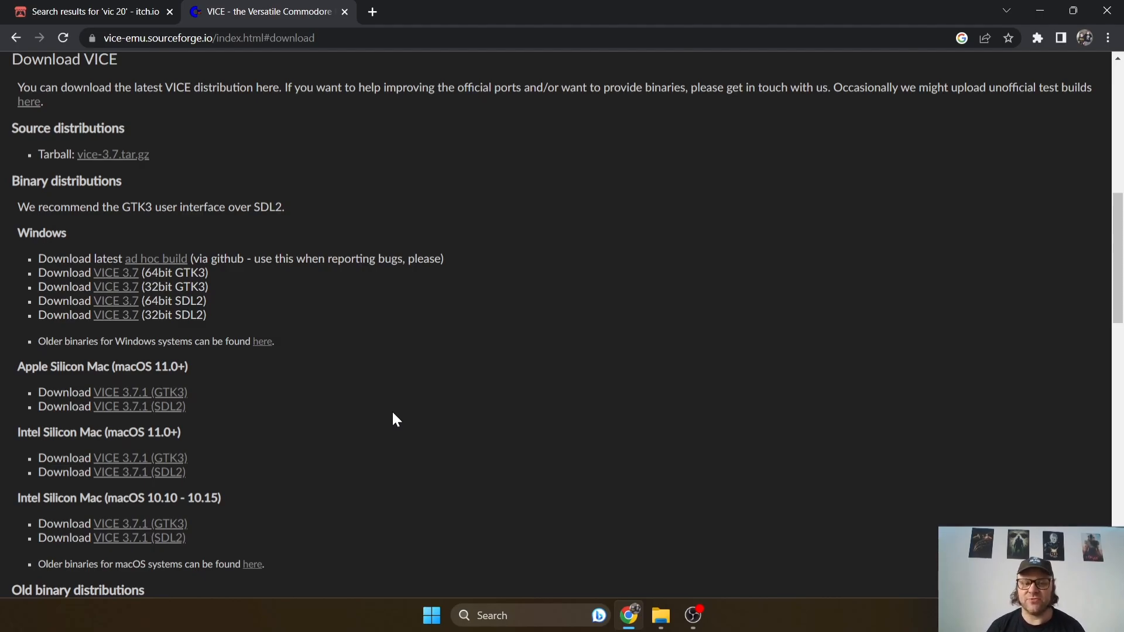
mouse_move(38, 230)
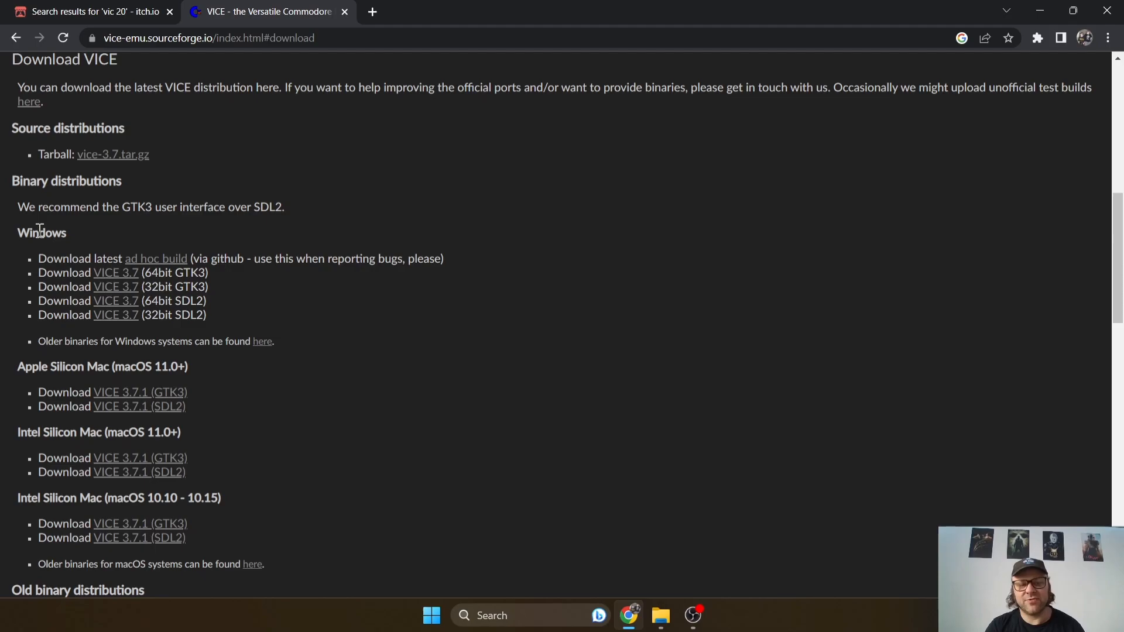
mouse_move(156, 259)
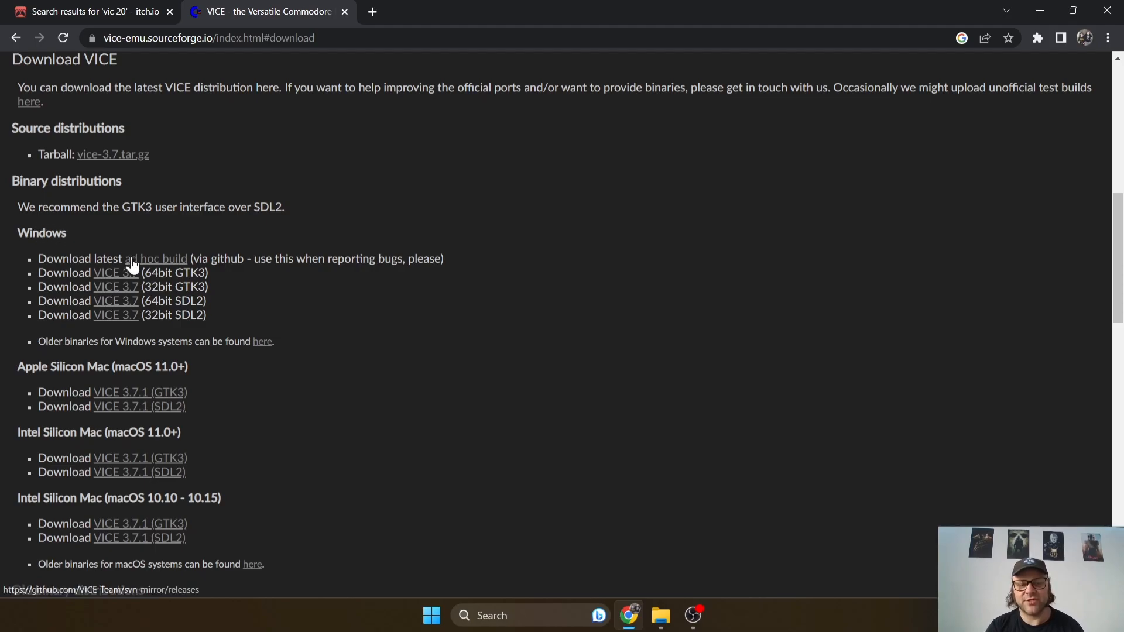
mouse_move(116, 273)
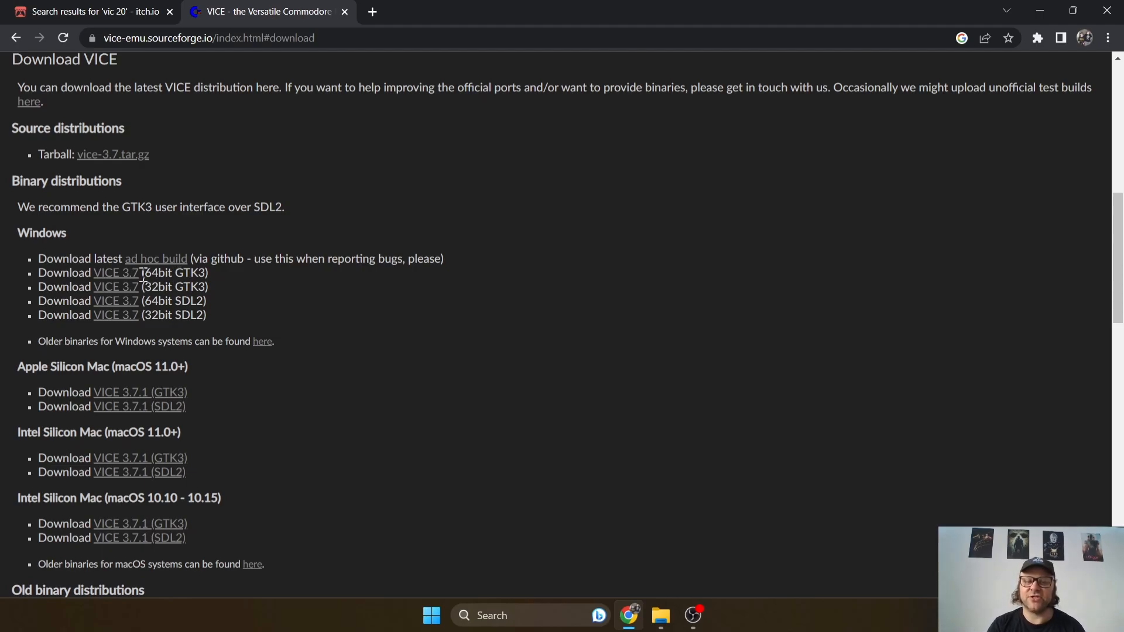
mouse_move(116, 273)
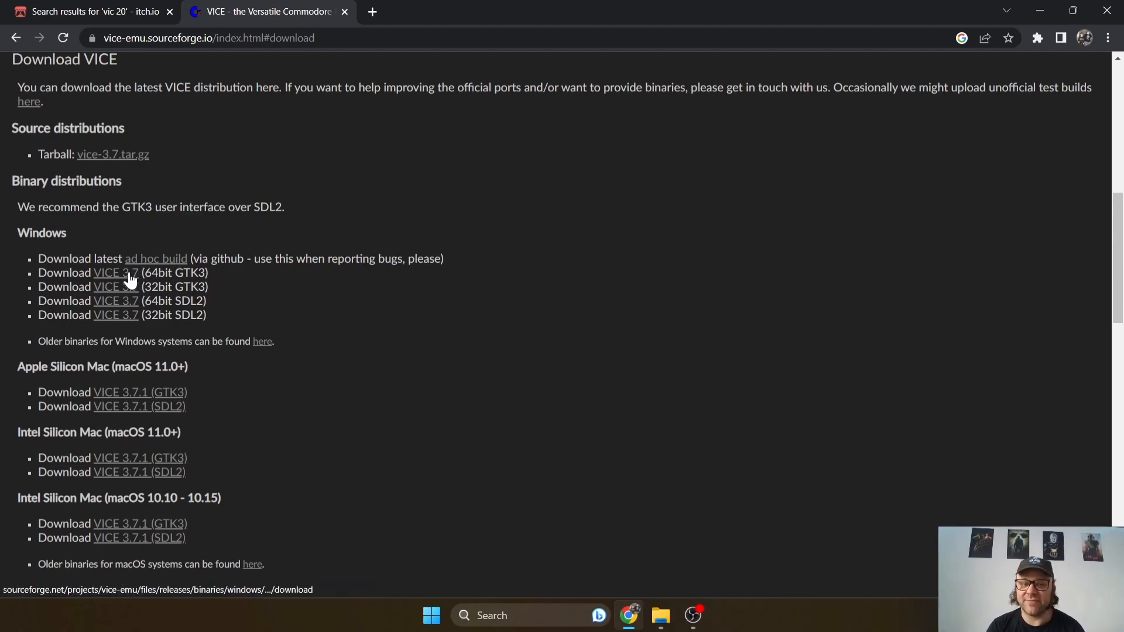
mouse_move(116, 272)
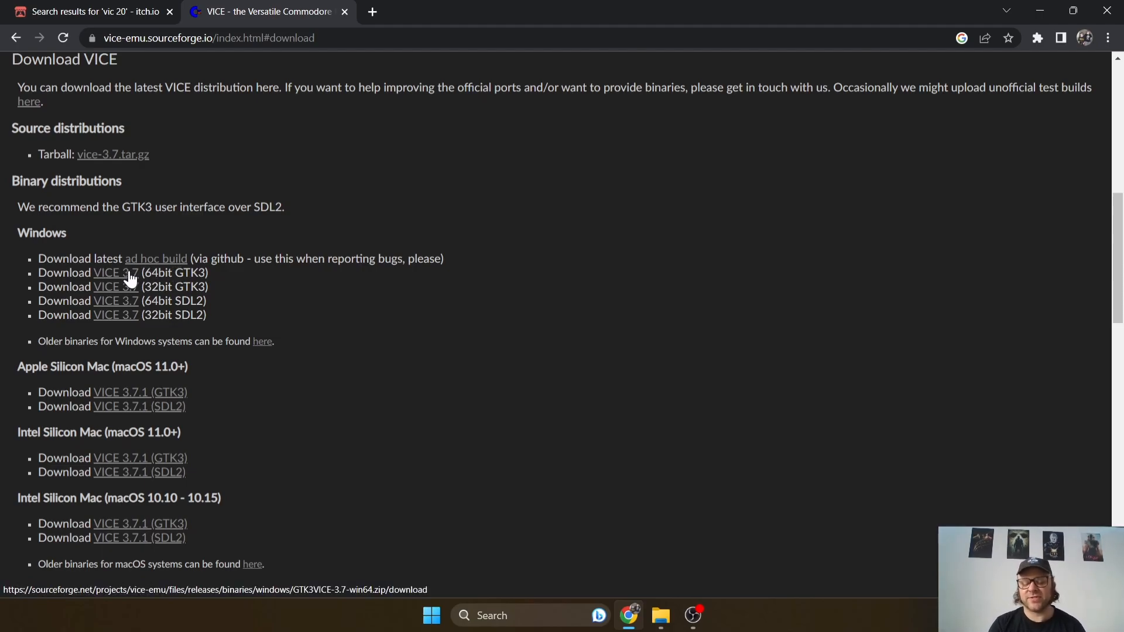
click(115, 273)
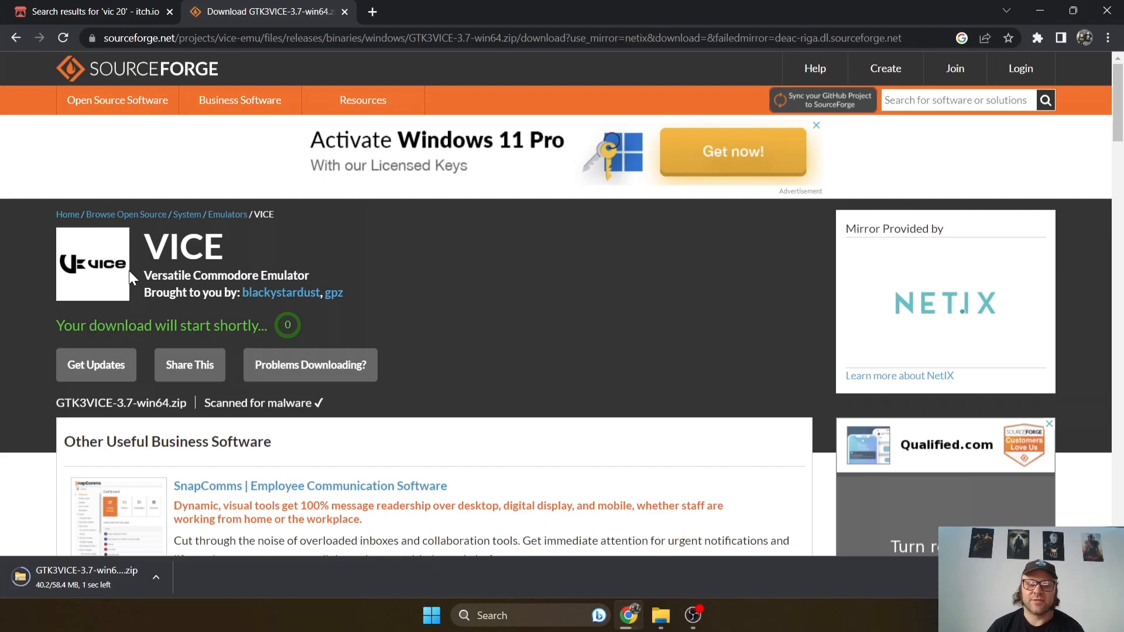
mouse_move(442, 334)
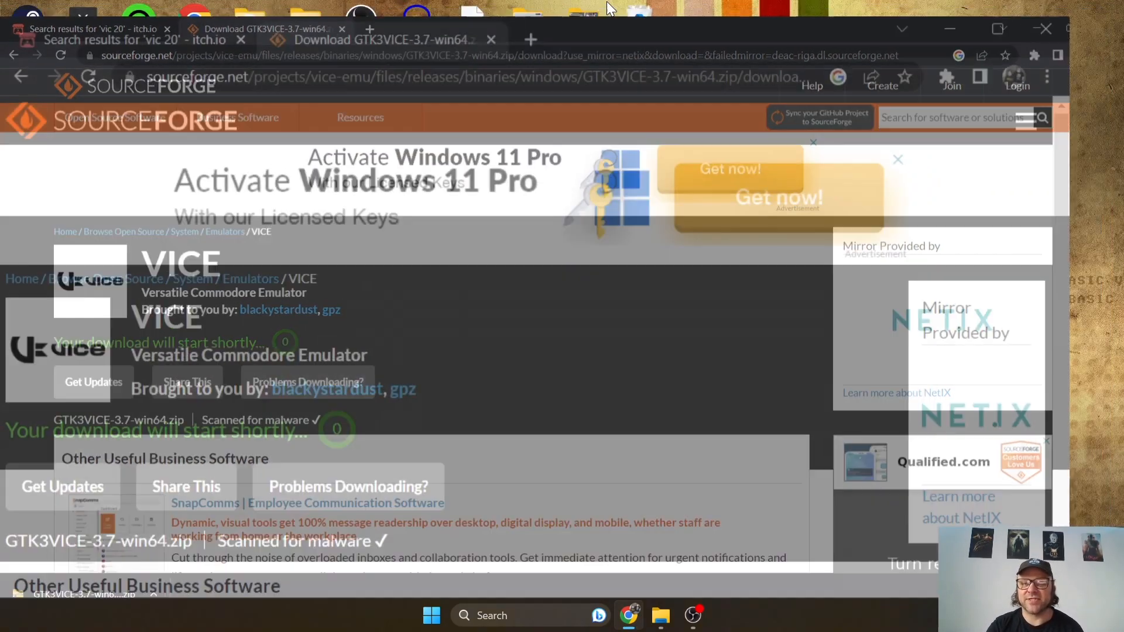
- Restore down Chrome so the desktop is visible beside the finished GTK3VICE-3.7-win64.zip download
click(998, 28)
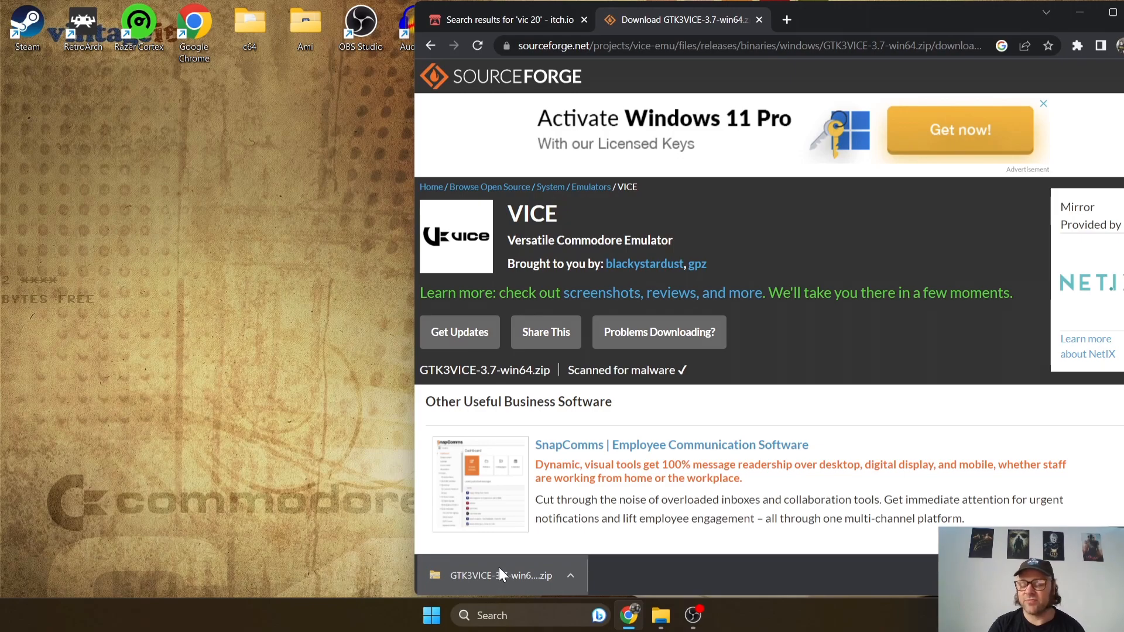
mouse_move(173, 219)
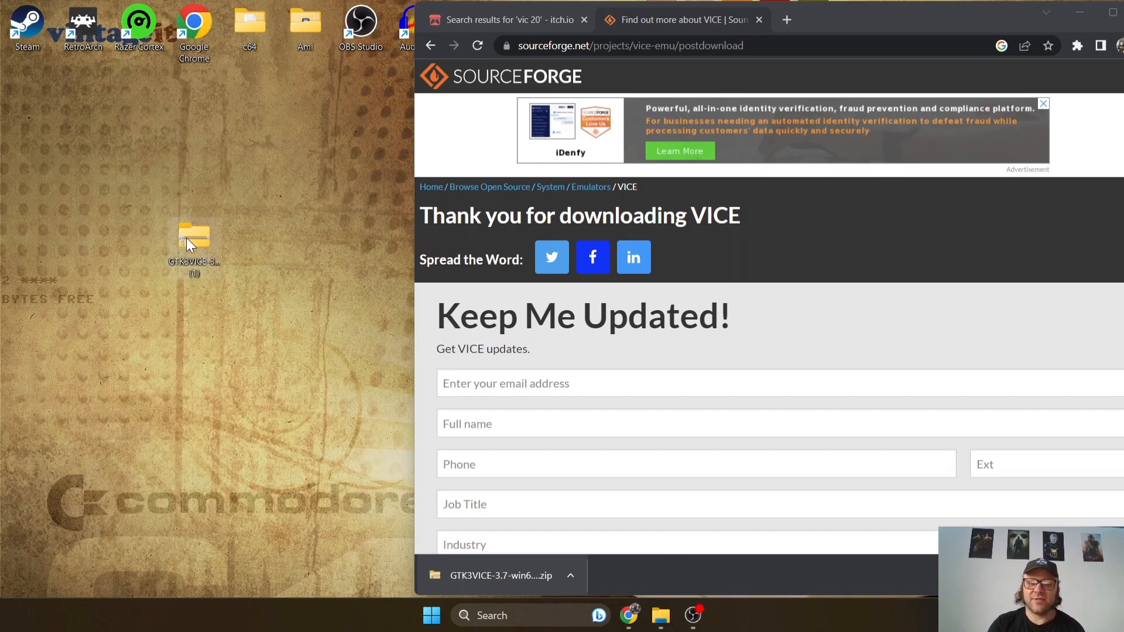
- Pull the GTK3VICE-3.7-win64 folder out of the zip onto the desktop and start deleting the zip
double_click(194, 240)
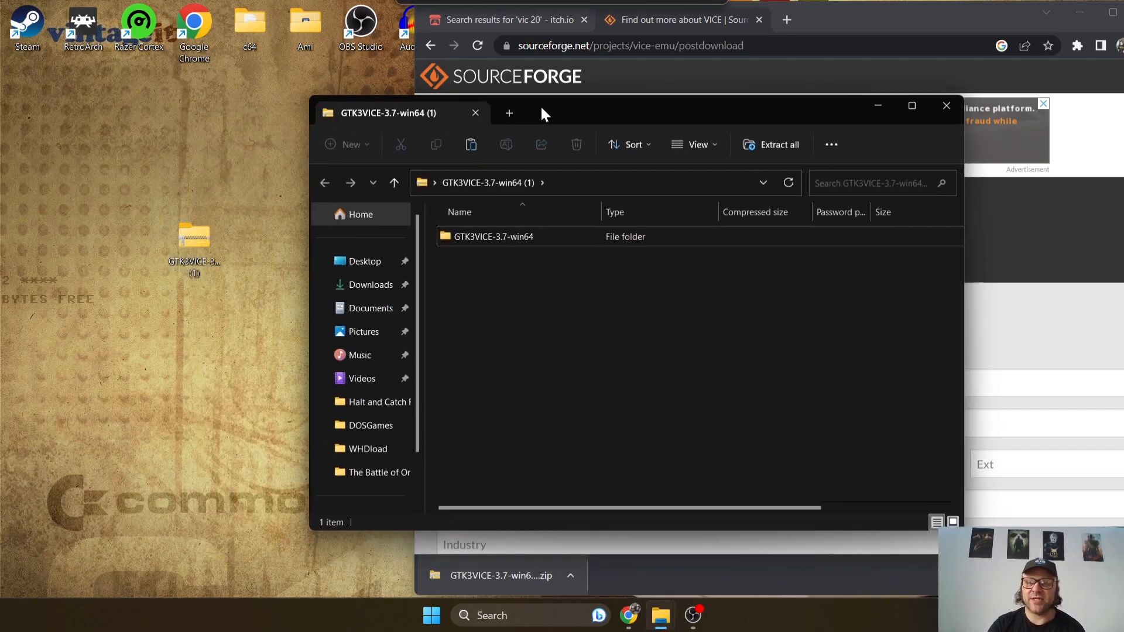
click(492, 233)
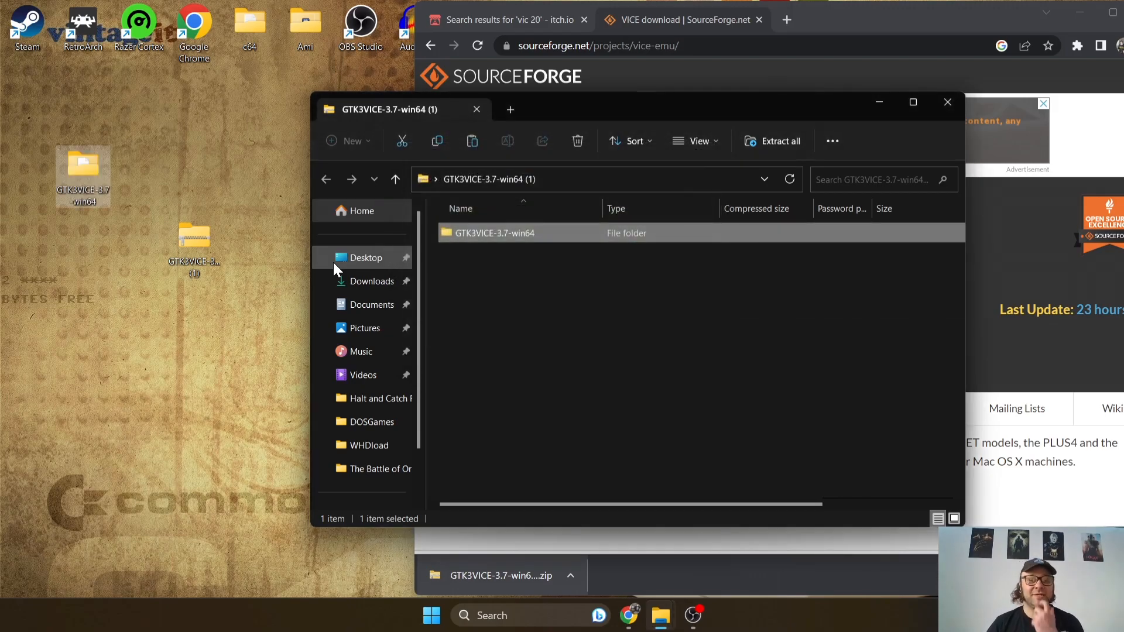
mouse_move(965, 114)
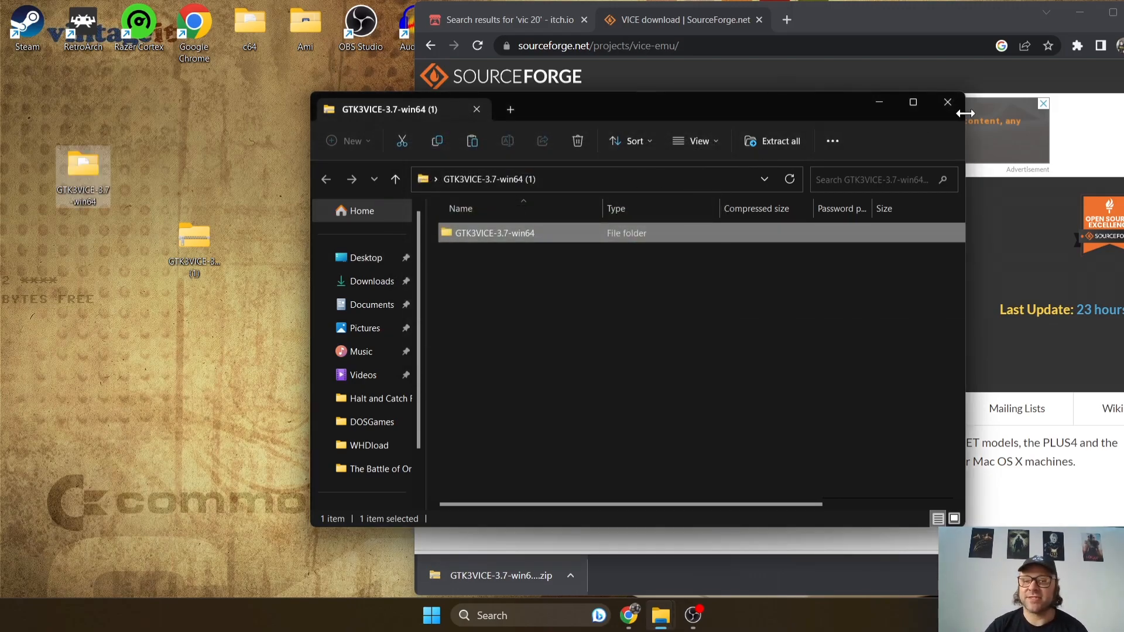
click(947, 102)
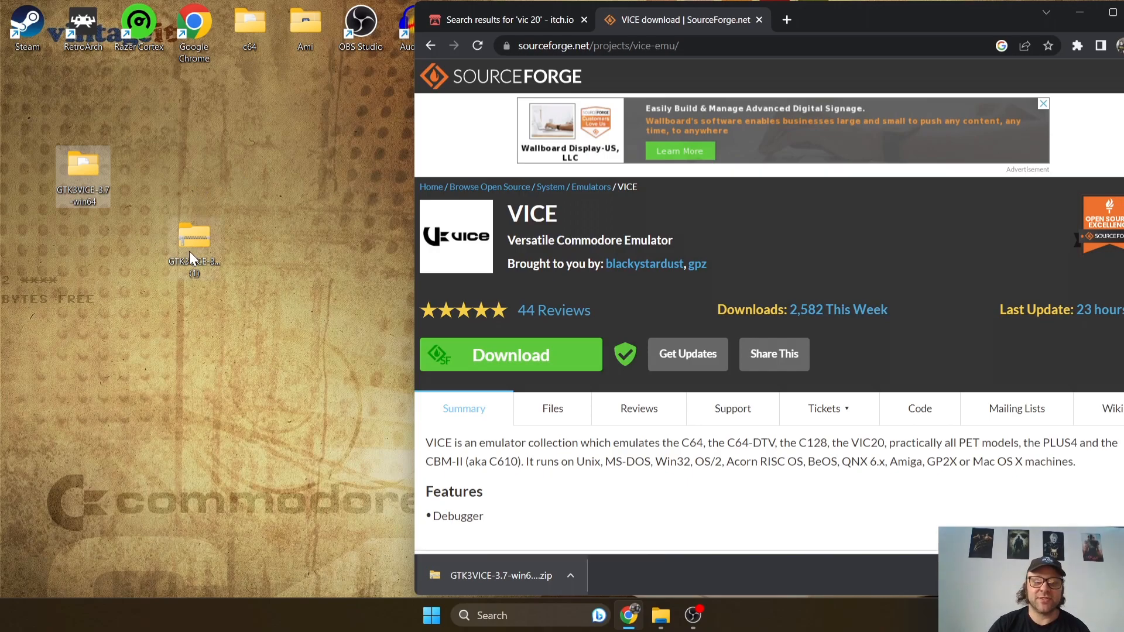
right_click(193, 248)
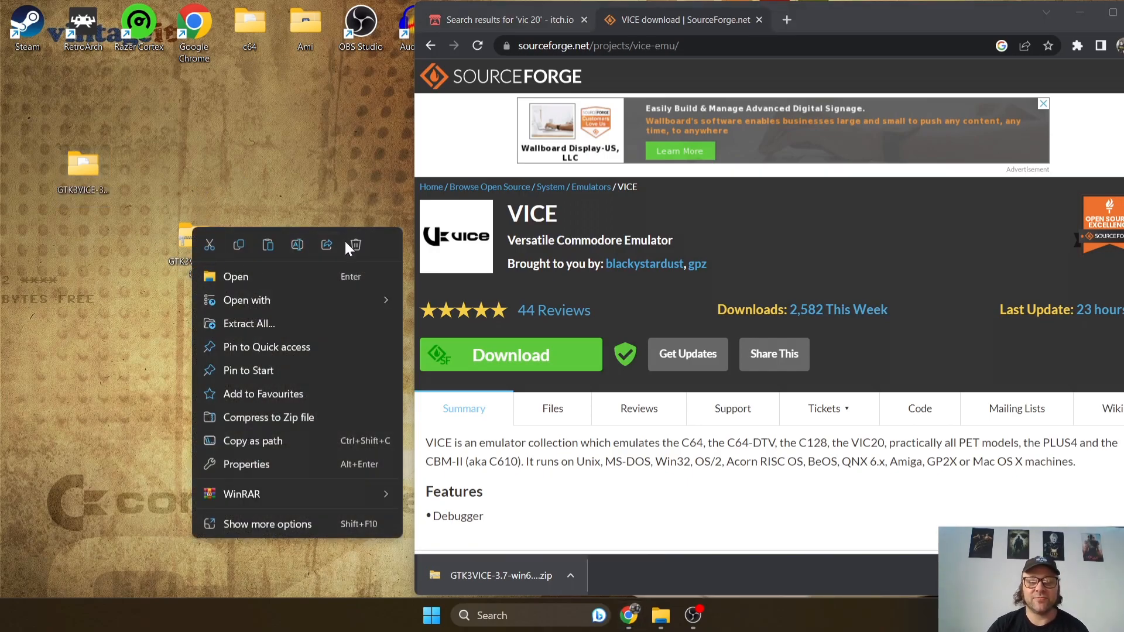
mouse_move(79, 179)
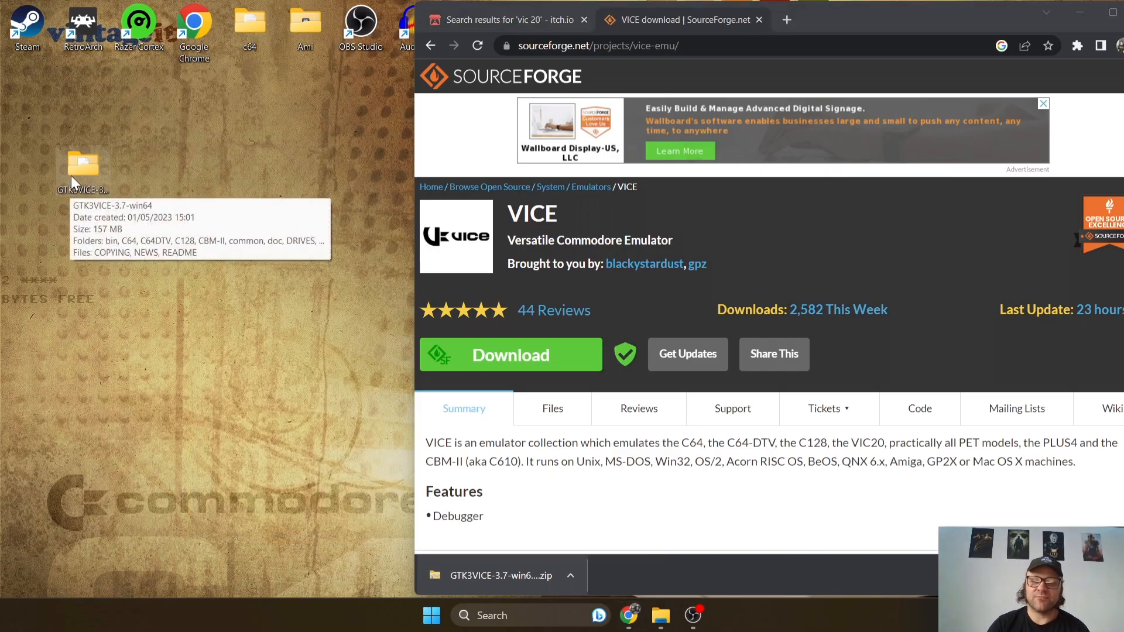
mouse_move(881, 28)
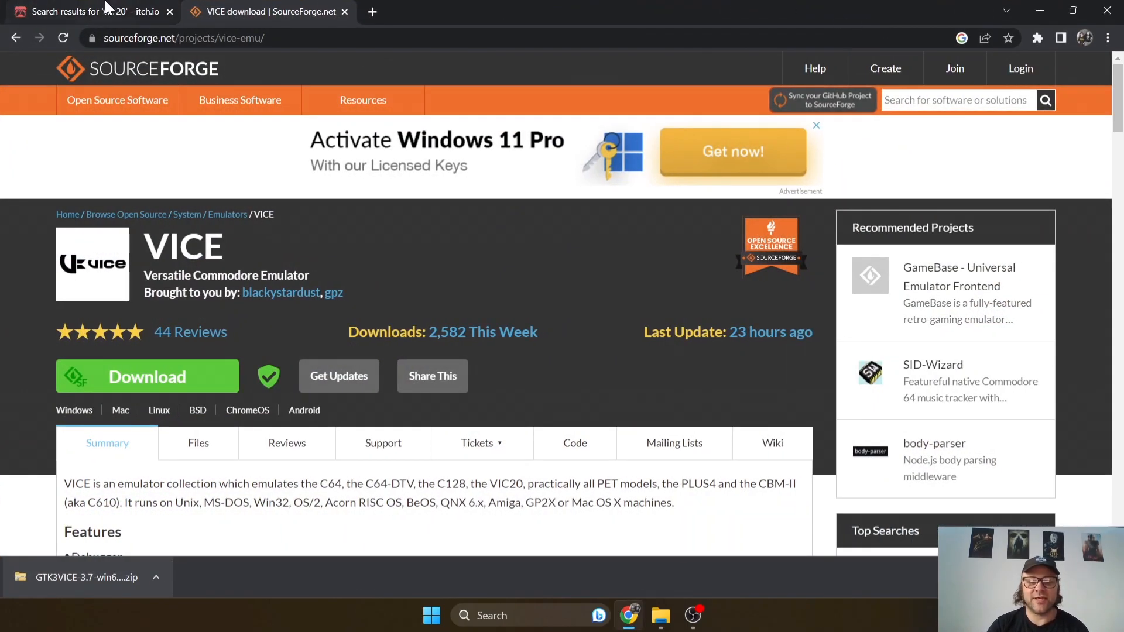
- Switch back to the itch.io 'vic 20' search results showing Realms Of Quest IV
click(85, 12)
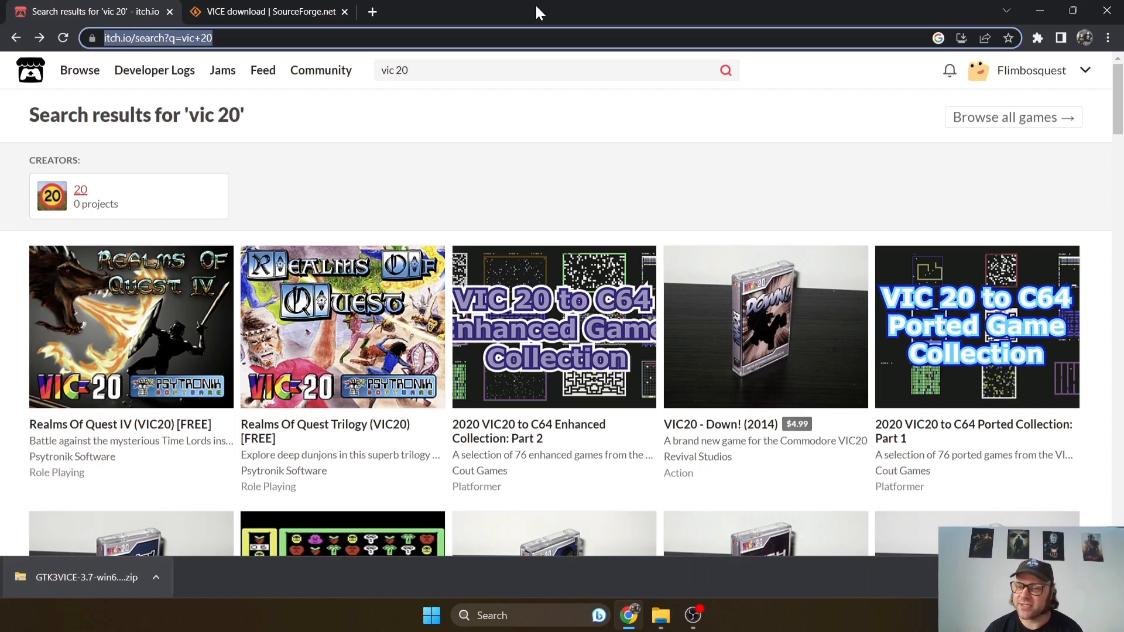
mouse_move(98, 229)
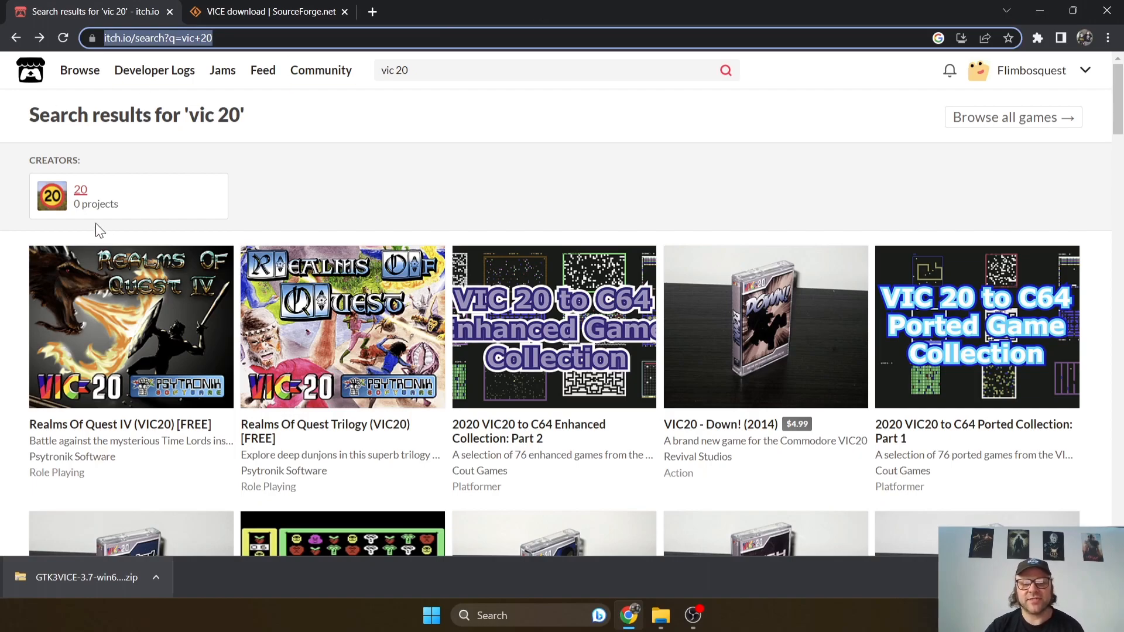
mouse_move(356, 174)
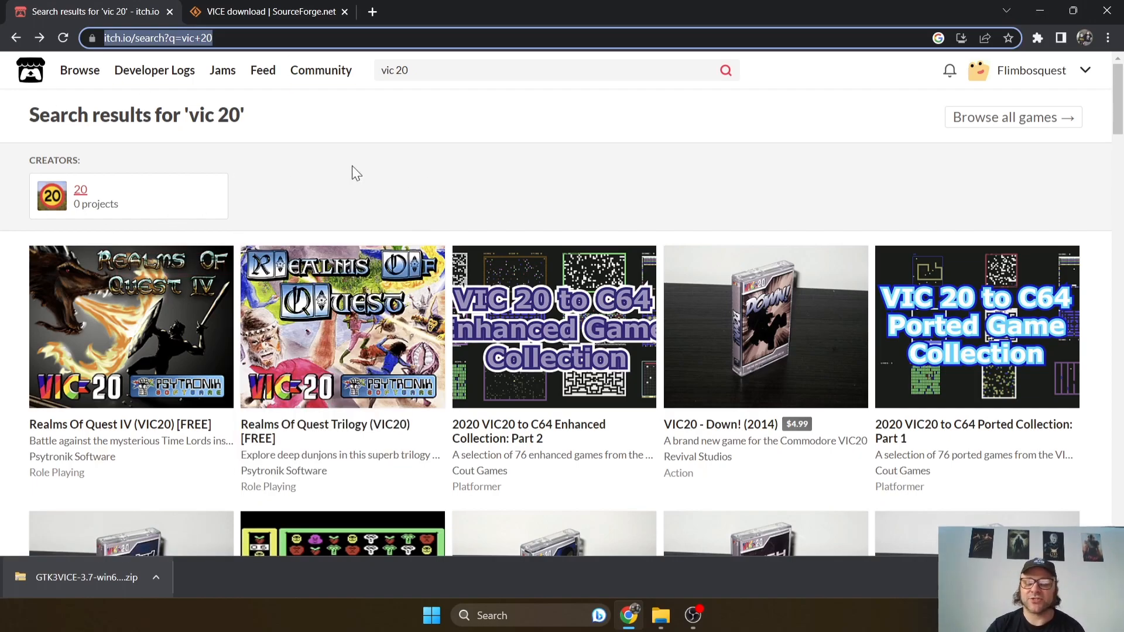
mouse_move(172, 328)
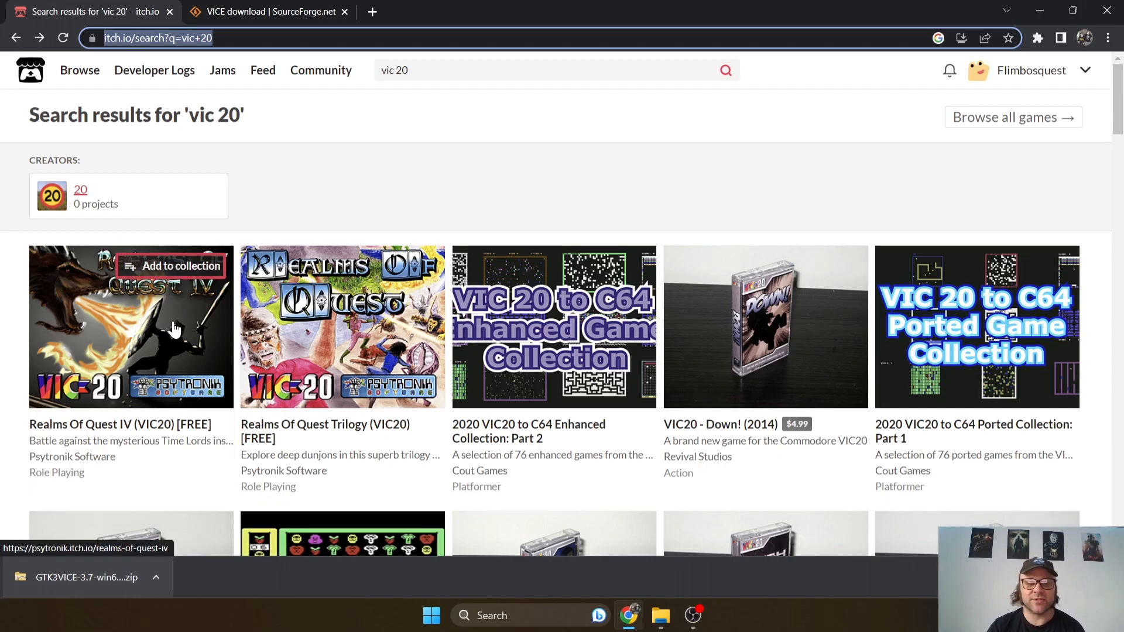
mouse_move(165, 326)
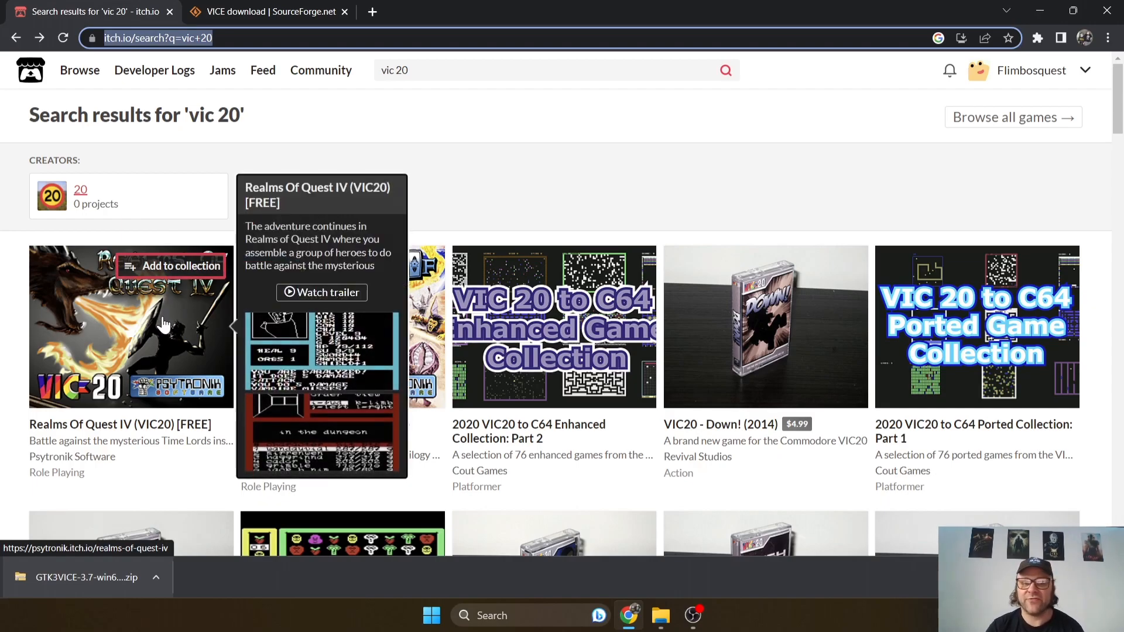
mouse_move(953, 290)
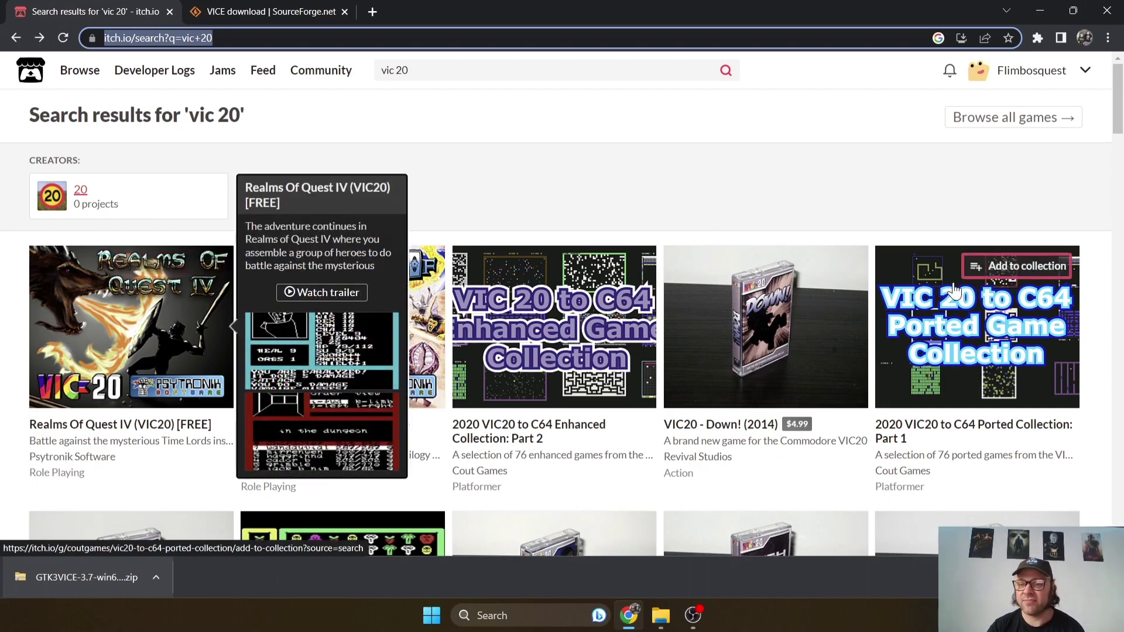
mouse_move(209, 419)
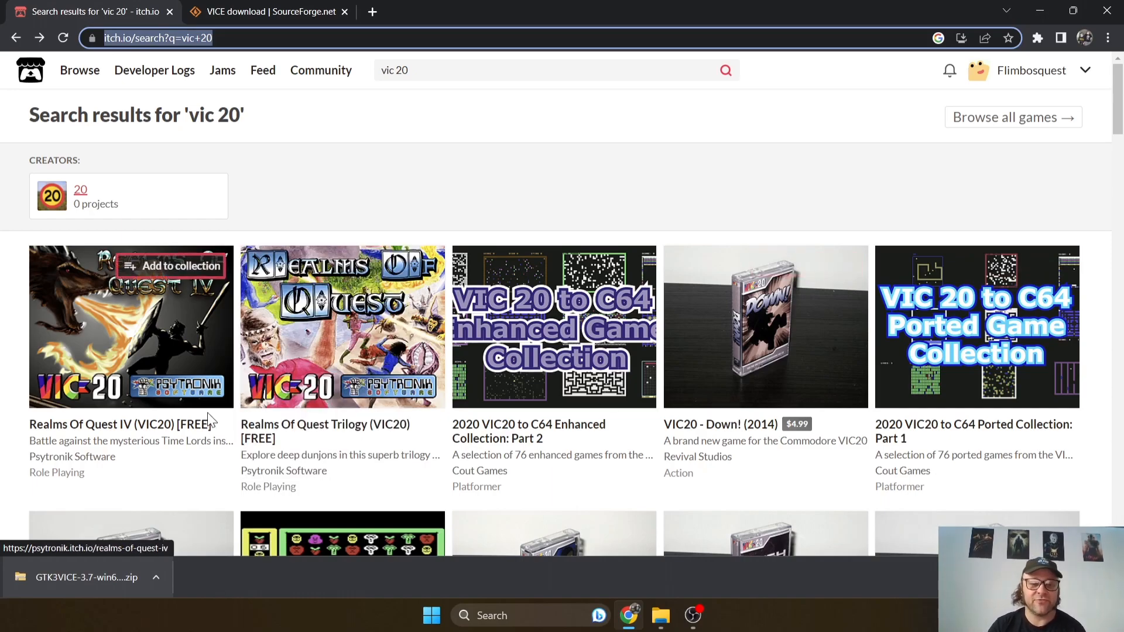
- Download the Realms Of Quest IV VIC20 + Manual zip free via 'No thanks' and close Chrome
click(130, 326)
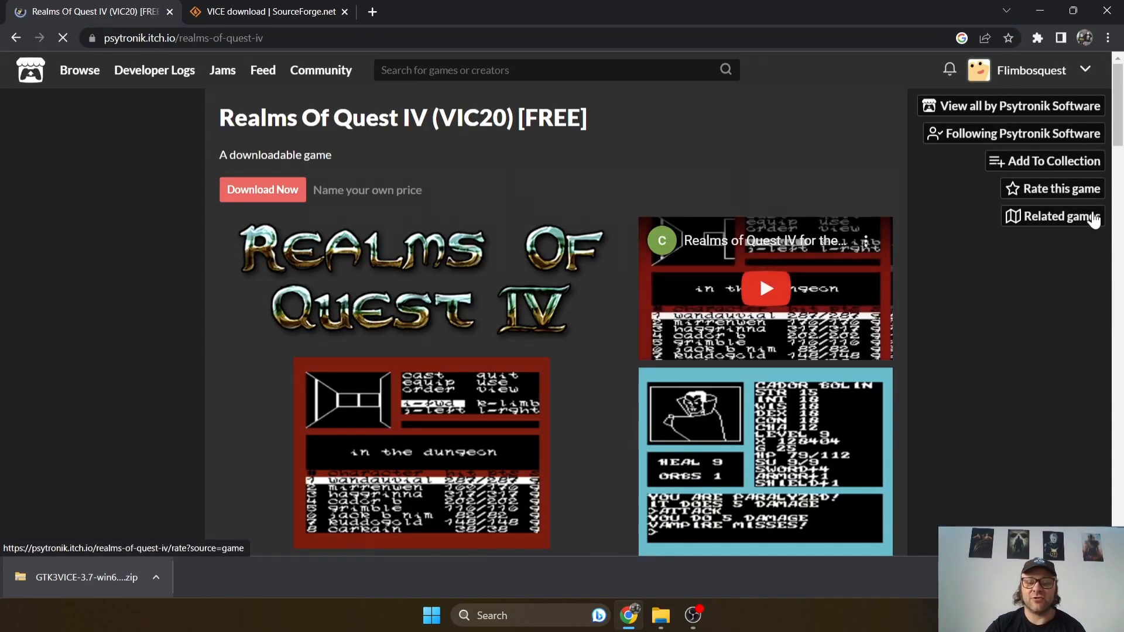
click(261, 190)
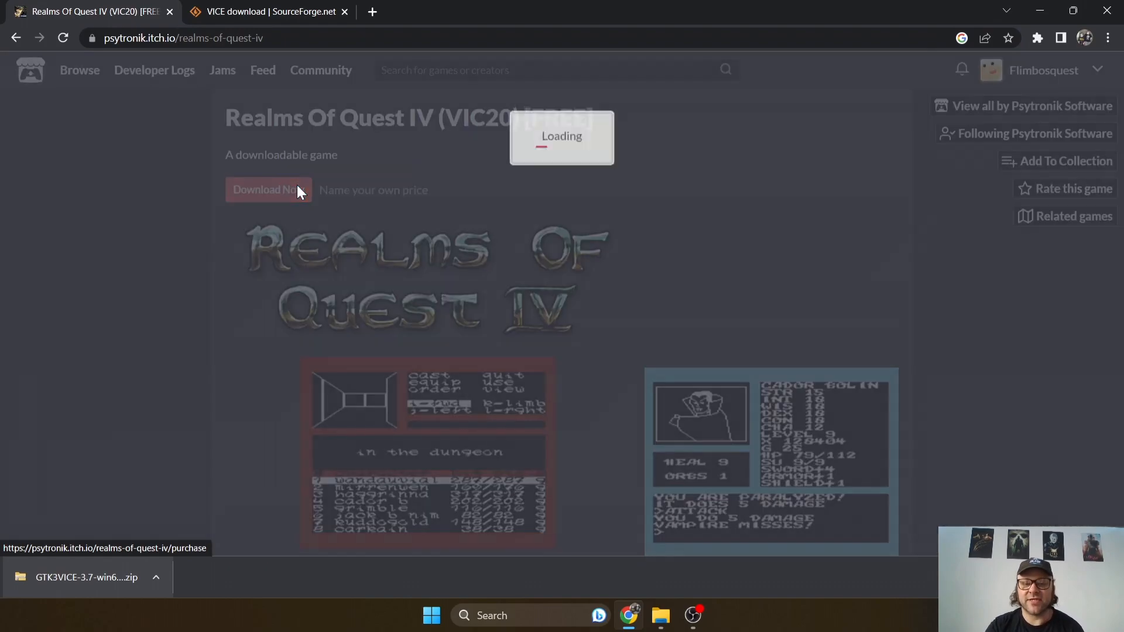
click(268, 190)
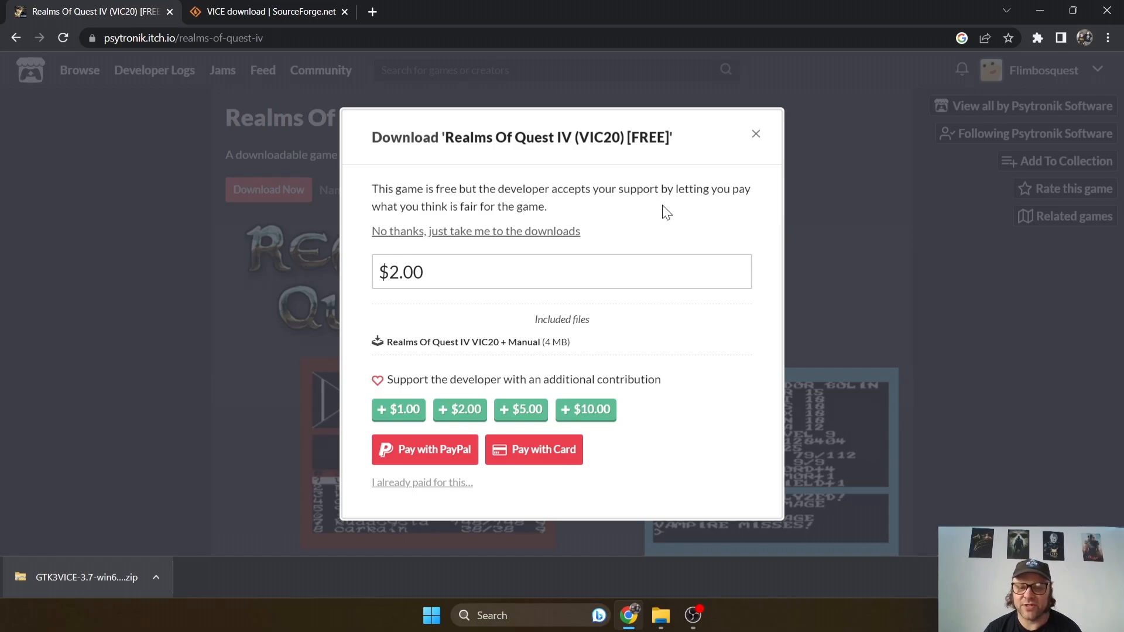
mouse_move(479, 238)
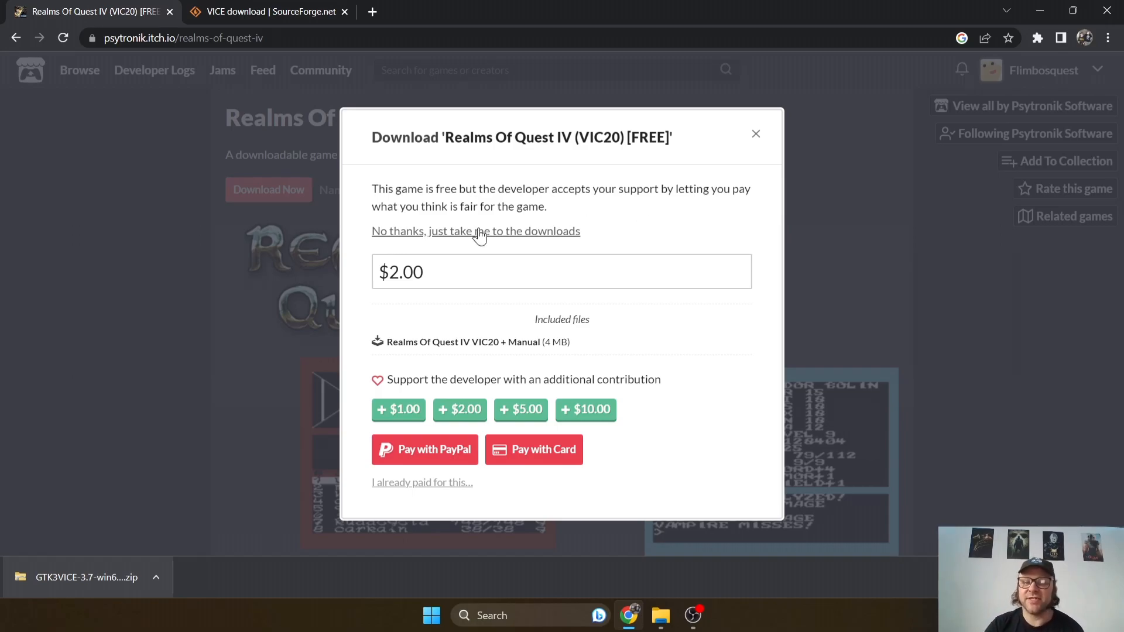
mouse_move(468, 239)
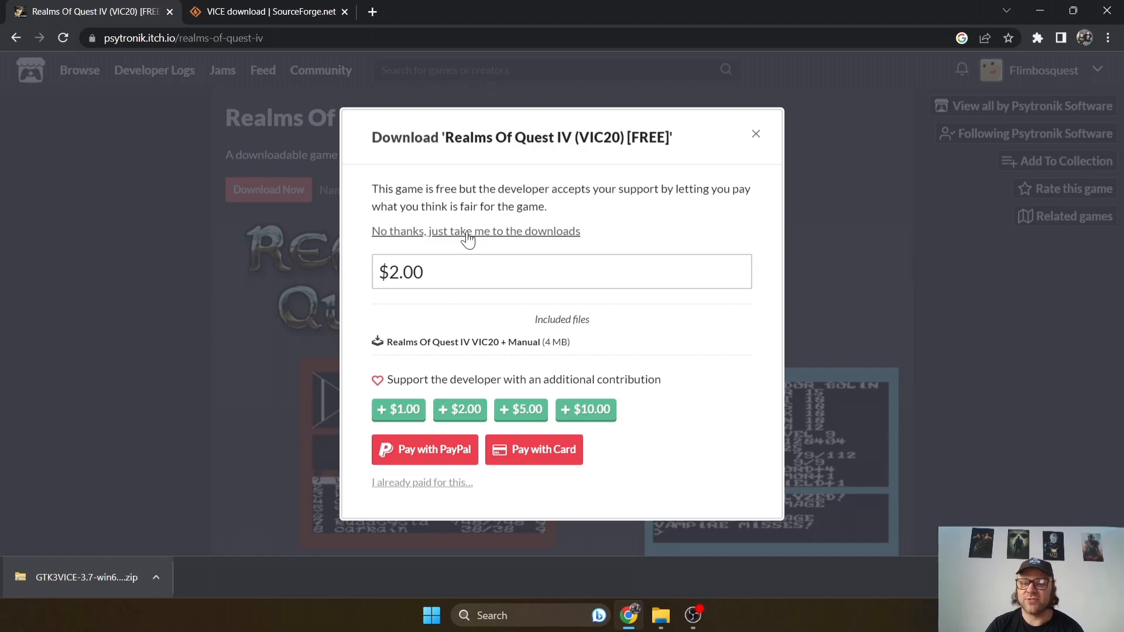
click(475, 231)
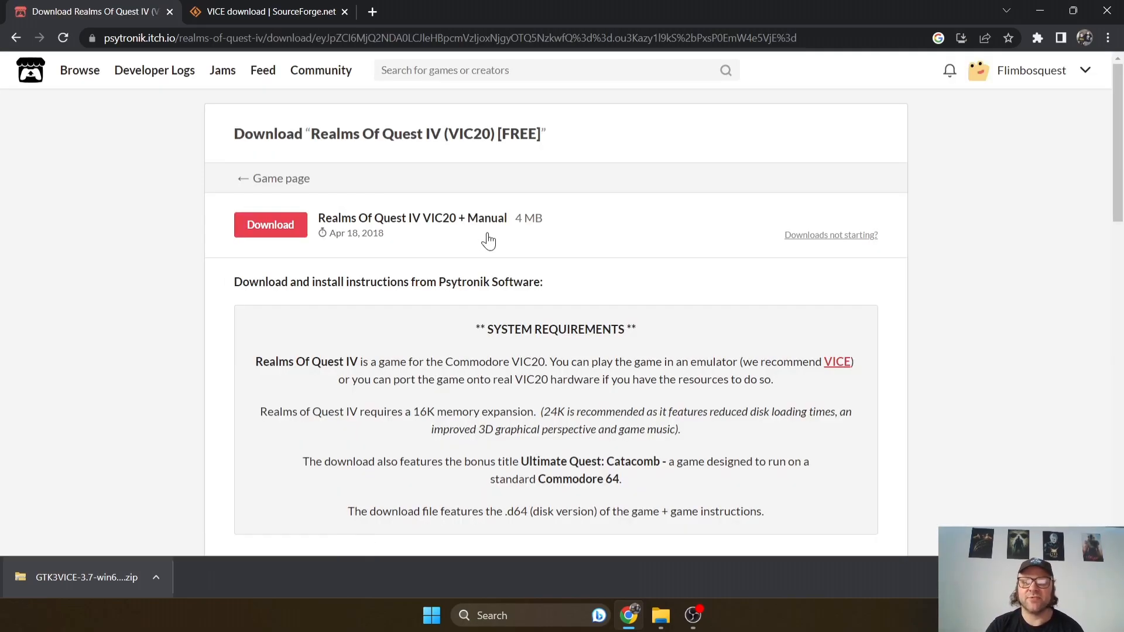
click(270, 225)
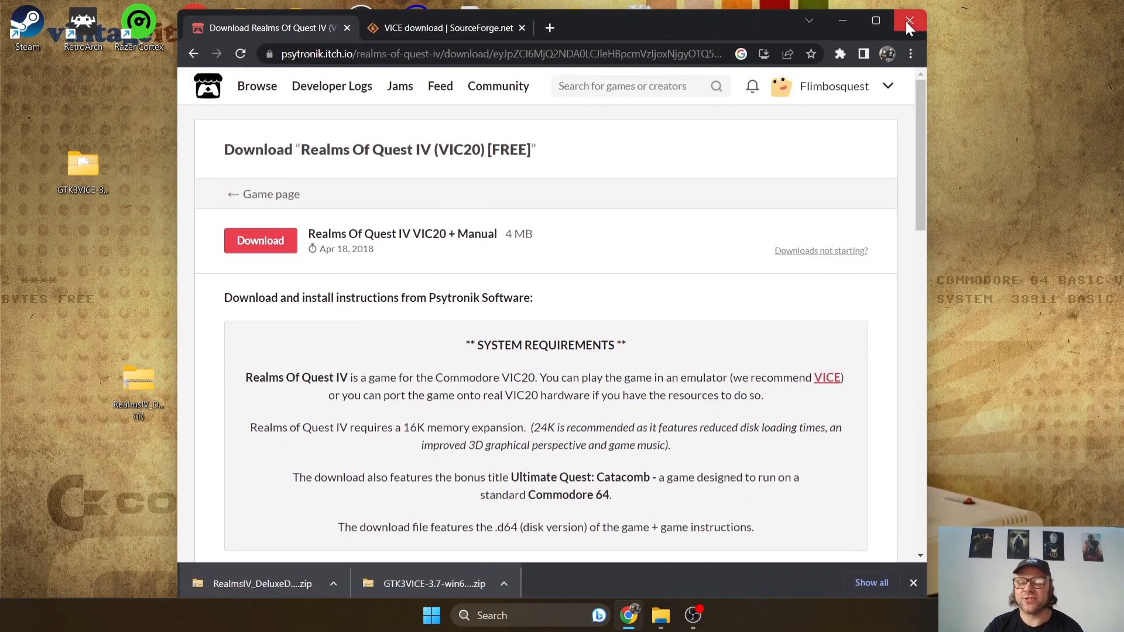
click(908, 20)
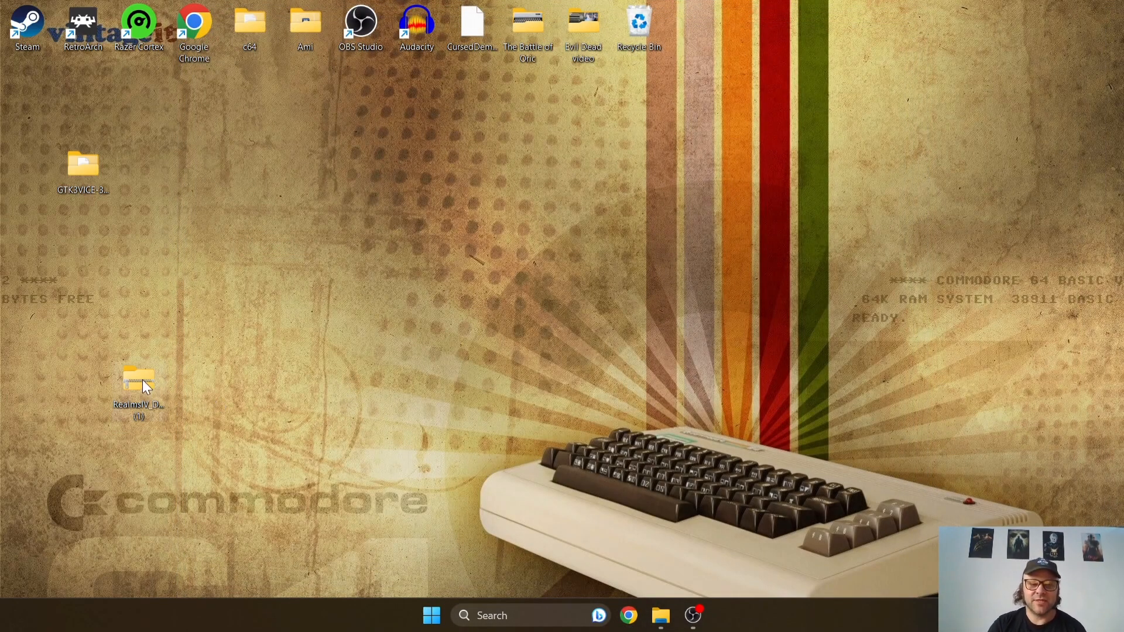
- Copy REALMS4A.D64 and REALMS4B.D64 from the zip's Disk folder to the desktop
double_click(138, 380)
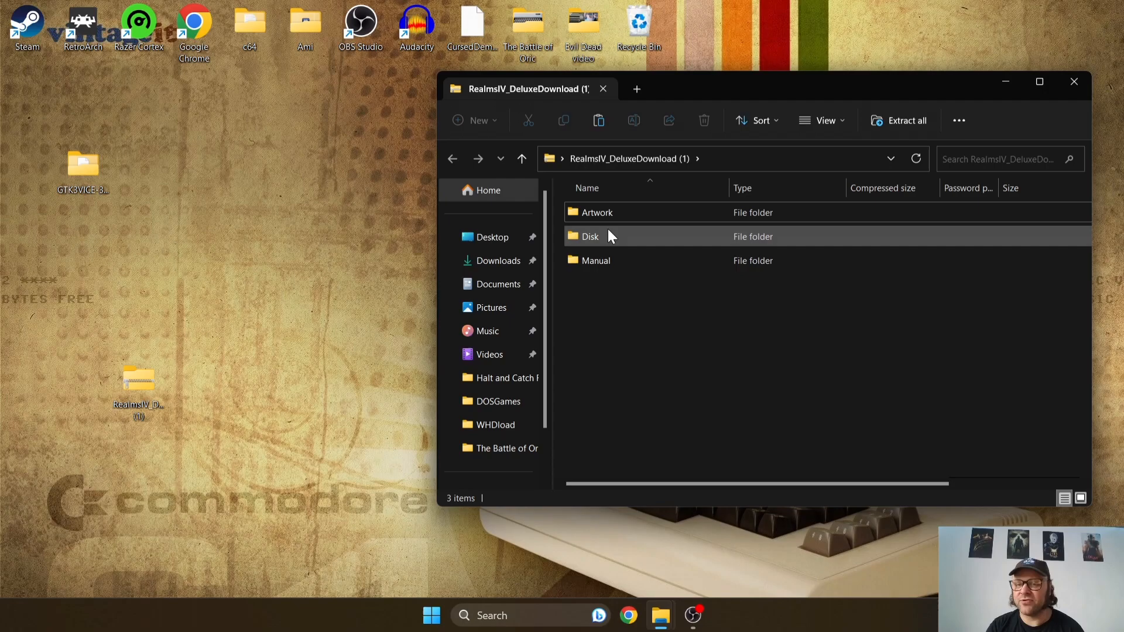
double_click(591, 236)
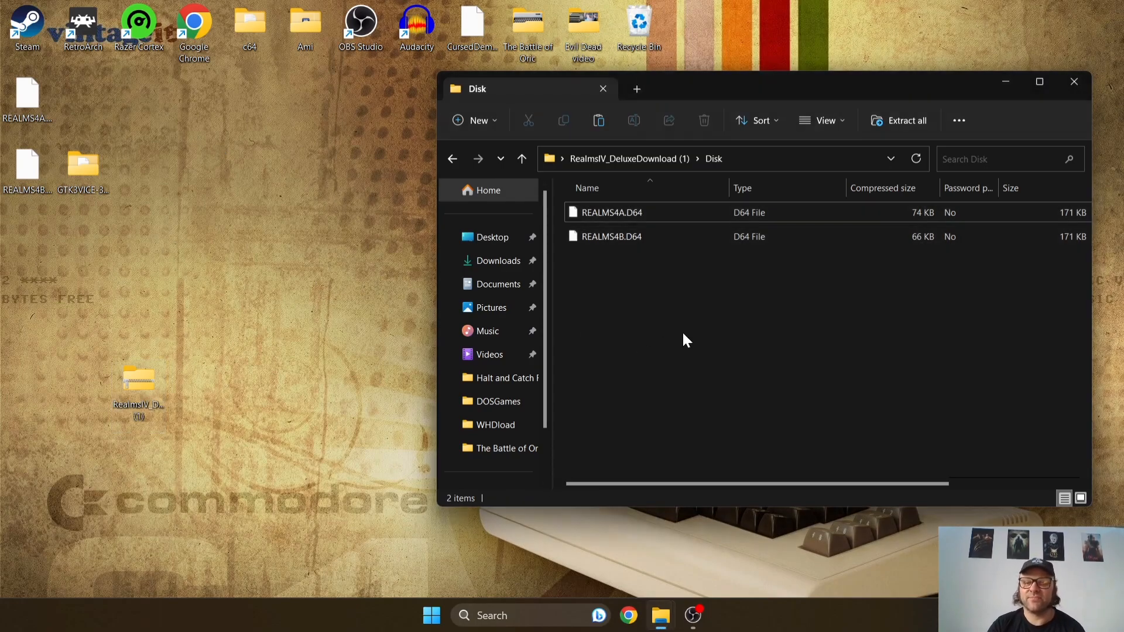
click(523, 158)
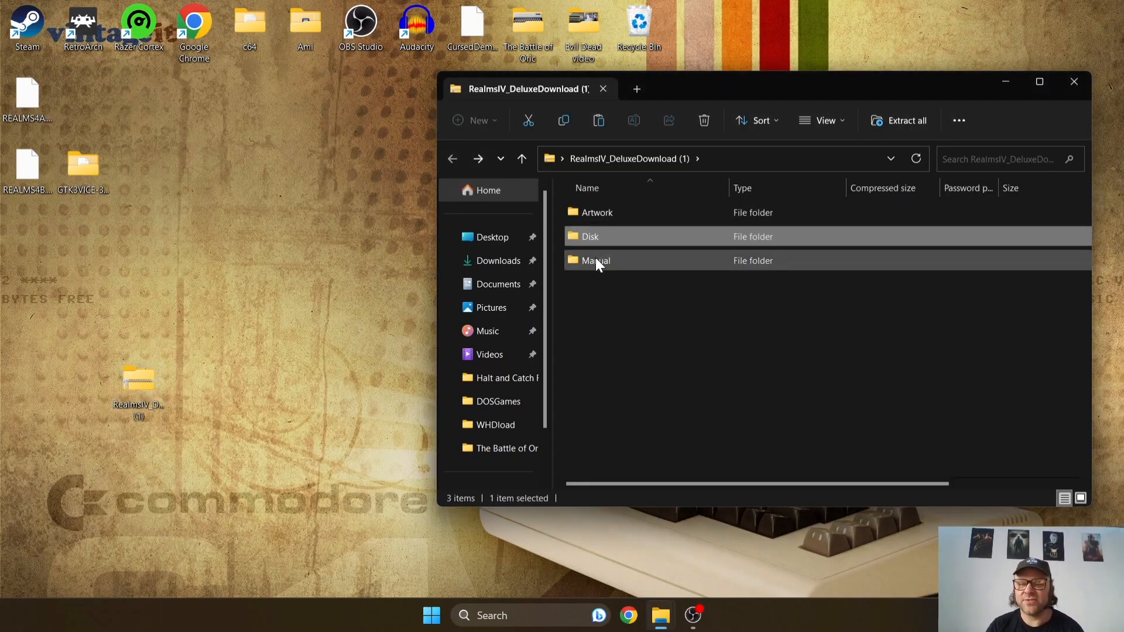
click(621, 318)
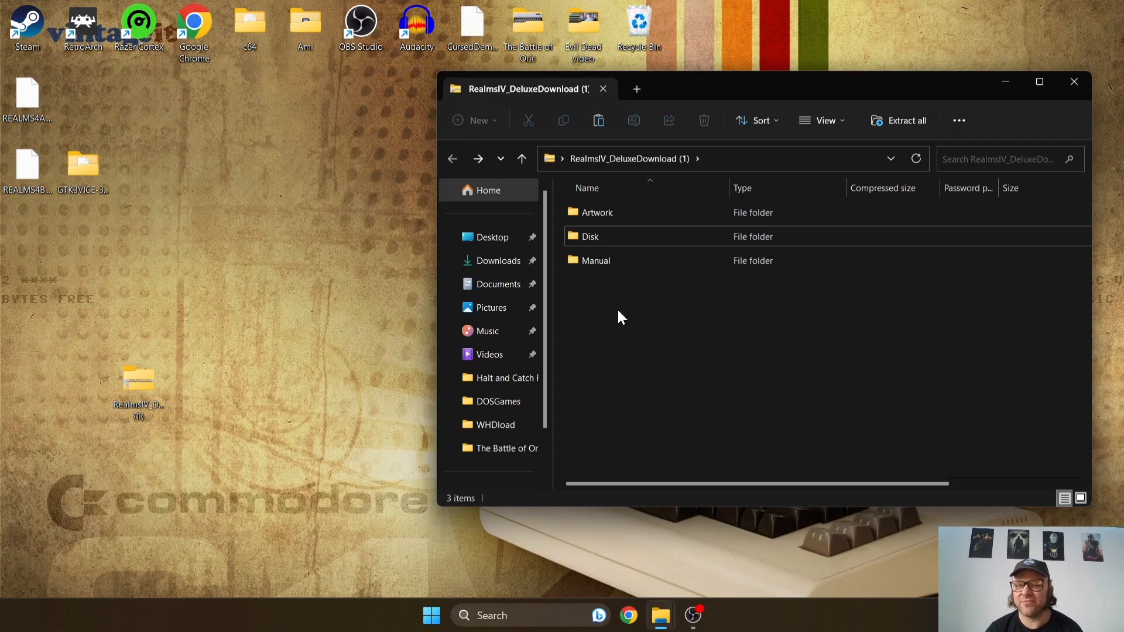
- View the Realms4_manual from the Manual folder full-screen, then close it and the download folder
double_click(596, 260)
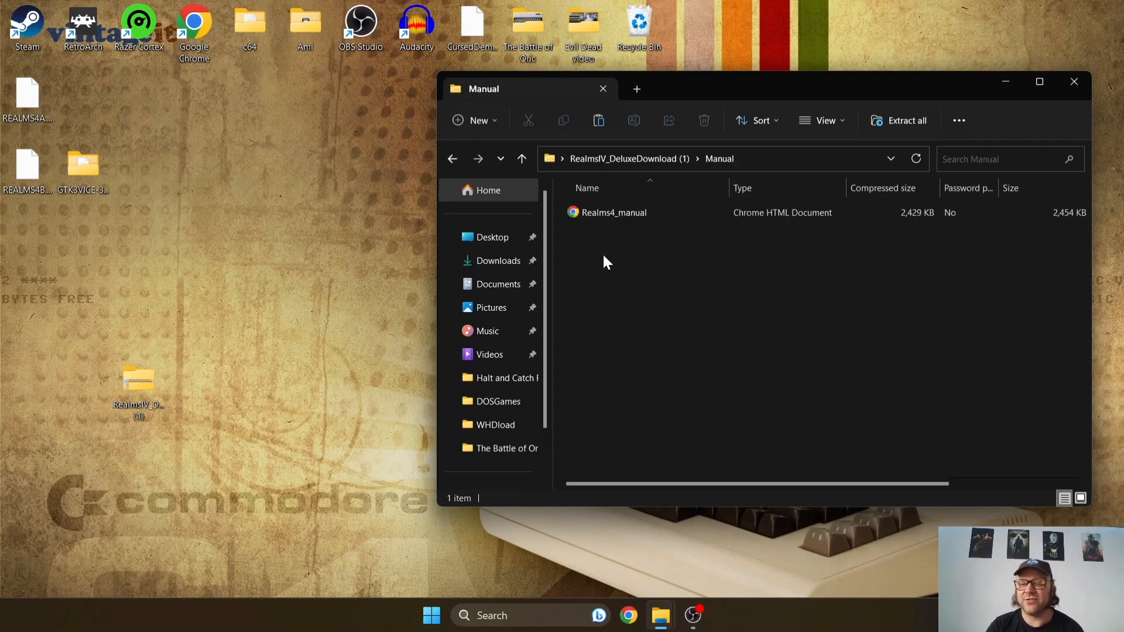
click(613, 212)
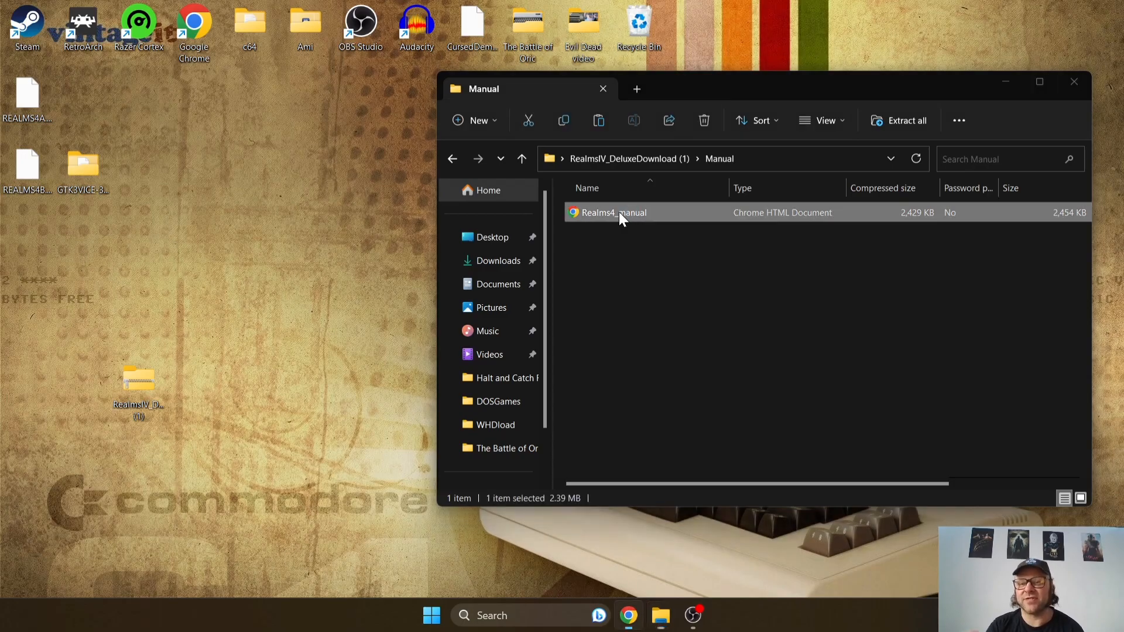
double_click(612, 212)
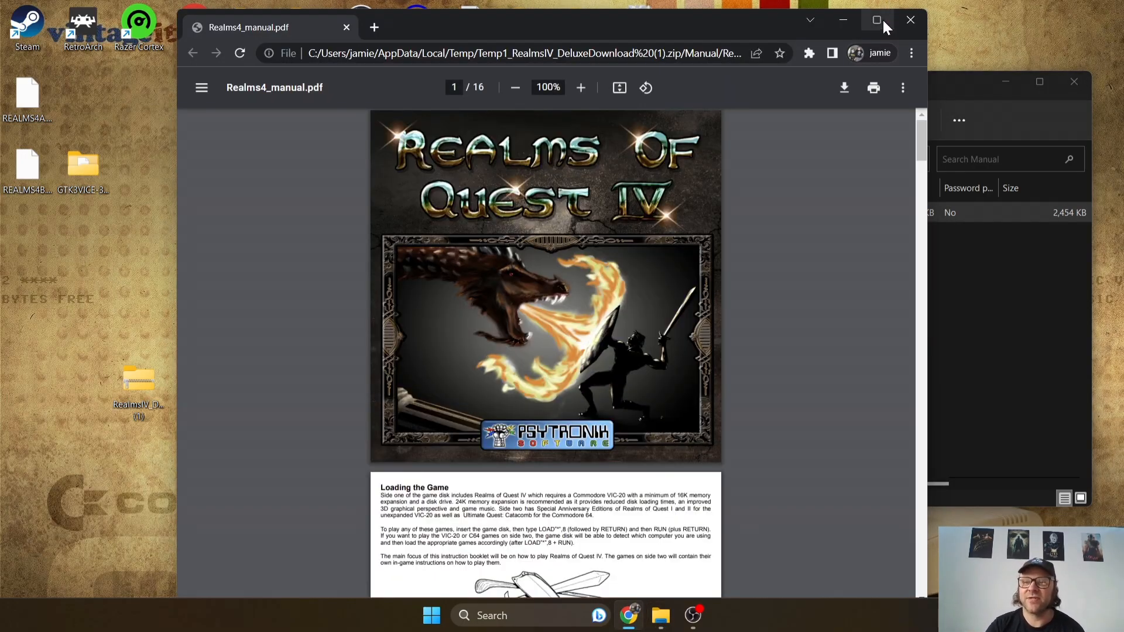
click(876, 20)
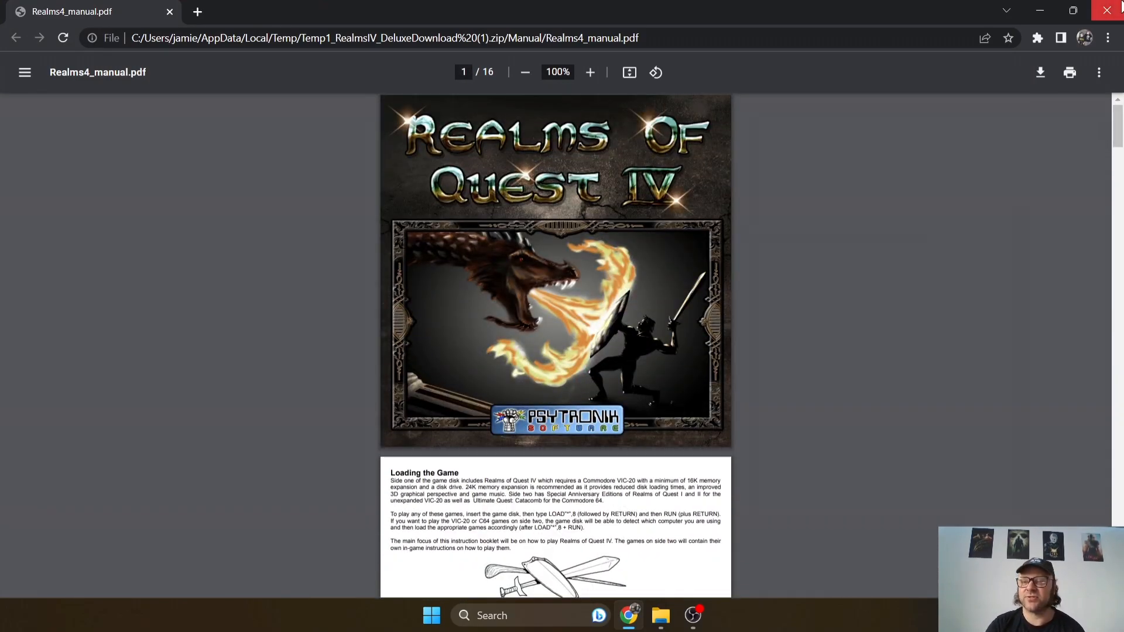
click(1107, 10)
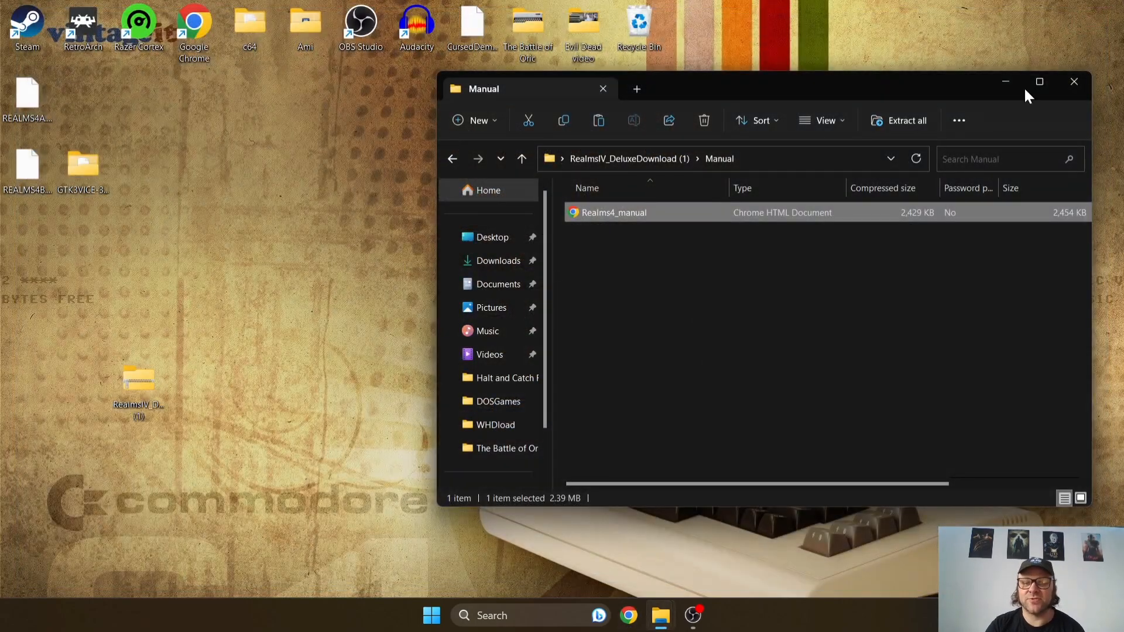
click(452, 158)
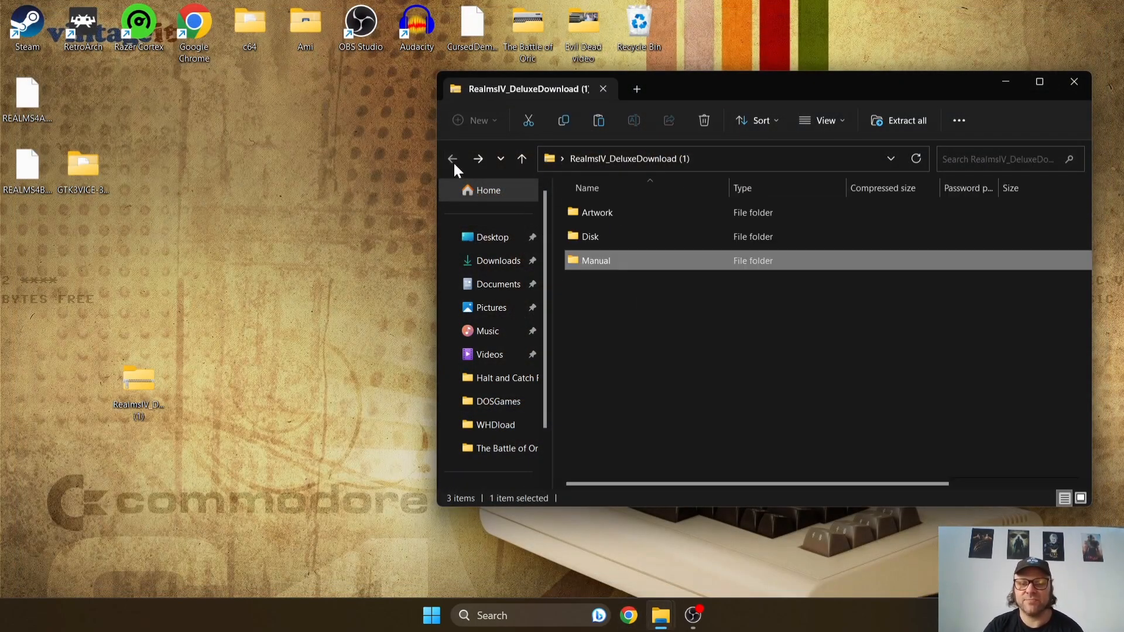
mouse_move(1074, 82)
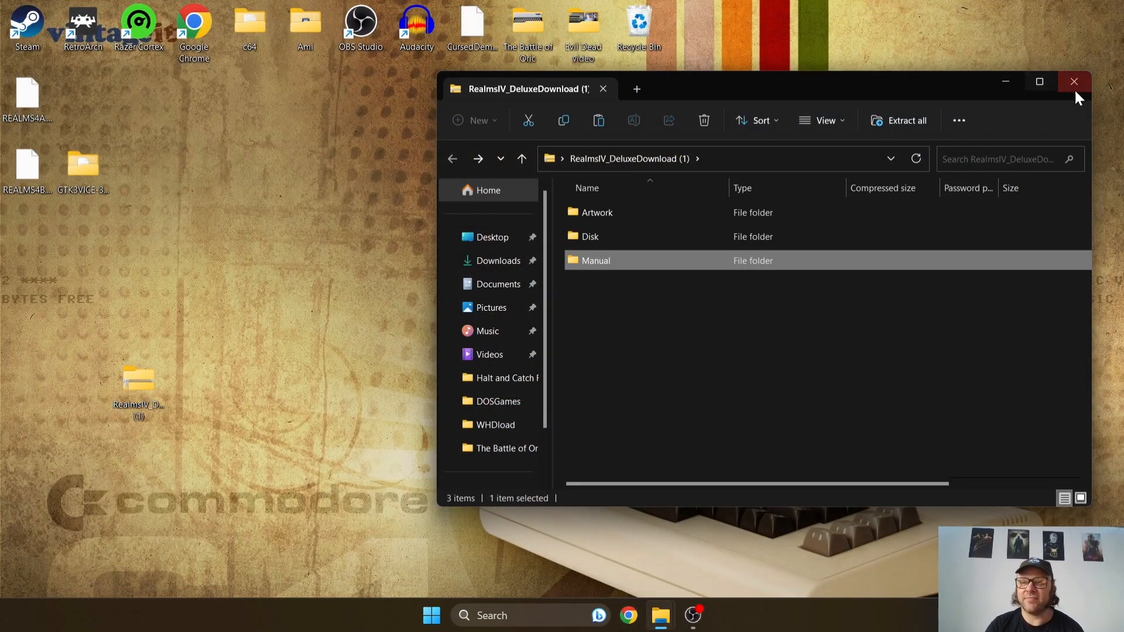
click(1074, 82)
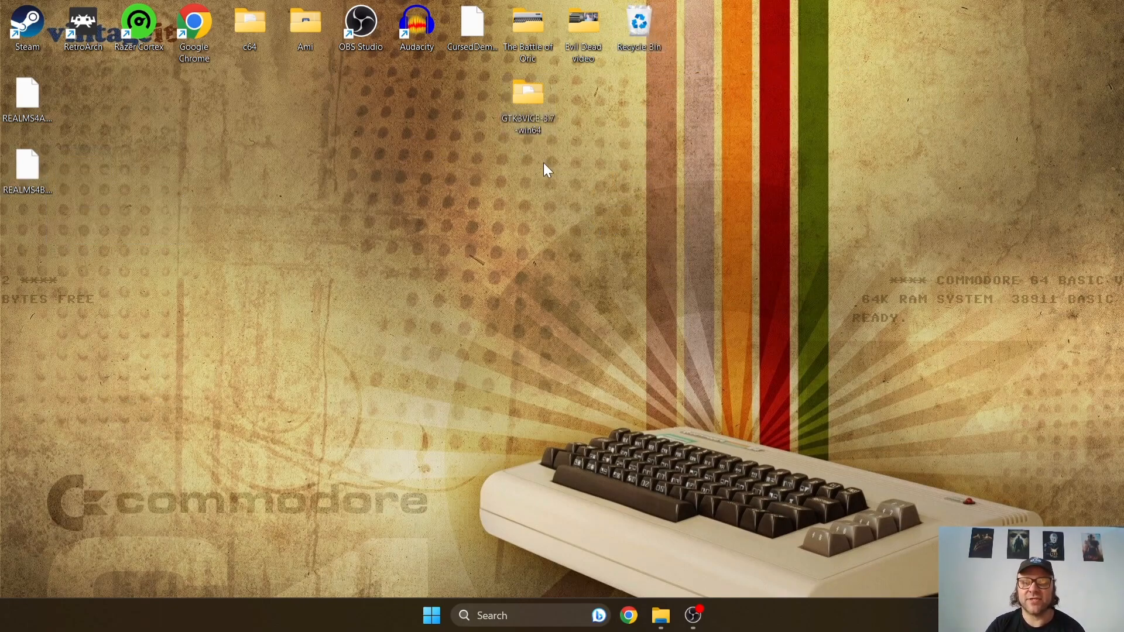
mouse_move(581, 121)
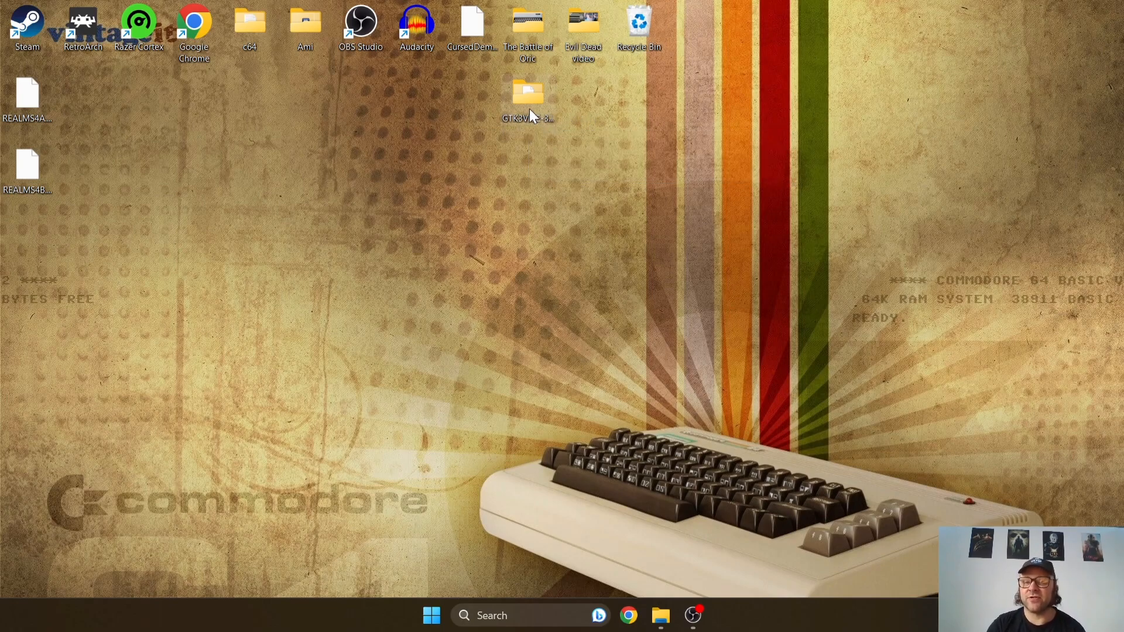
- Browse into GTK3VICE-3.7-win64\bin and pick out the x64sc emulator among the programs
double_click(529, 97)
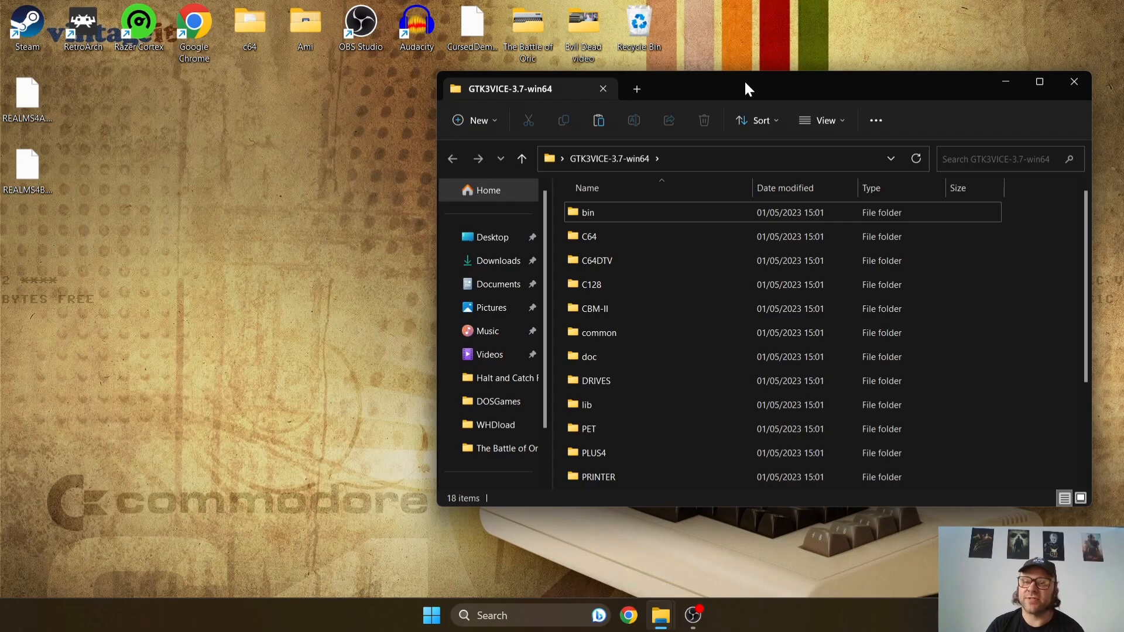
mouse_move(607, 219)
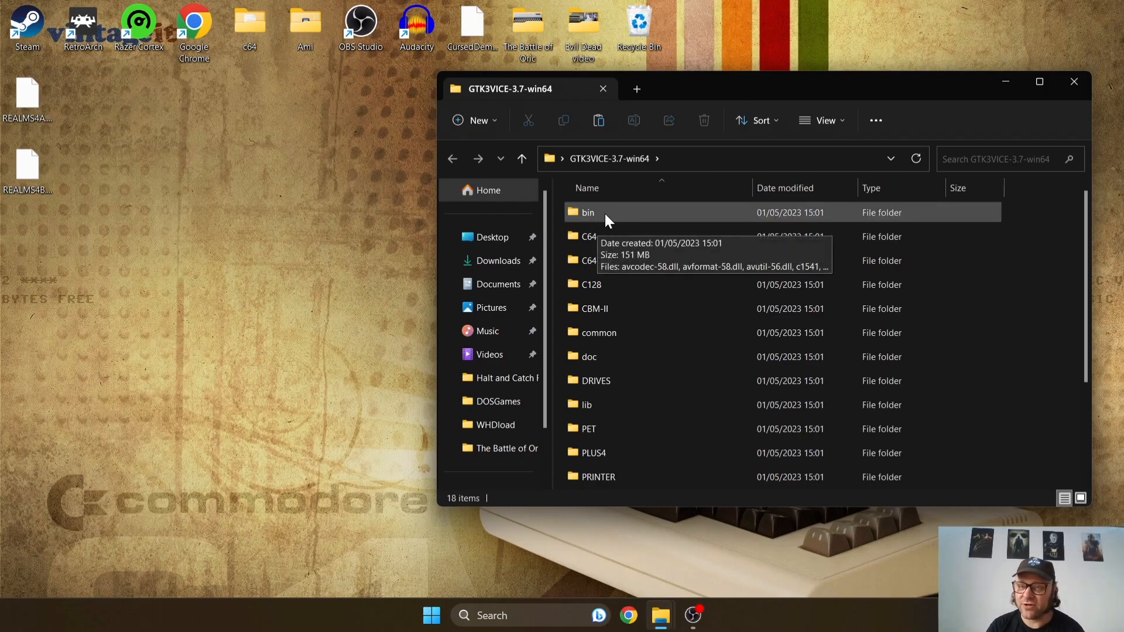
double_click(587, 212)
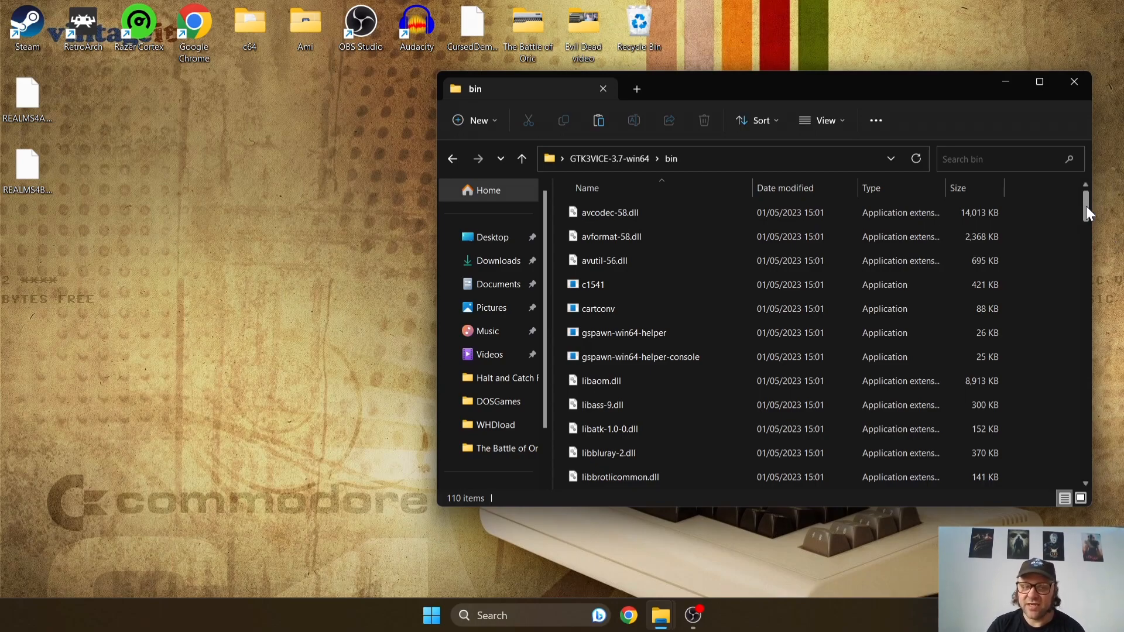
scroll(down, 3)
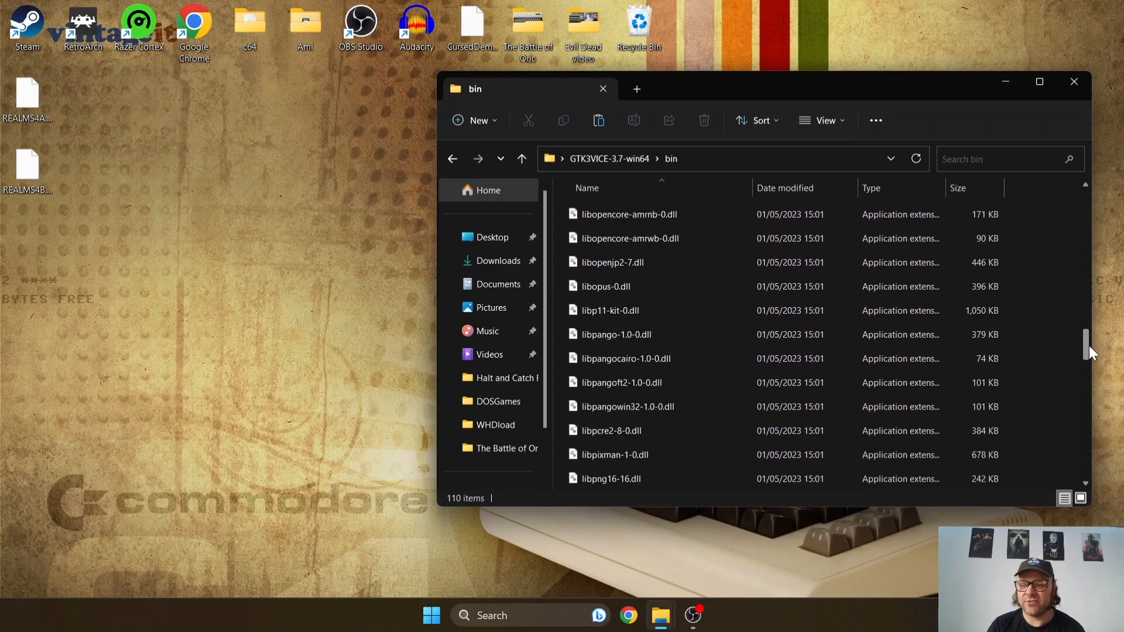
scroll(down, 3)
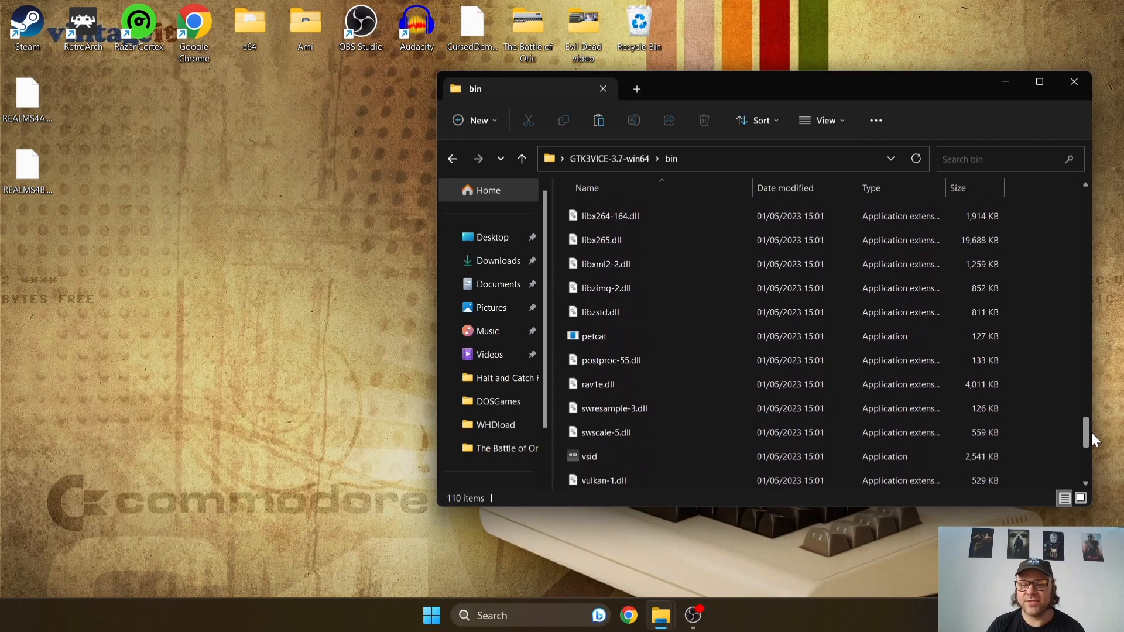
scroll(down, 3)
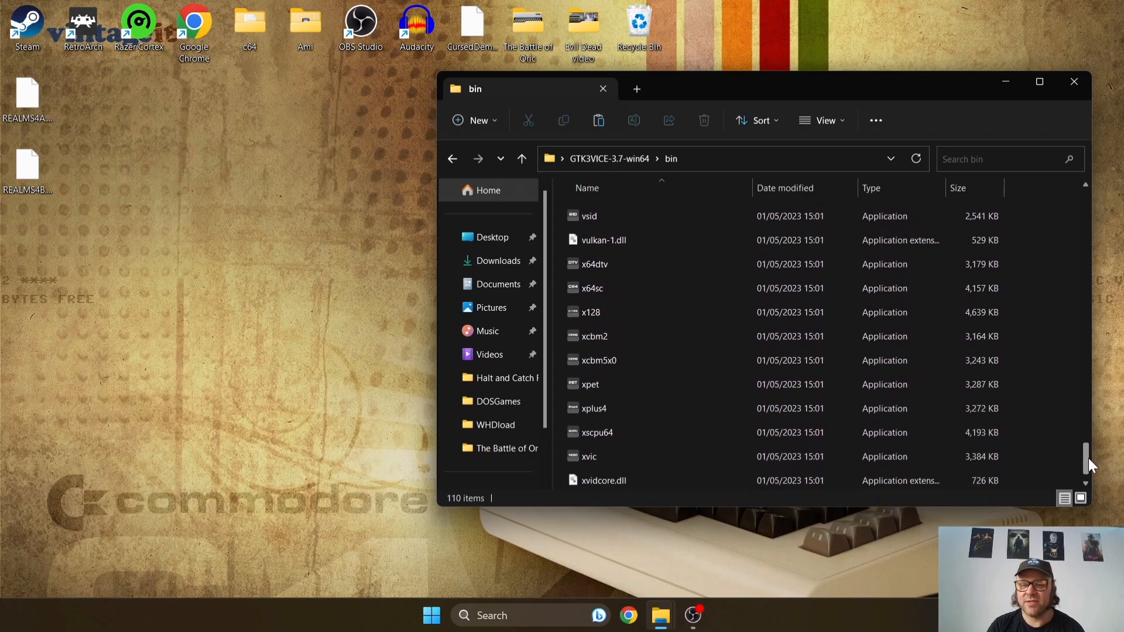
scroll(down, 3)
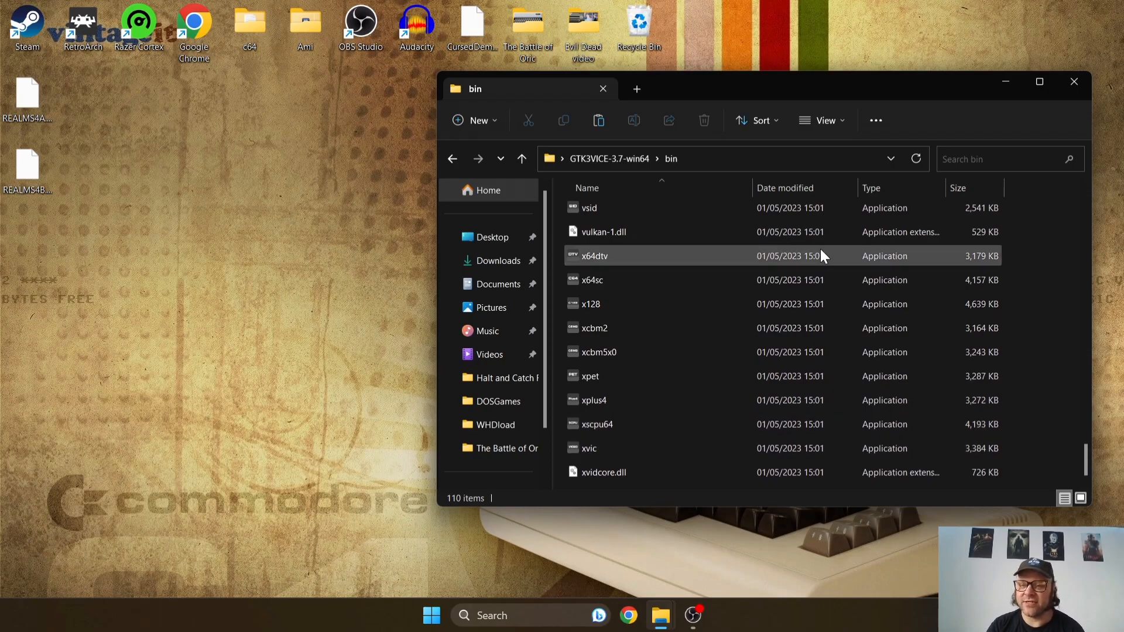
mouse_move(1055, 332)
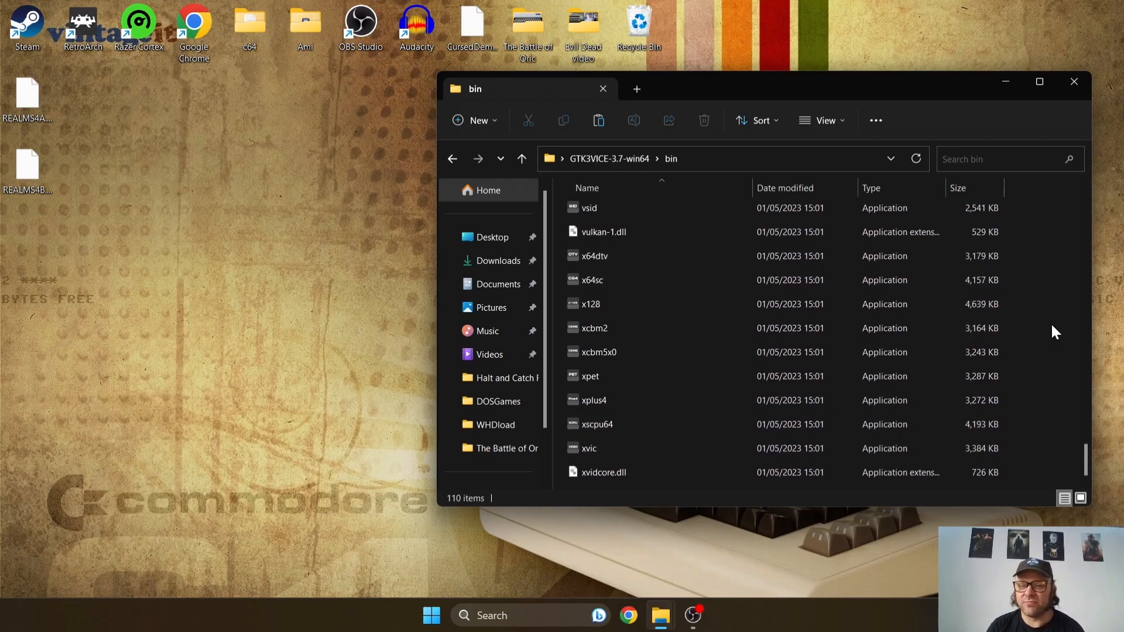
click(591, 279)
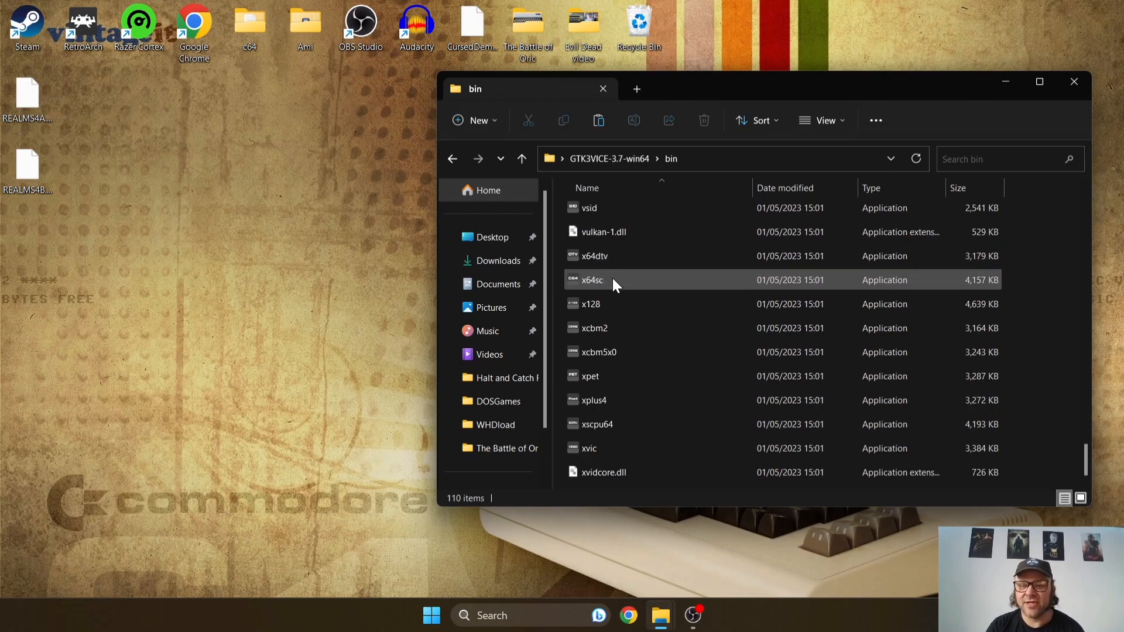
mouse_move(686, 266)
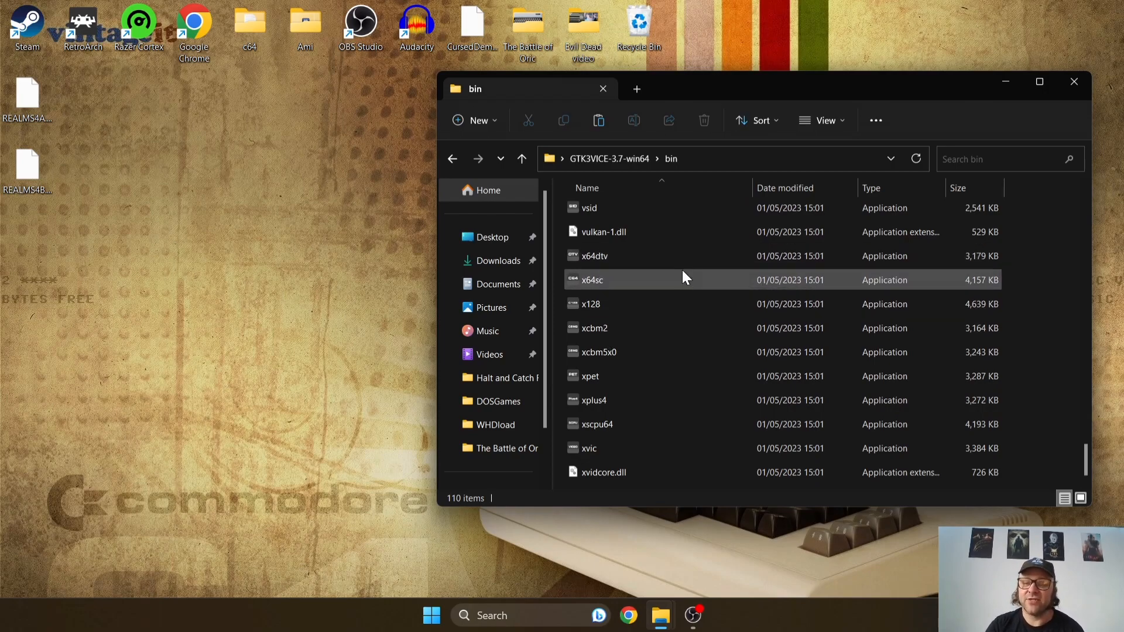
mouse_move(746, 285)
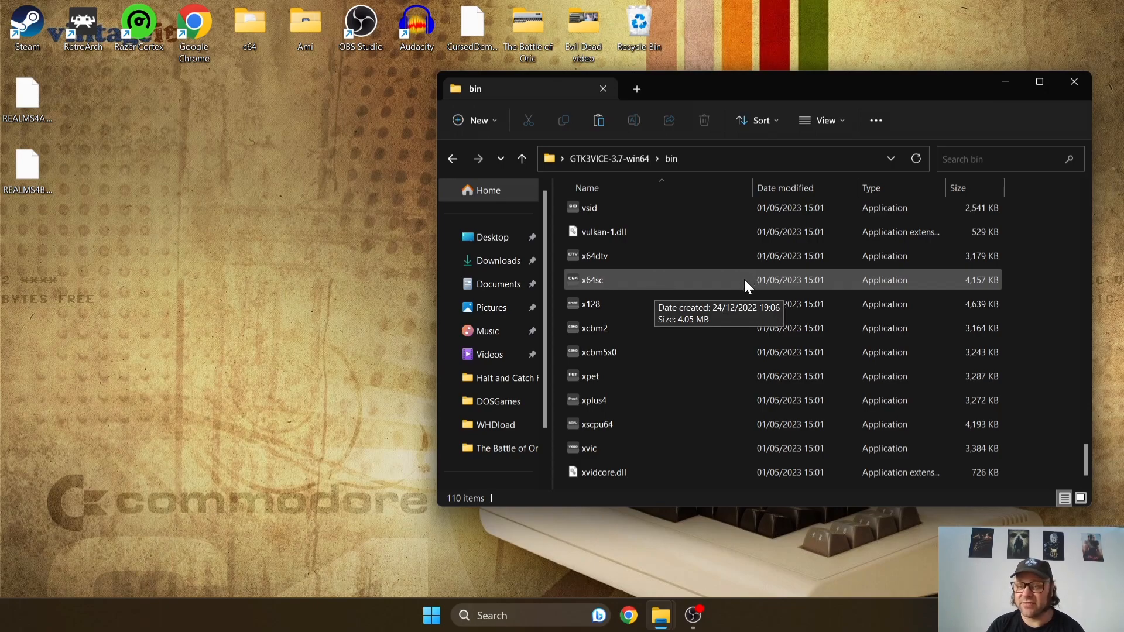
mouse_move(665, 328)
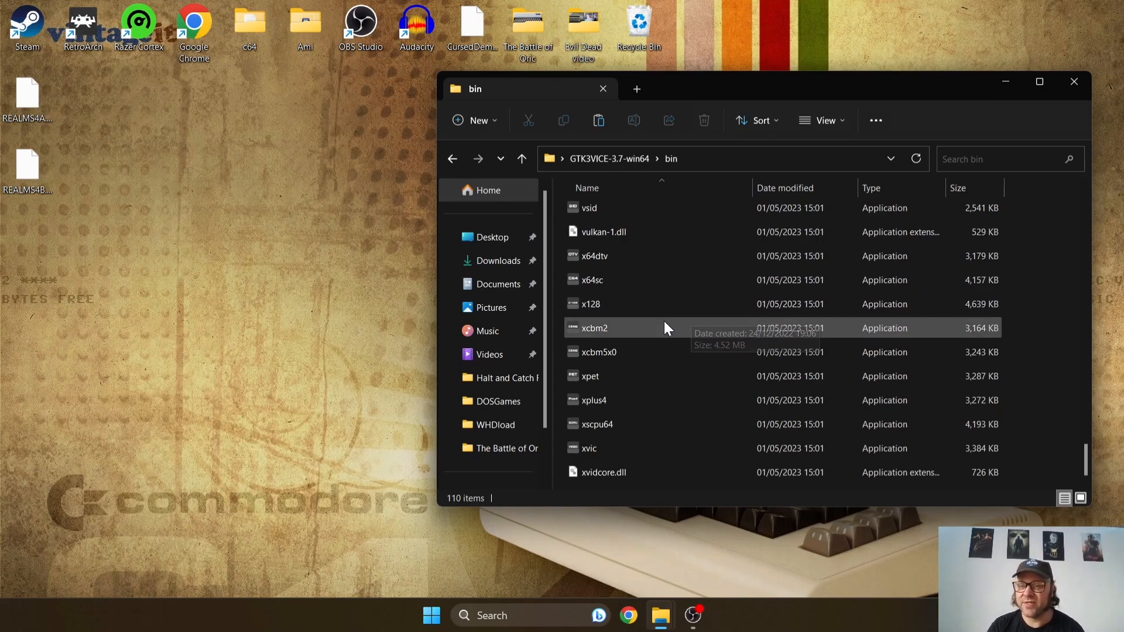
mouse_move(679, 400)
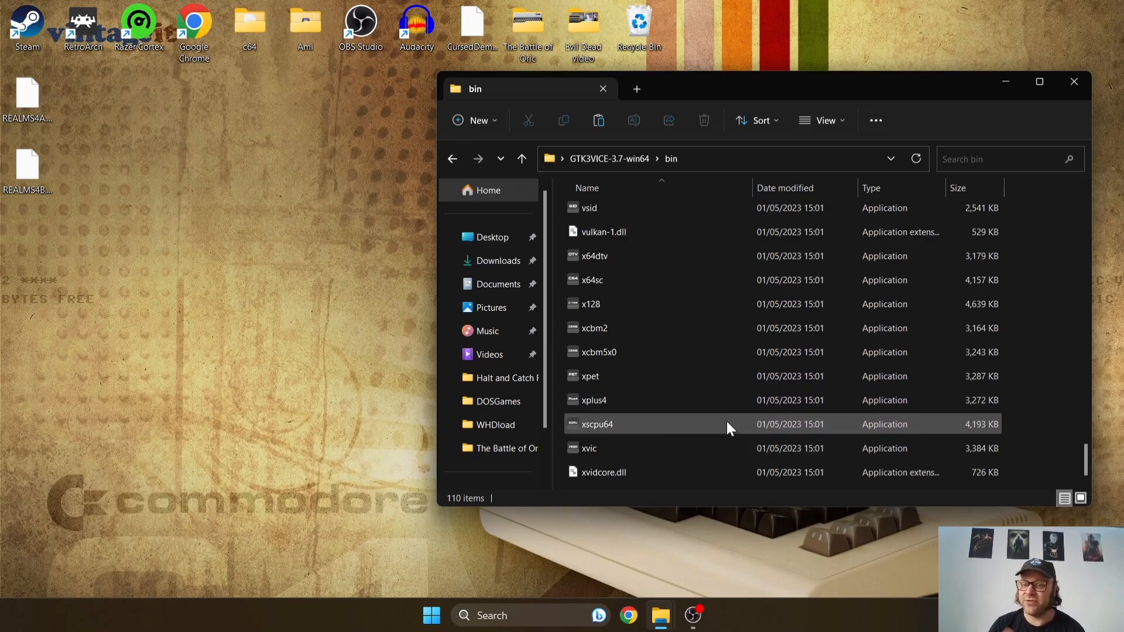
mouse_move(728, 424)
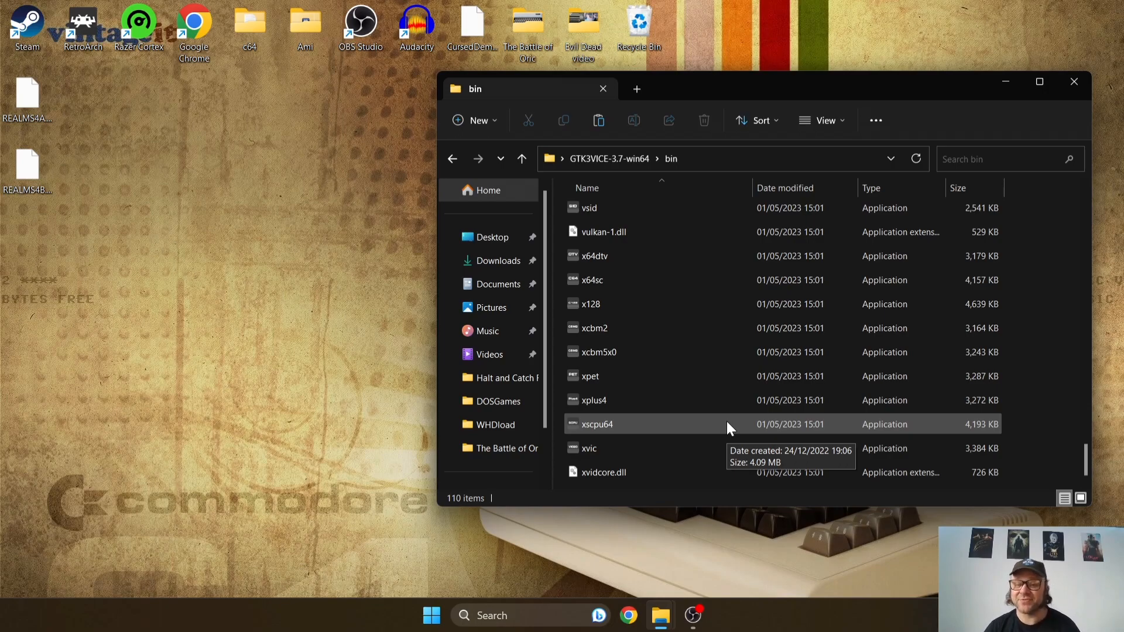
mouse_move(618, 448)
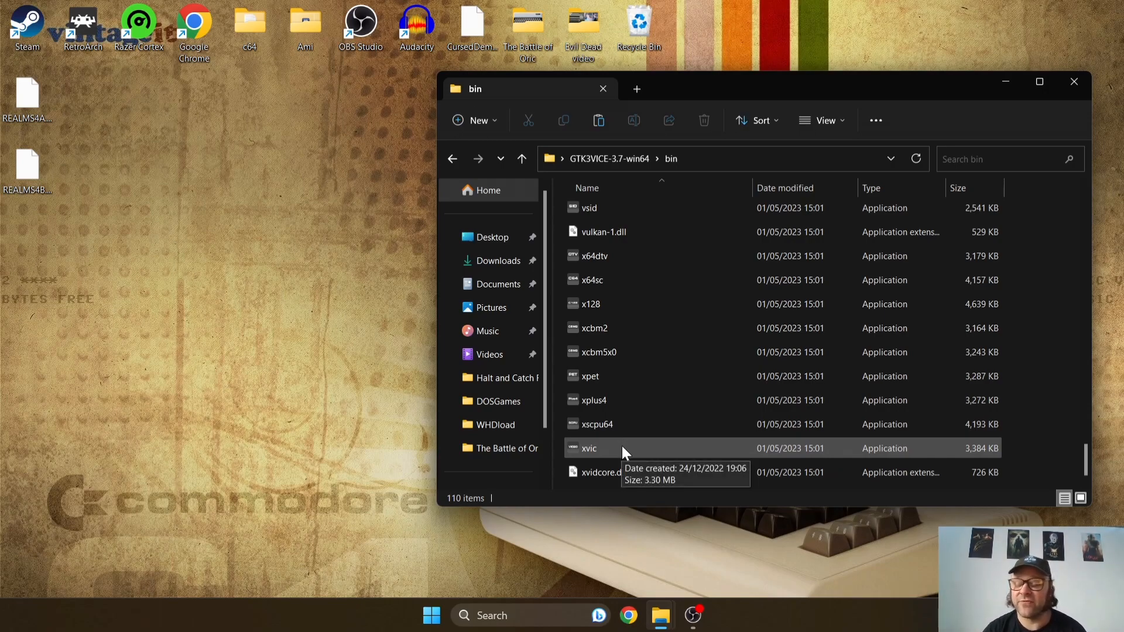
- Launch xvic and let it run anyway past the SmartScreen unrecognised-app warning
double_click(589, 448)
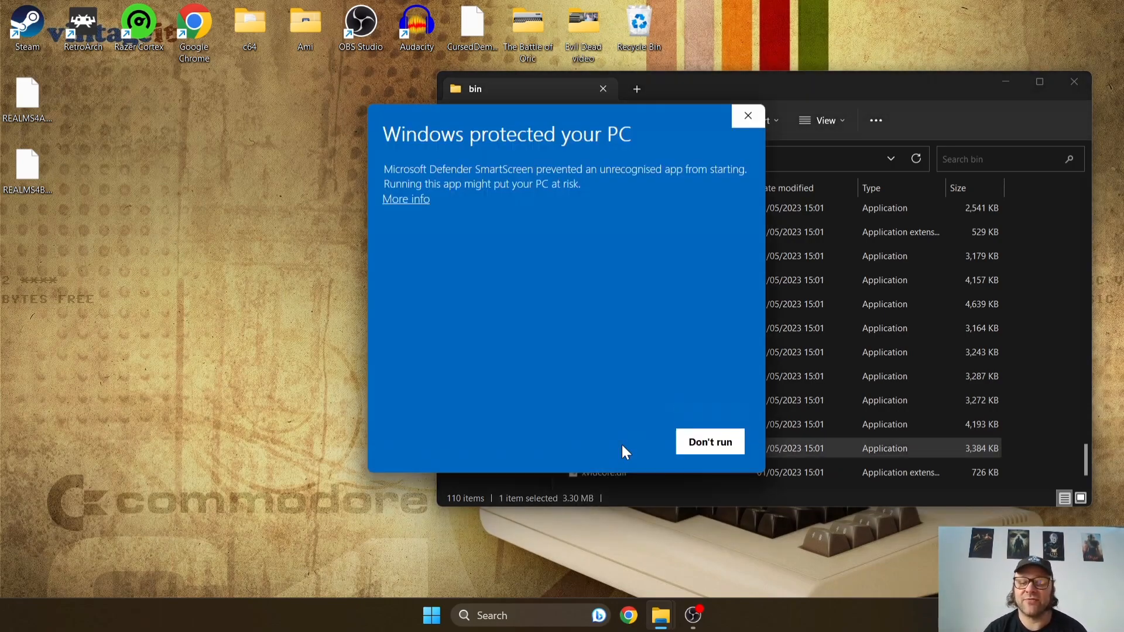
mouse_move(436, 230)
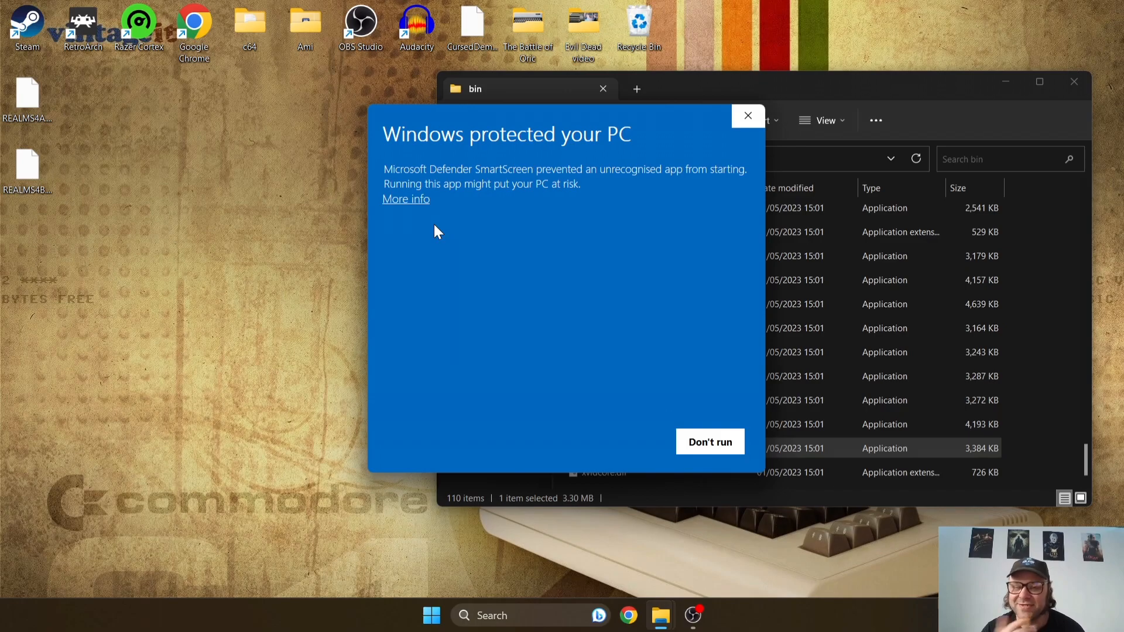
mouse_move(407, 199)
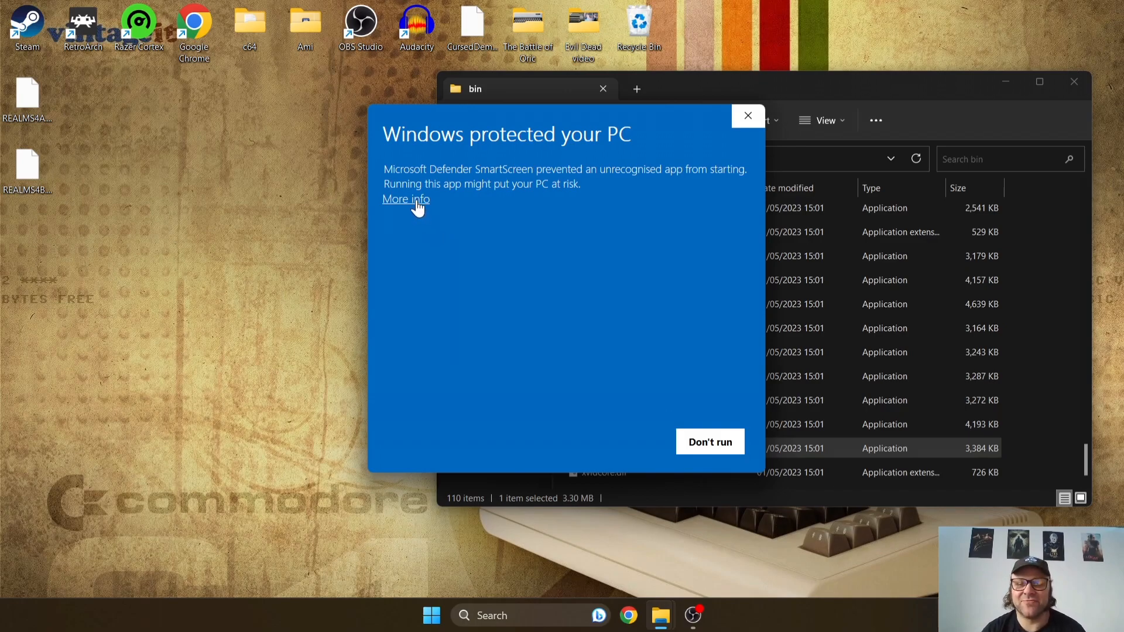
click(406, 199)
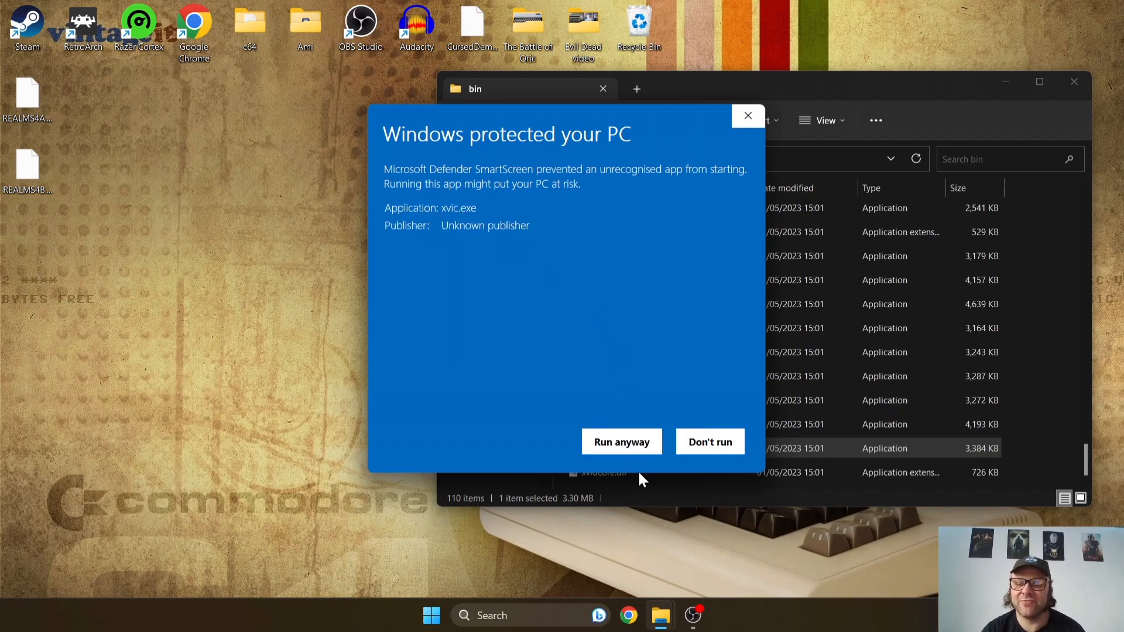
click(621, 441)
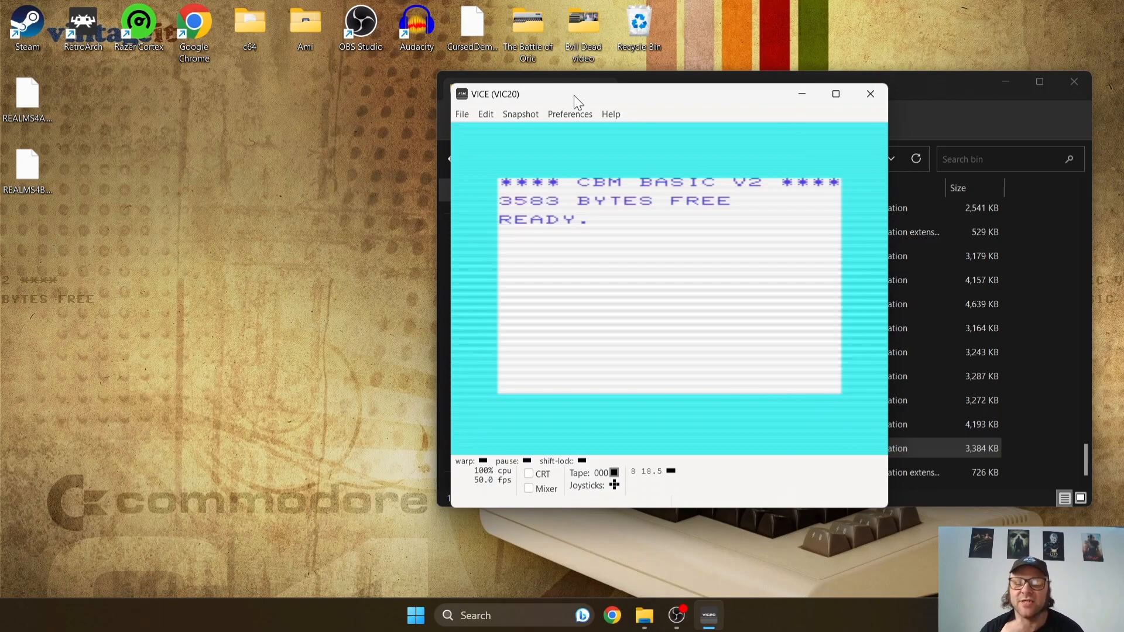
mouse_move(570, 101)
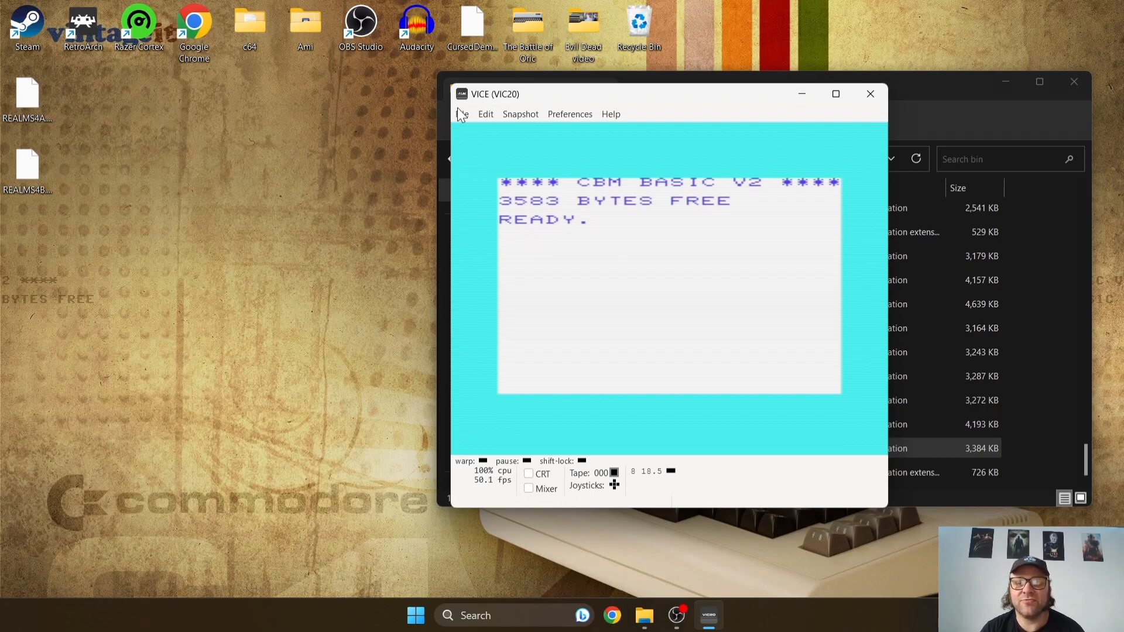
- Choose File > Smart attach to bring up the dialog listing REALMS4A.D64
click(461, 113)
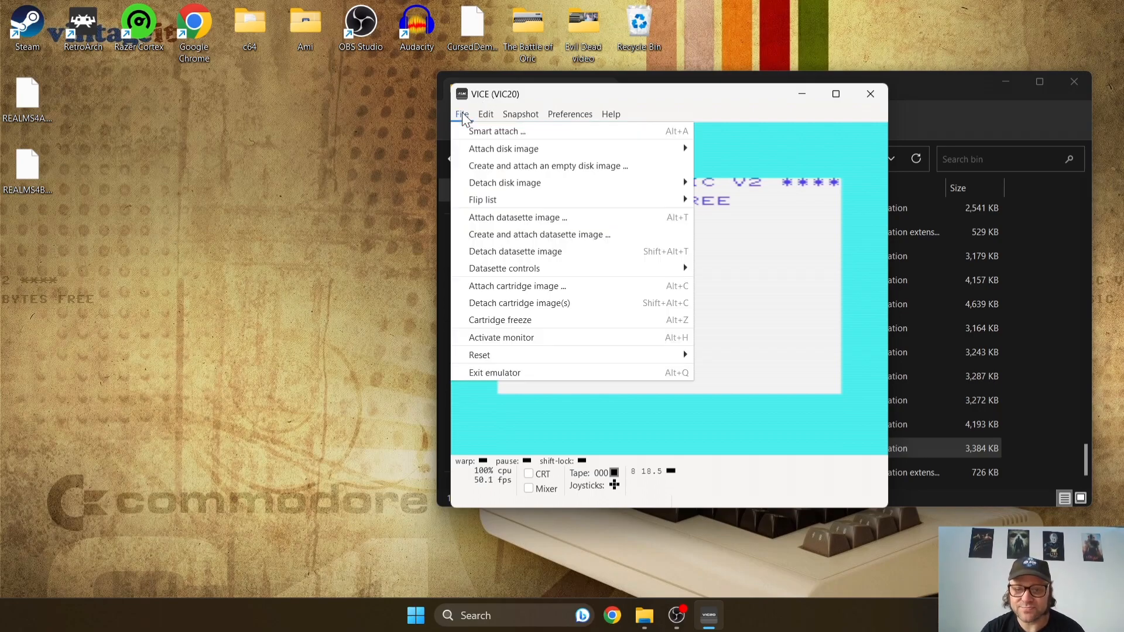
mouse_move(497, 131)
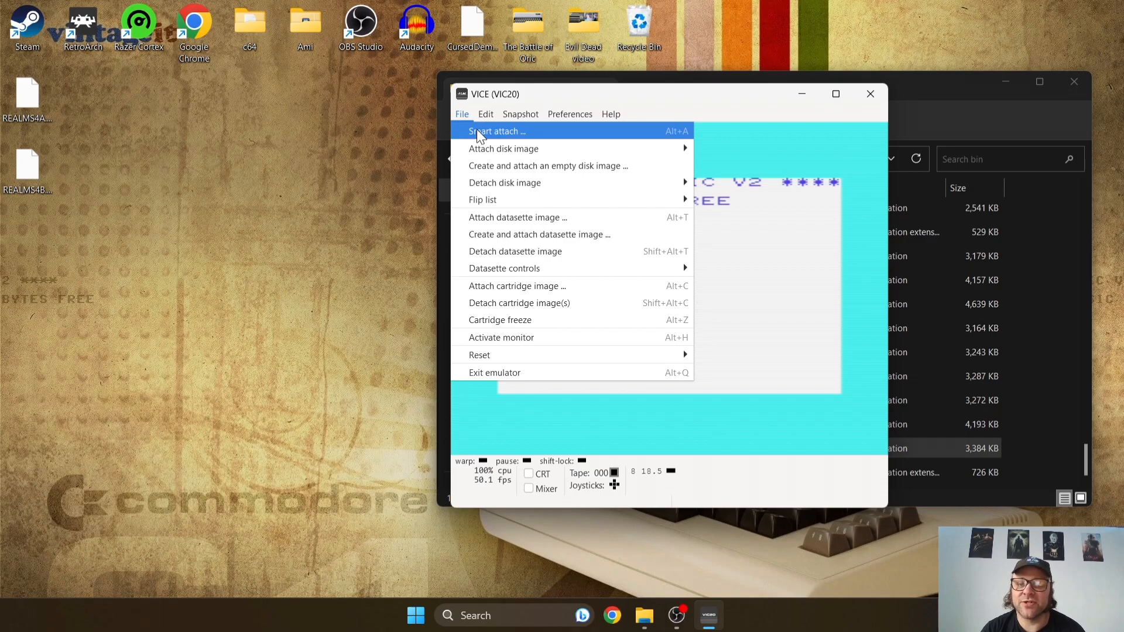
click(496, 130)
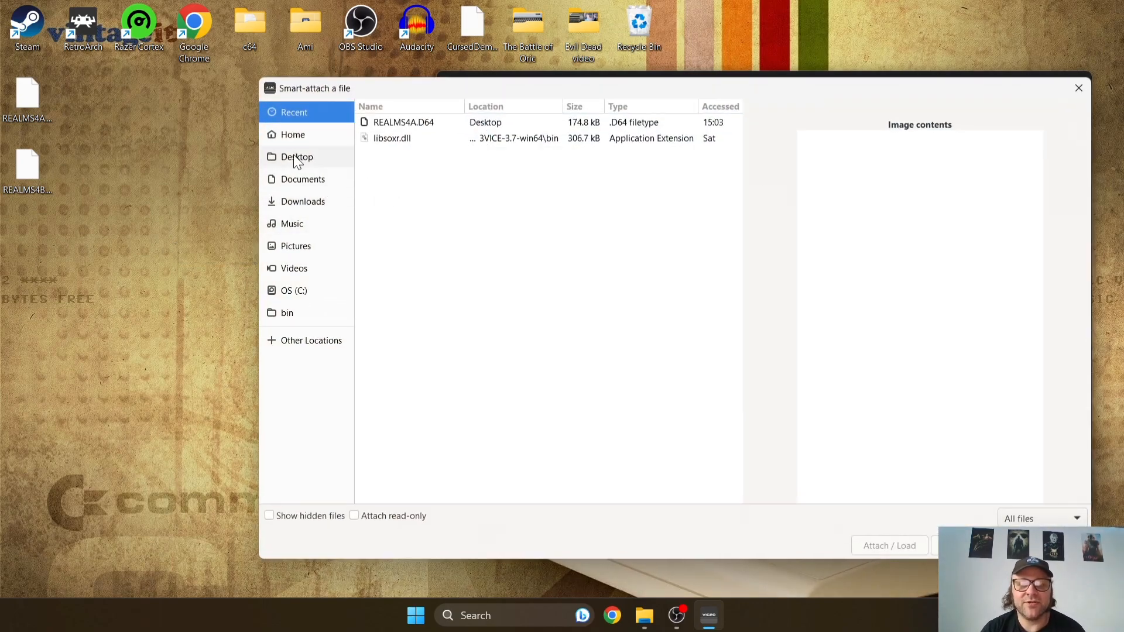
- Attach and load REALMS4B.D64 from the Desktop, reaching the Realms of Quest title screen
click(296, 156)
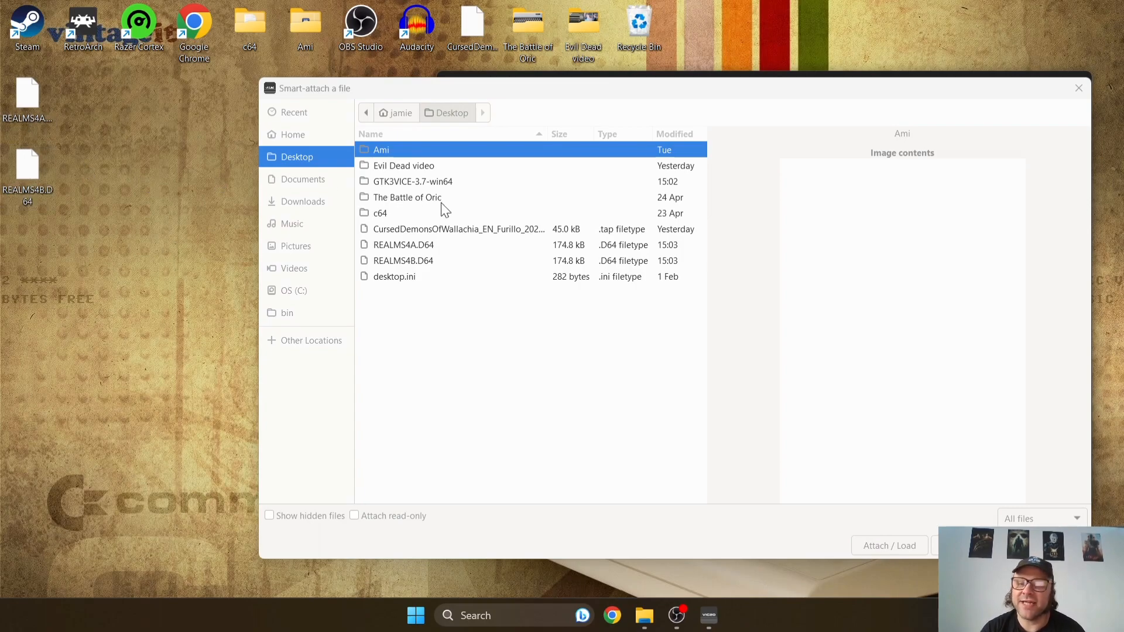
mouse_move(432, 268)
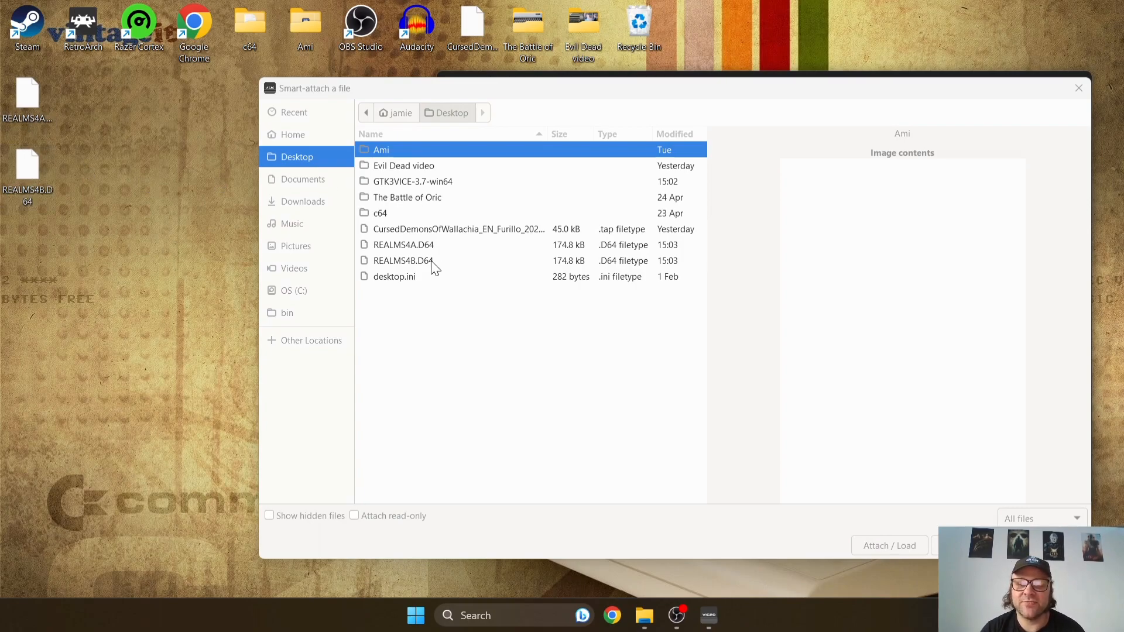
click(403, 260)
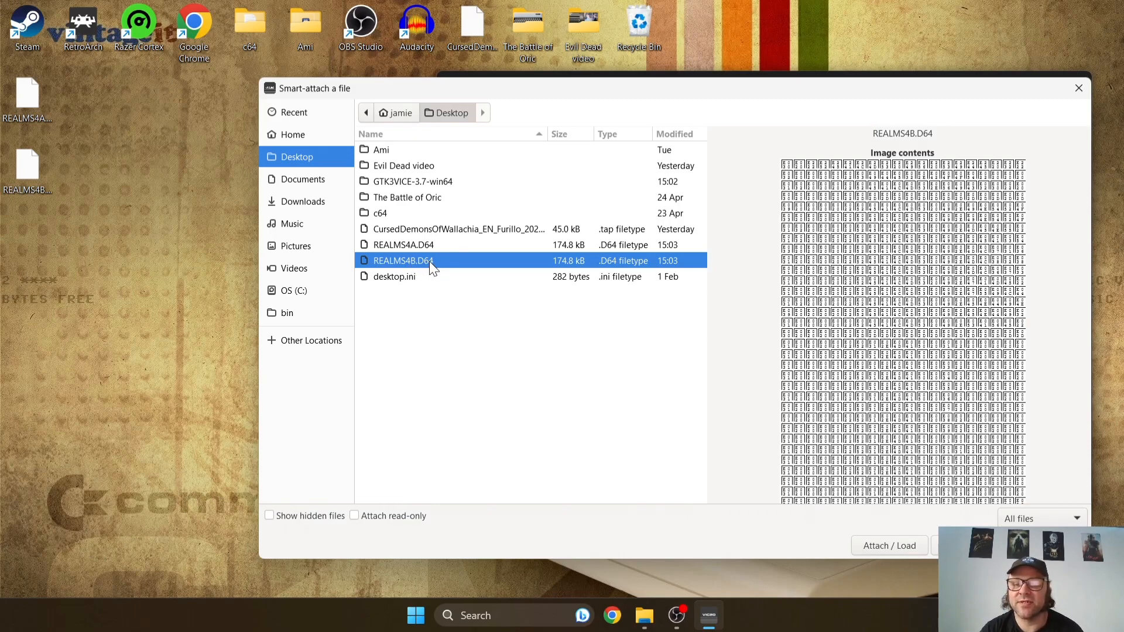
mouse_move(469, 263)
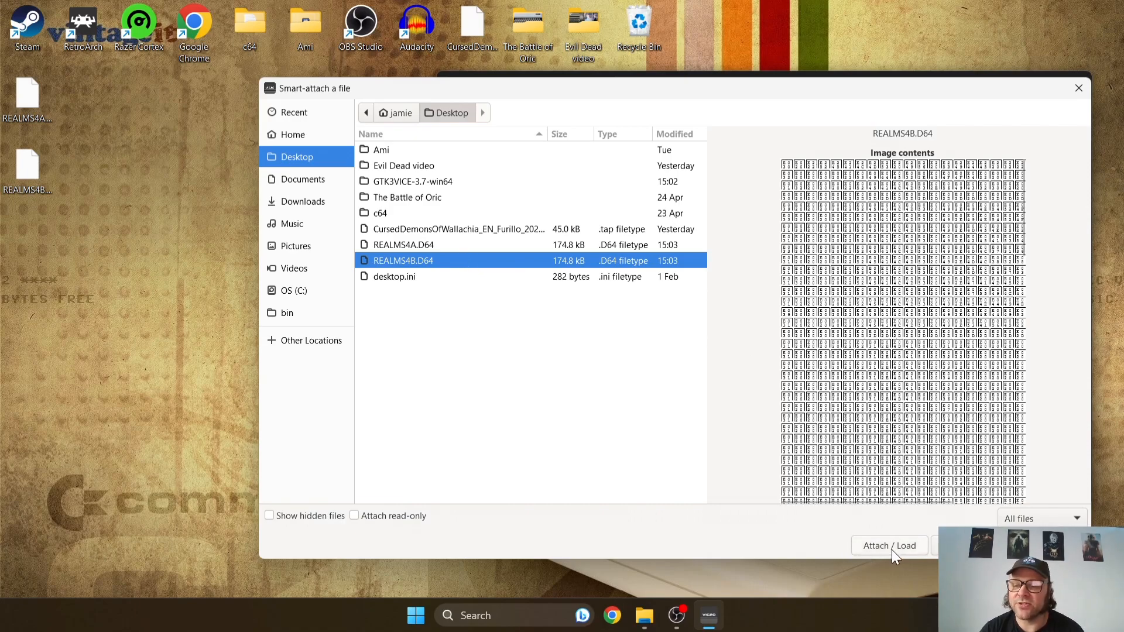
click(890, 545)
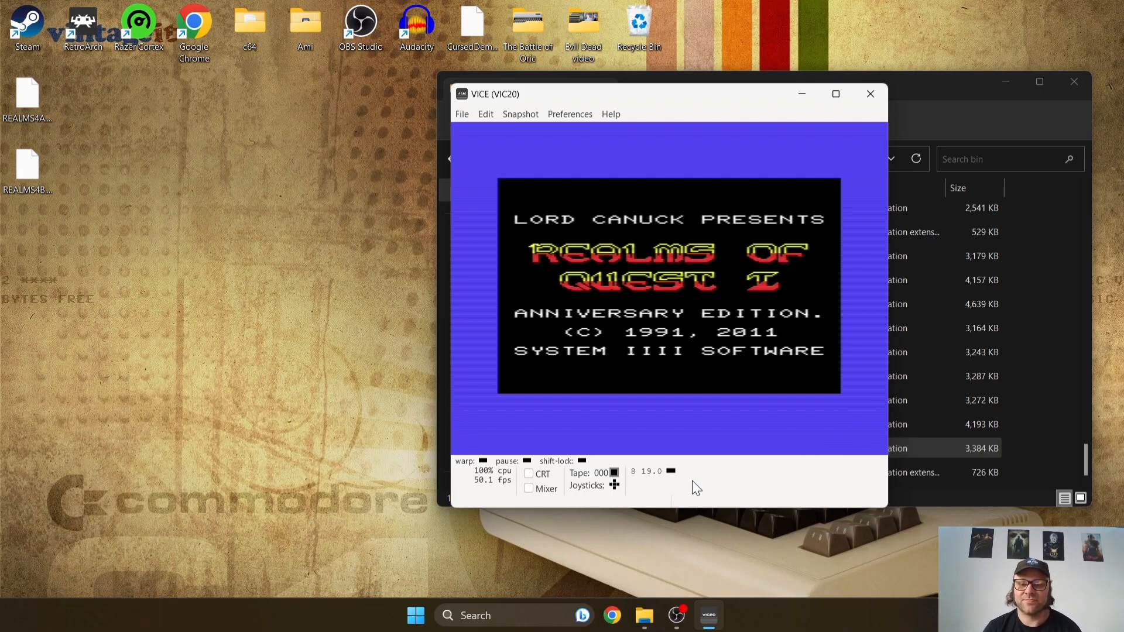
mouse_move(439, 392)
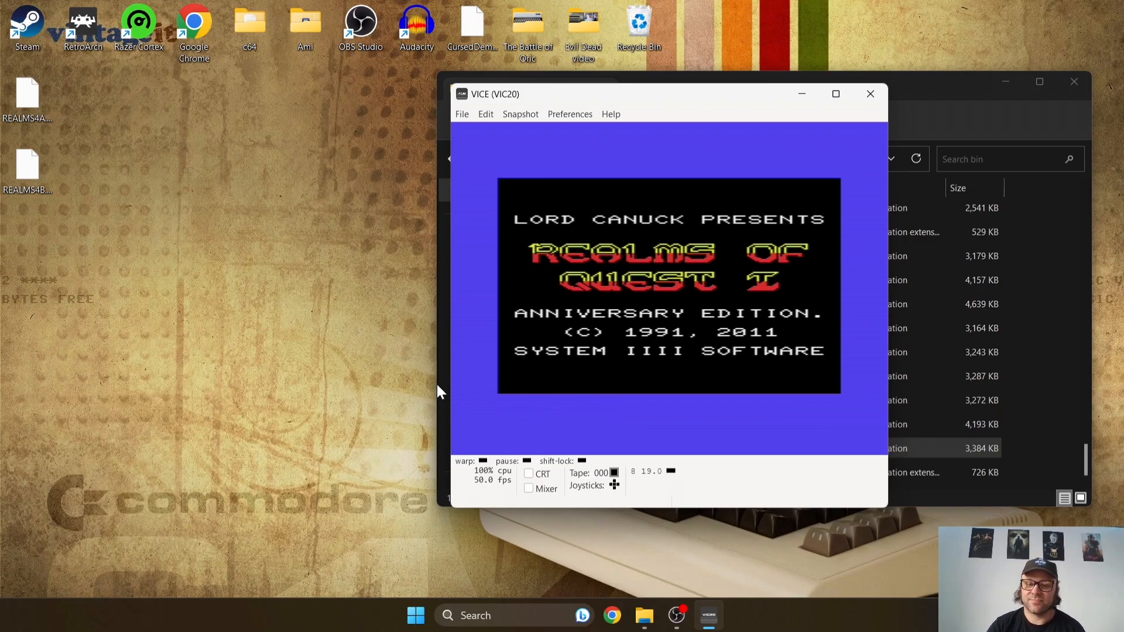
mouse_move(601, 296)
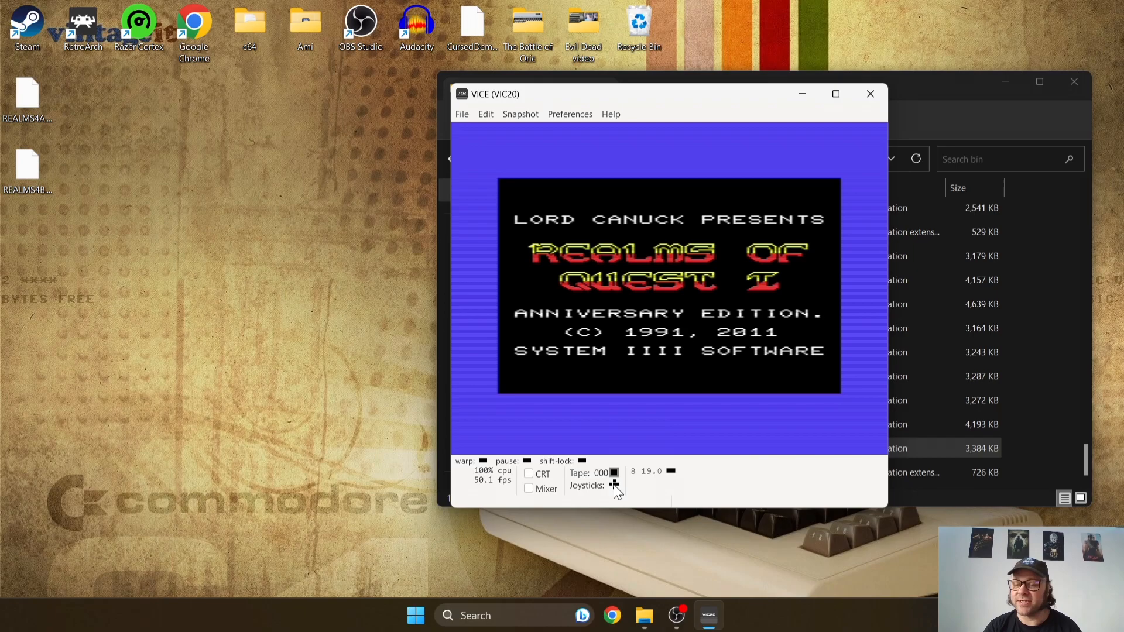
- Assign Controller (XBOX 360 For Windows) as Joystick #1 in the joystick configuration
click(615, 485)
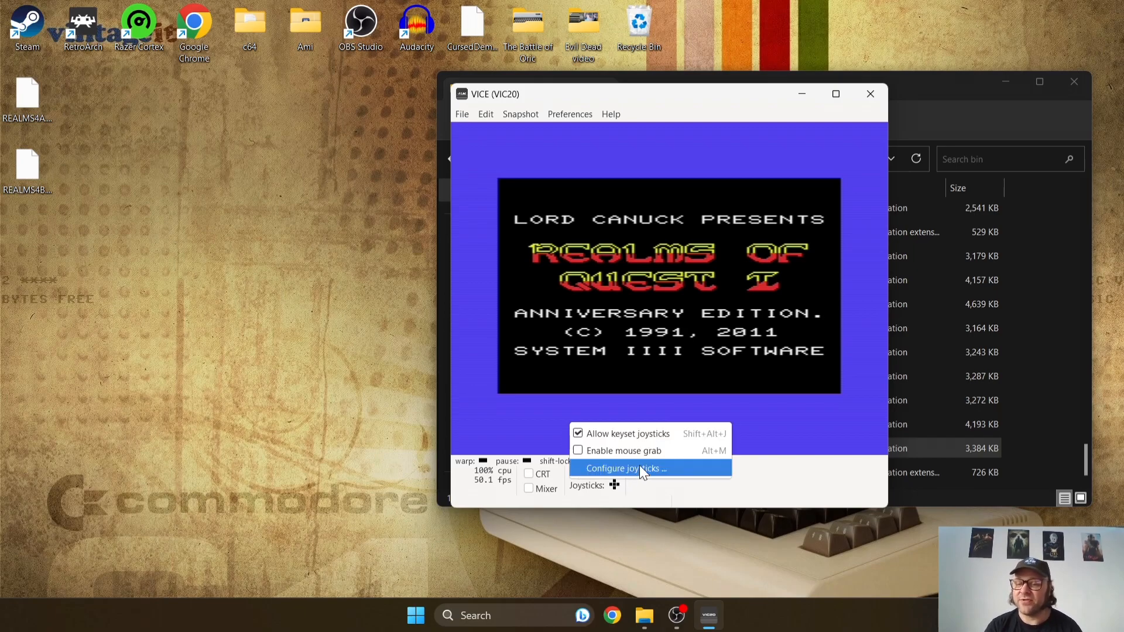
click(624, 468)
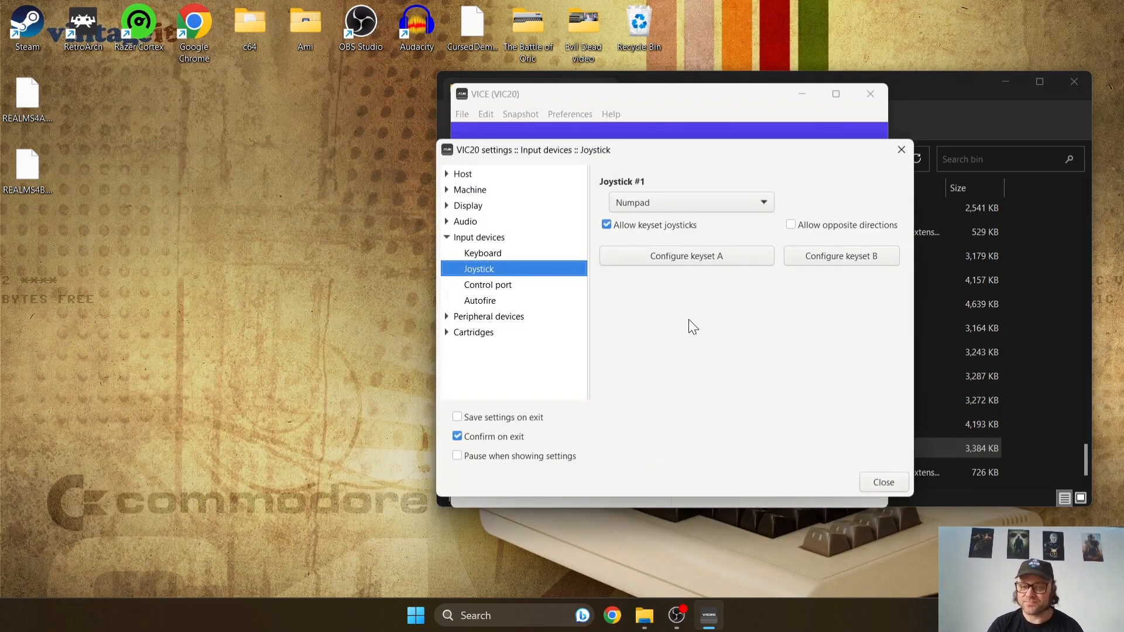
mouse_move(740, 211)
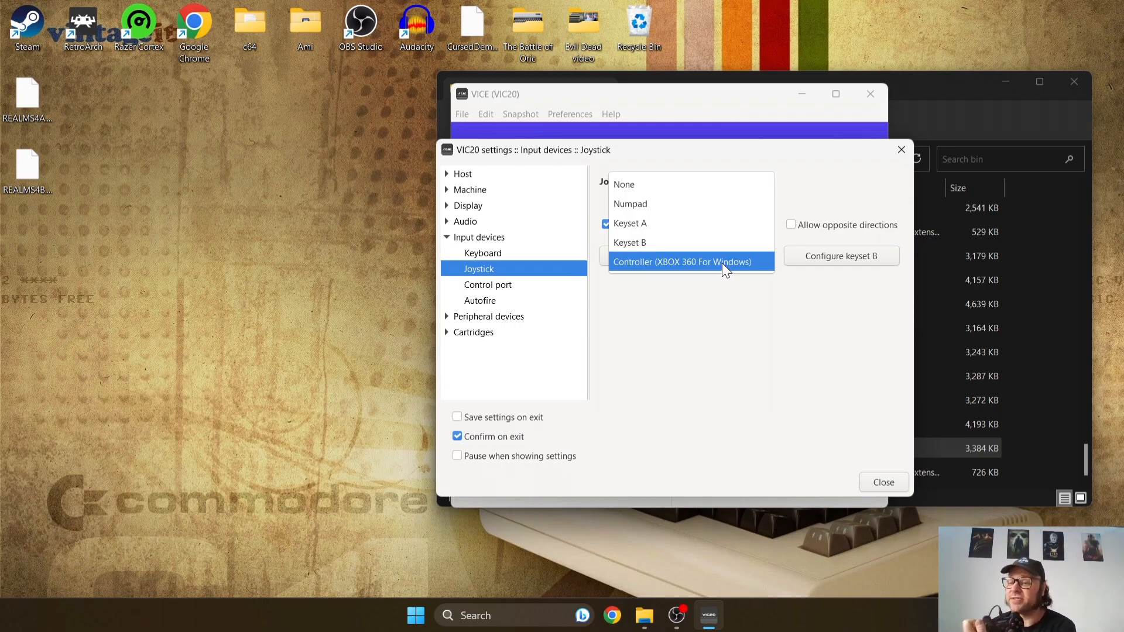
click(685, 262)
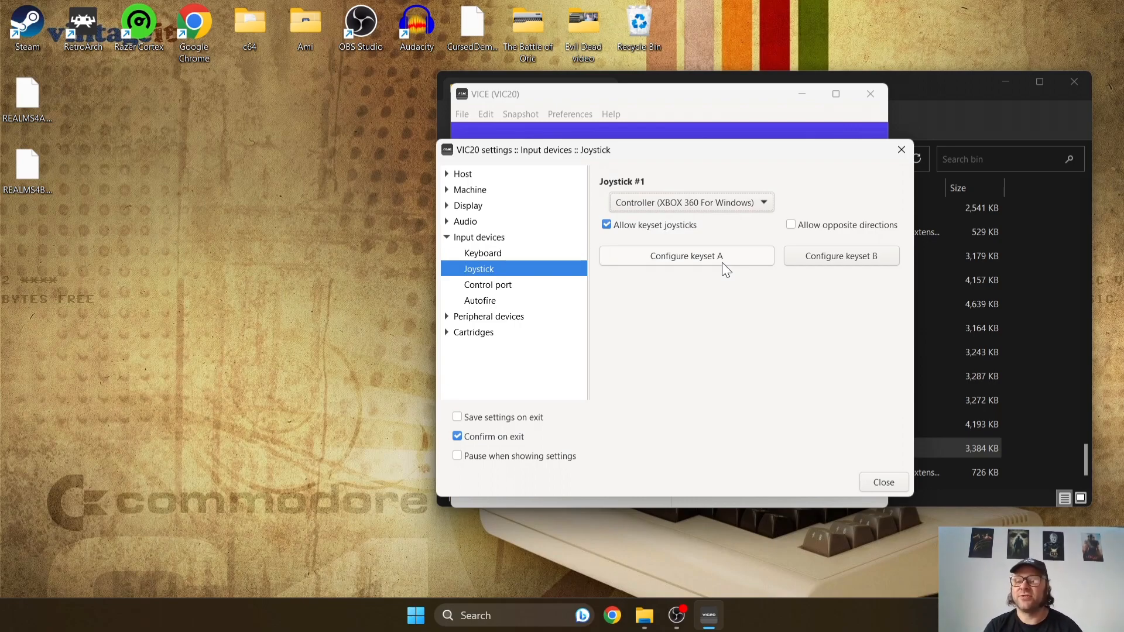
click(883, 481)
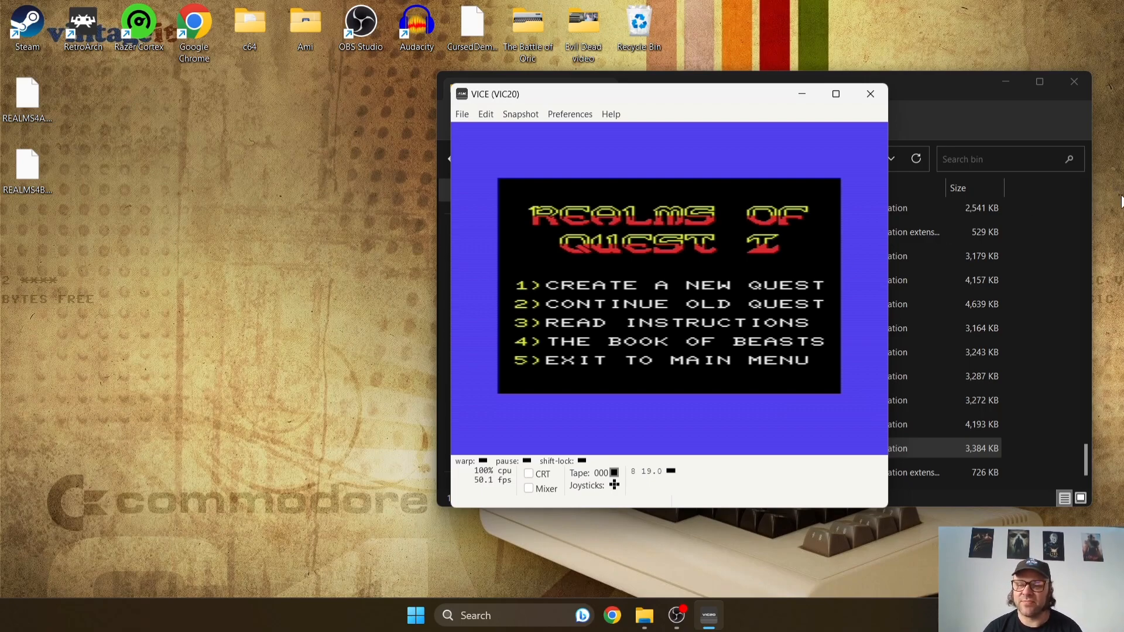
mouse_move(567, 103)
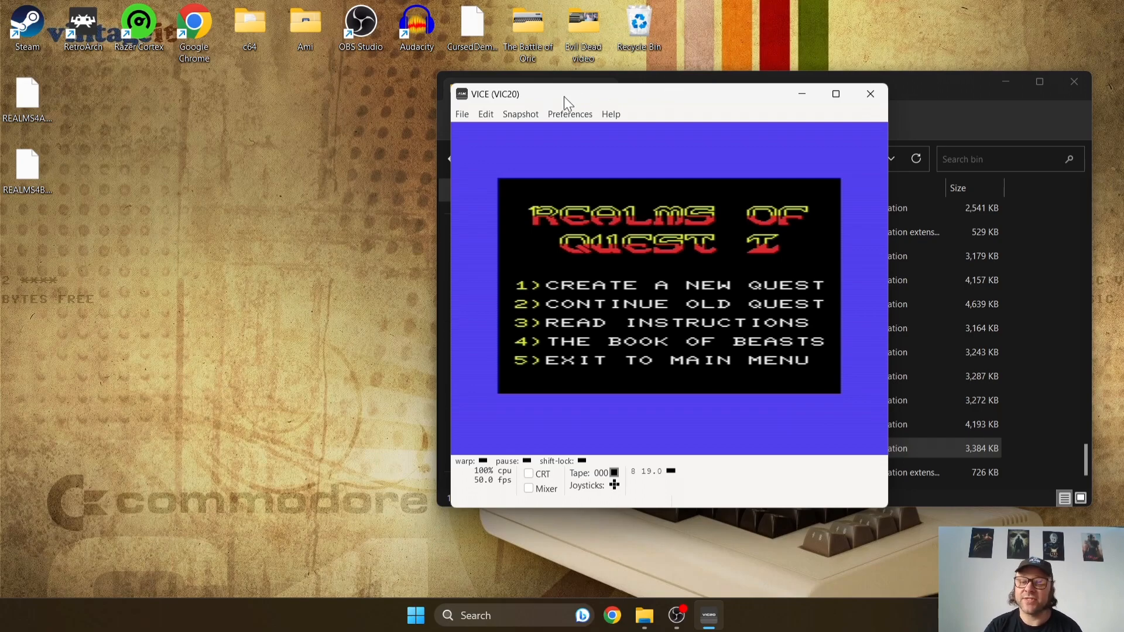
- Bring up the Preferences menu over the Realms of Quest I main menu
click(569, 113)
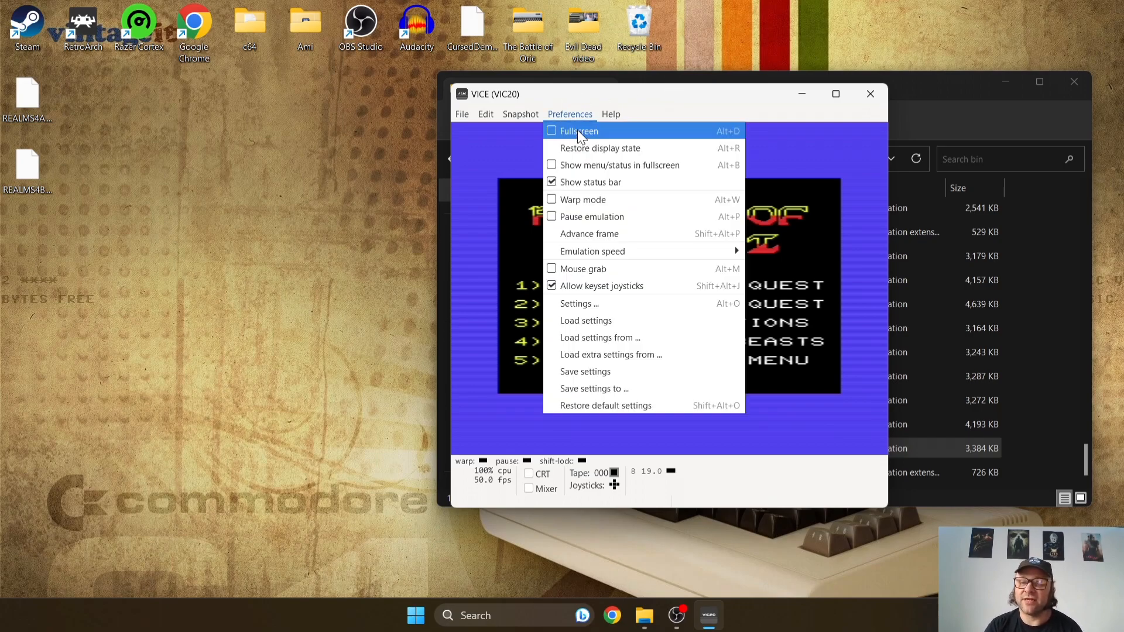
mouse_move(607, 136)
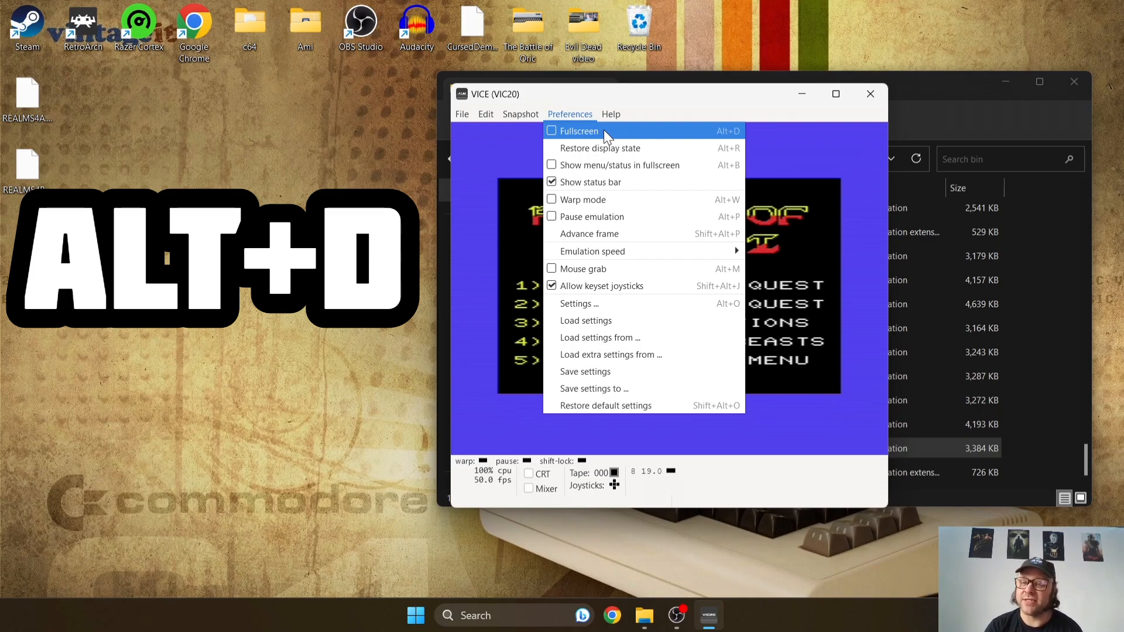
mouse_move(611, 149)
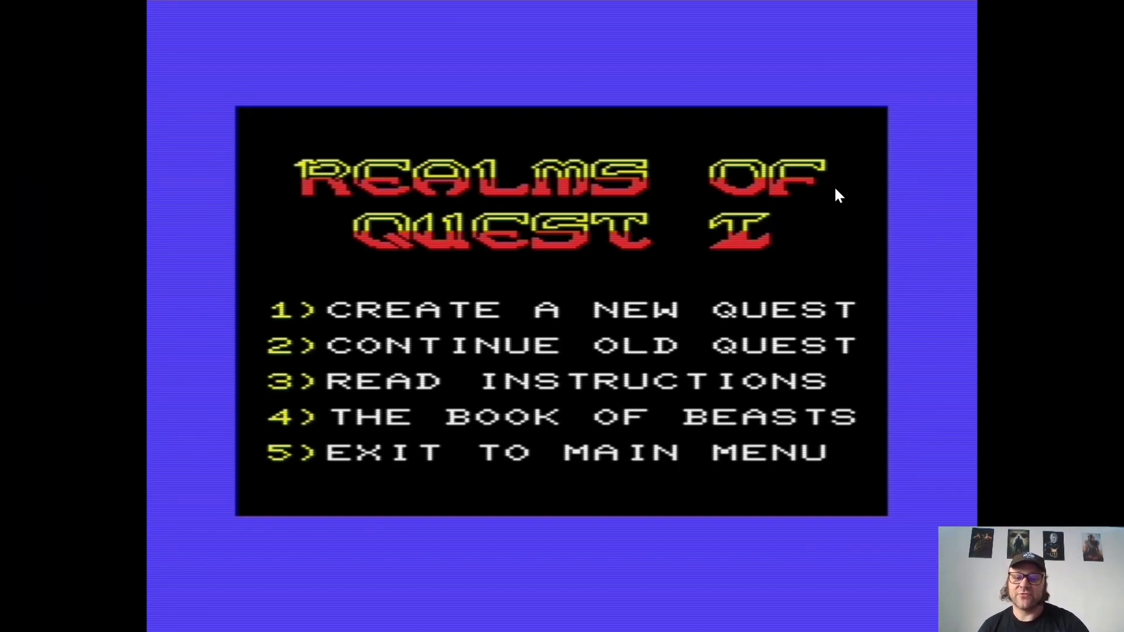
- Create a new quest with option 1, keep the rolled stats with Y, and name the hero JUST JAMI
key(1)
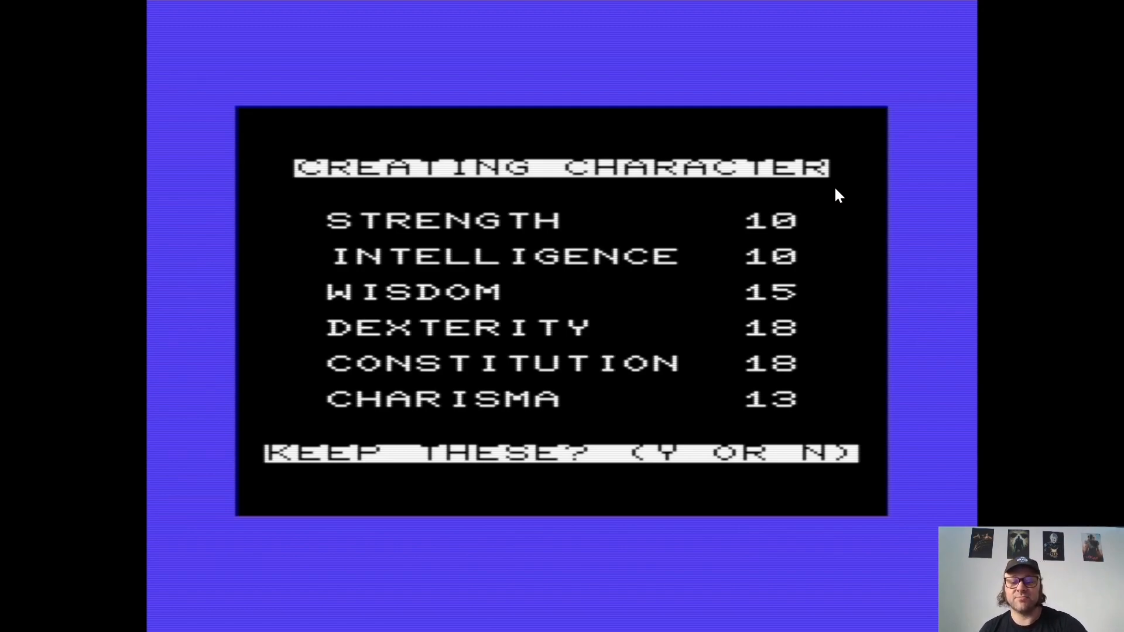
key(y)
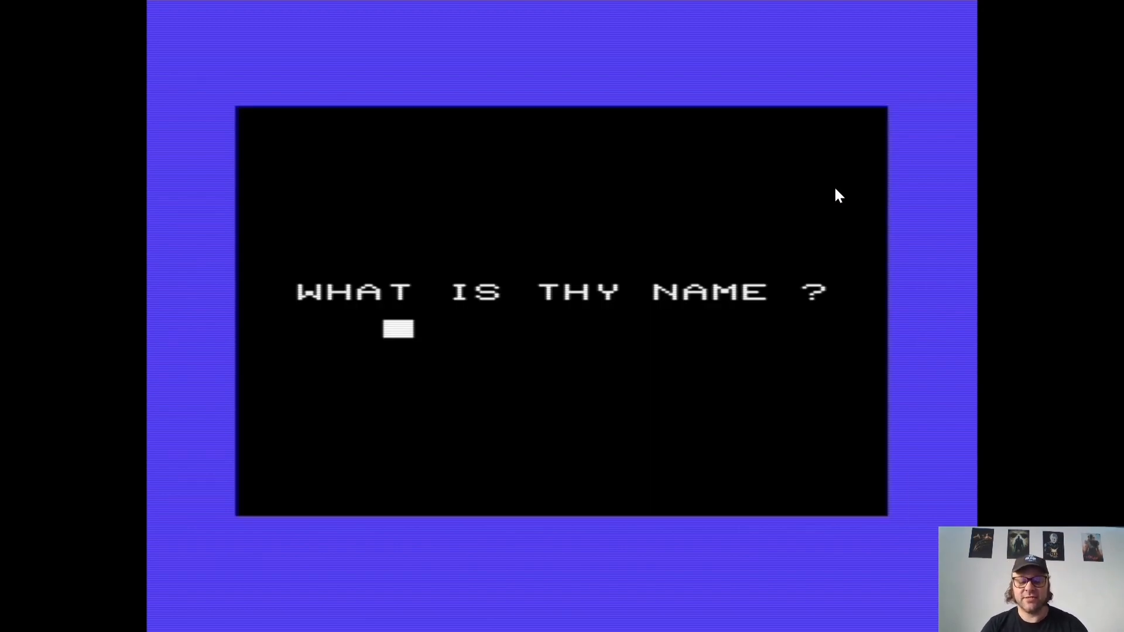
text(JUST JAMI)
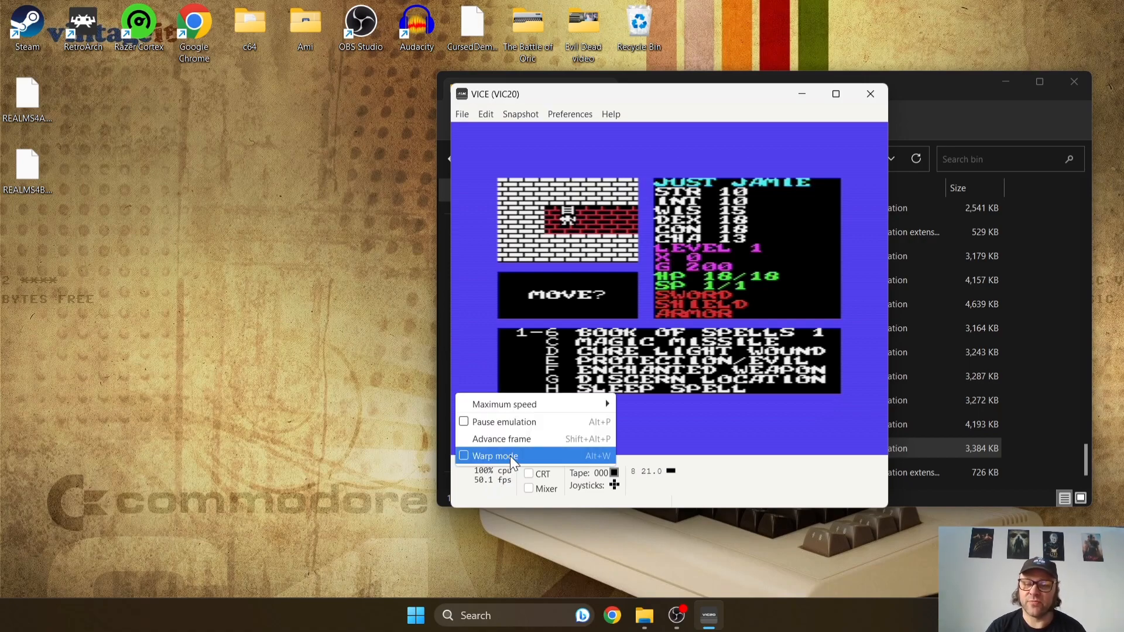
- Toggle warp mode on and back off, then play on and return to the Preferences menu
click(496, 456)
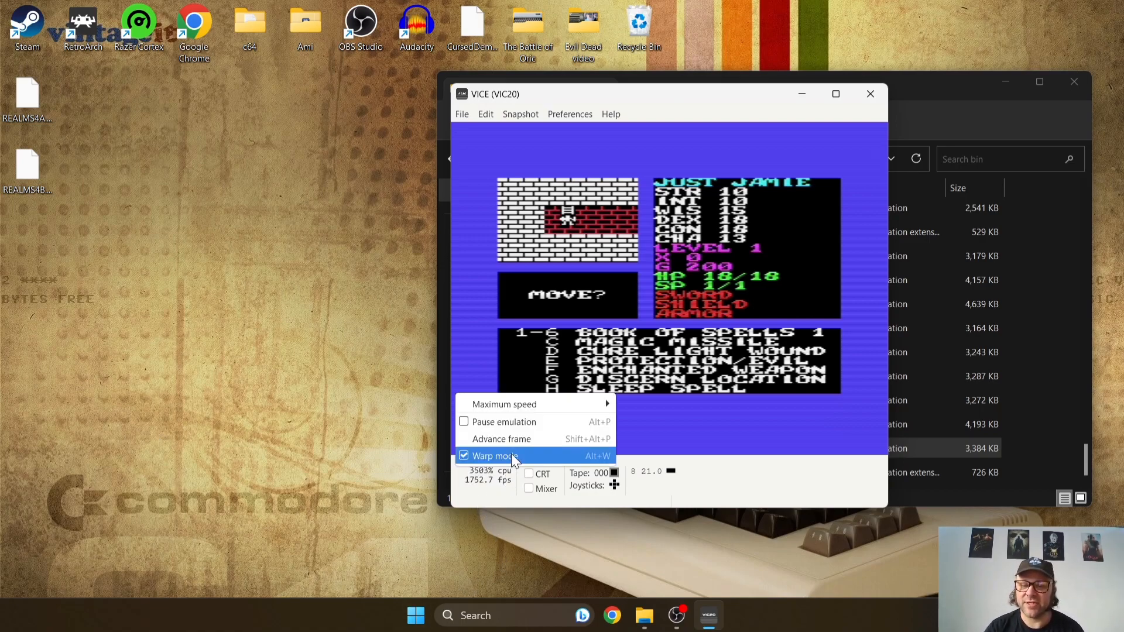
click(502, 456)
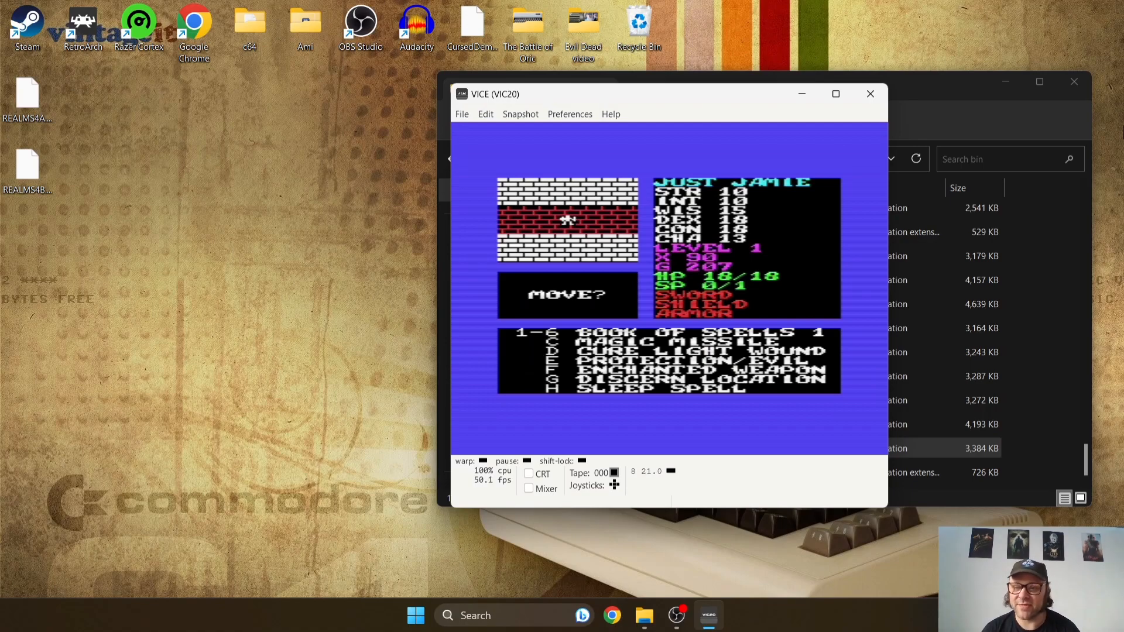
mouse_move(1039, 63)
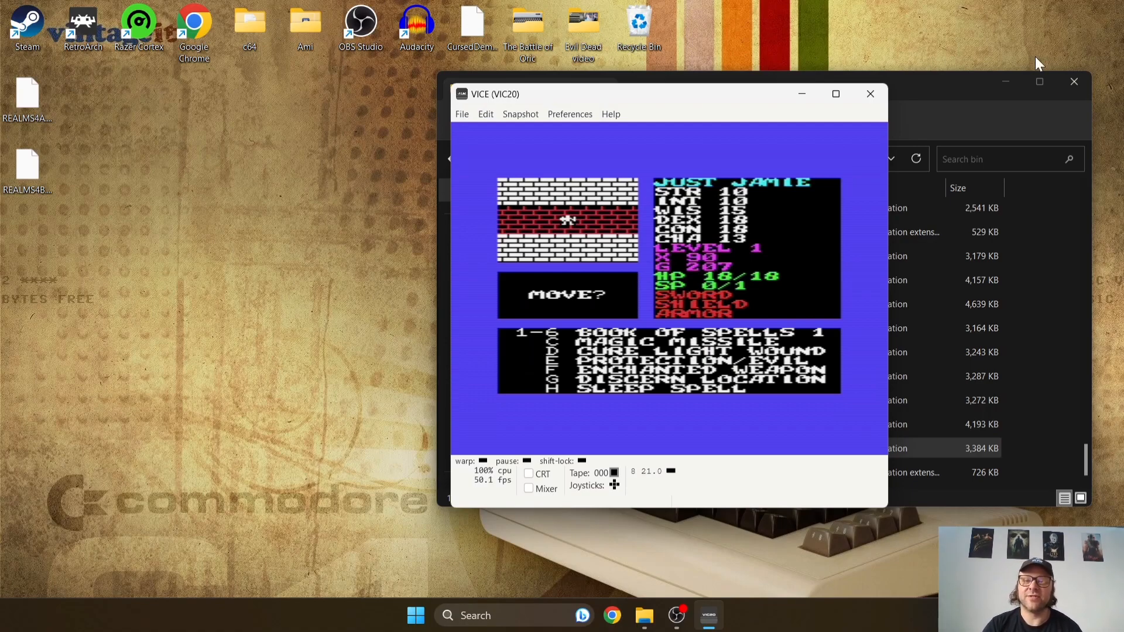
click(569, 114)
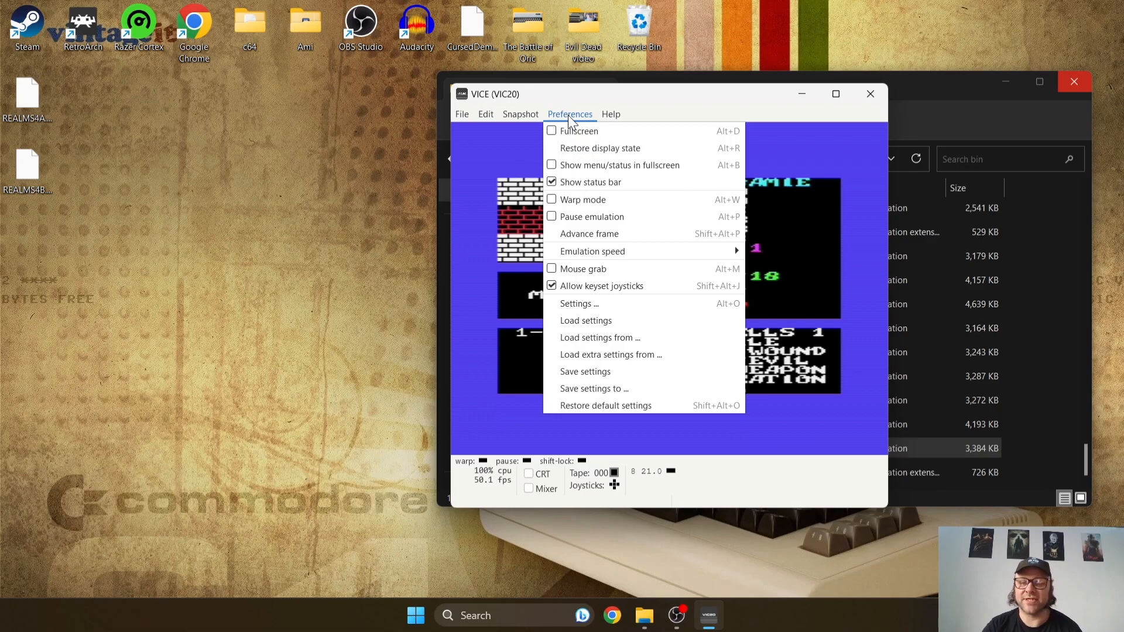
- Reach the Host display settings under Display in the settings window
click(578, 304)
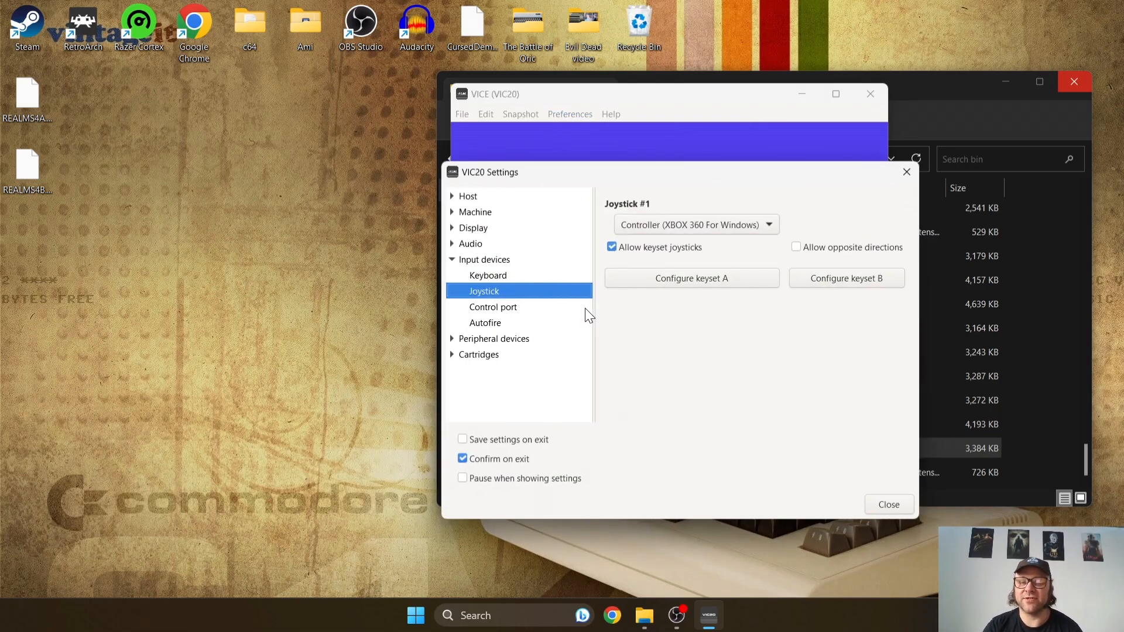
mouse_move(518, 185)
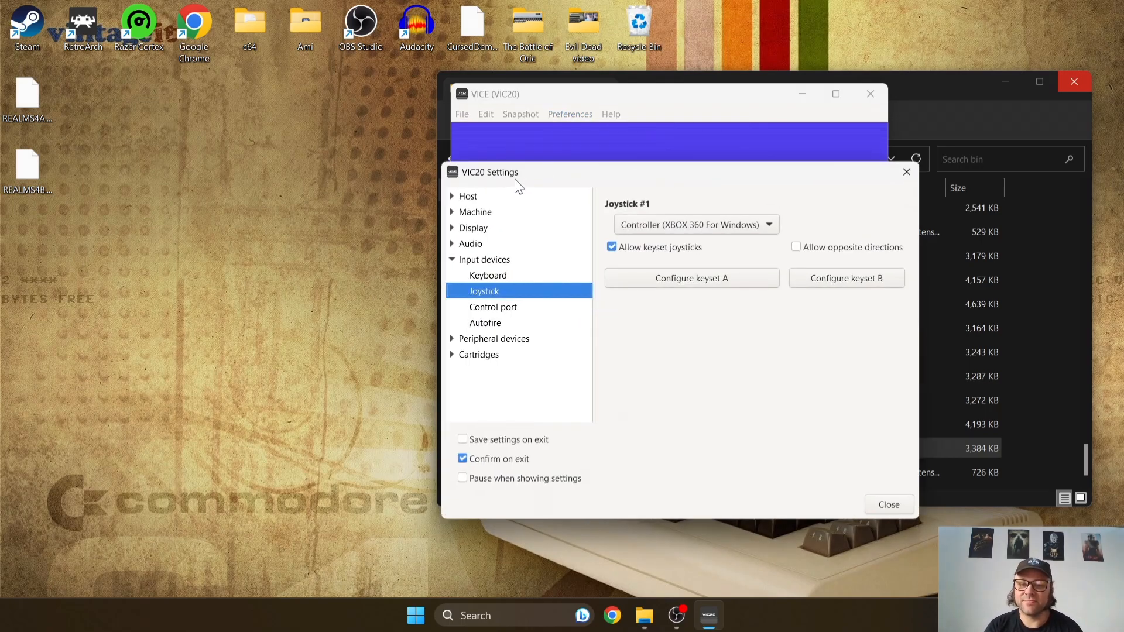
click(472, 227)
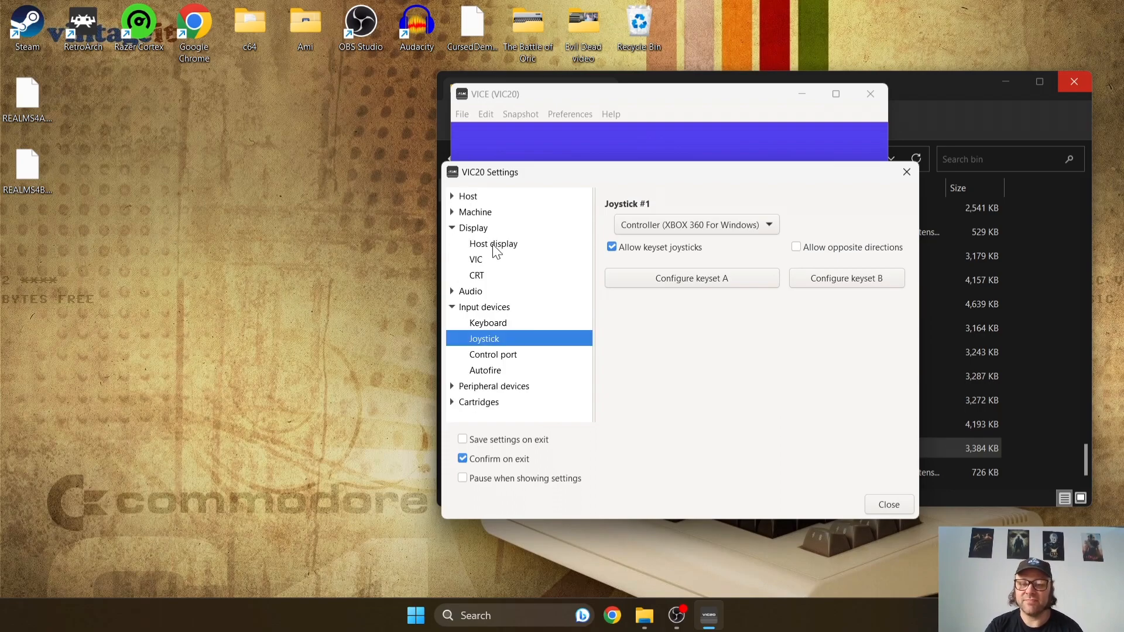
click(493, 243)
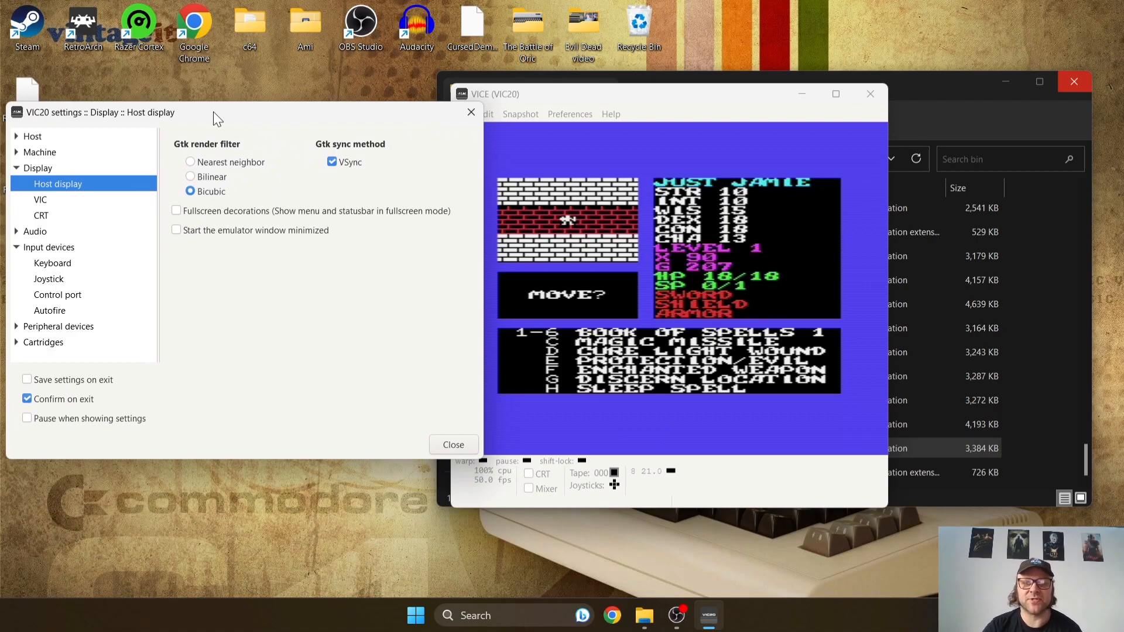
mouse_move(243, 149)
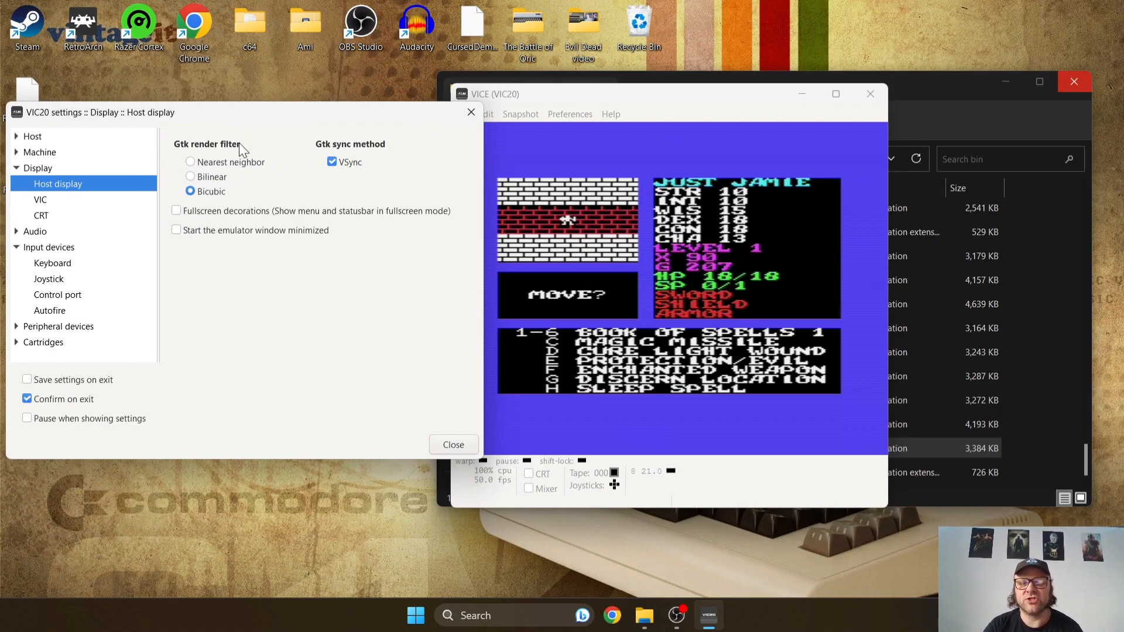
mouse_move(199, 184)
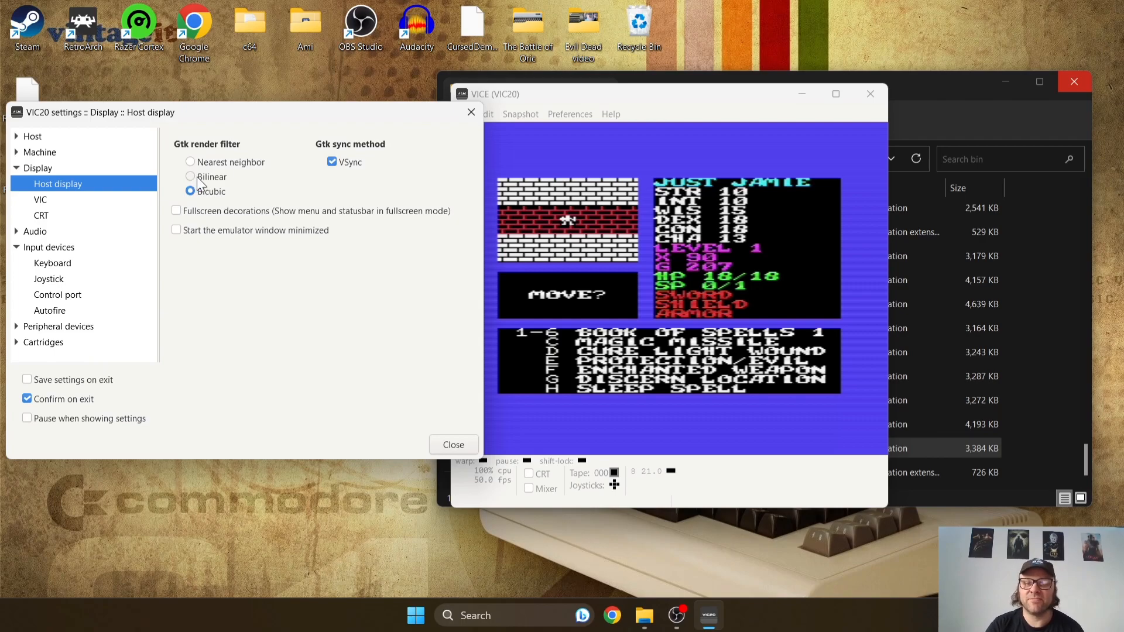
- Try the bilinear render filter, revert to nearest neighbour, and move to the CRT settings
click(189, 177)
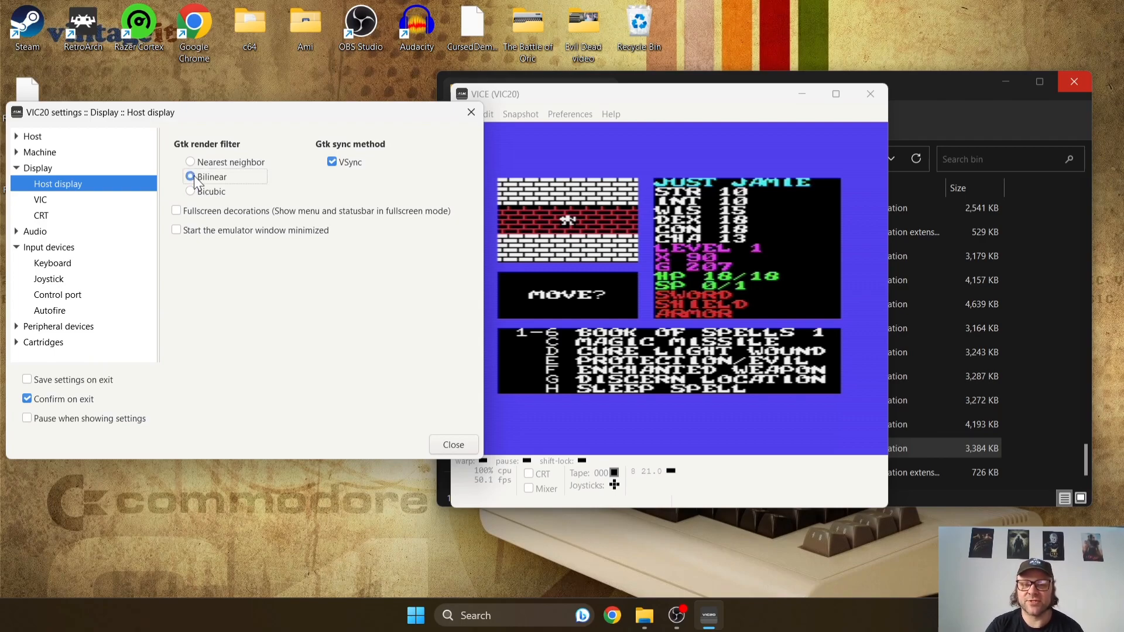
click(190, 161)
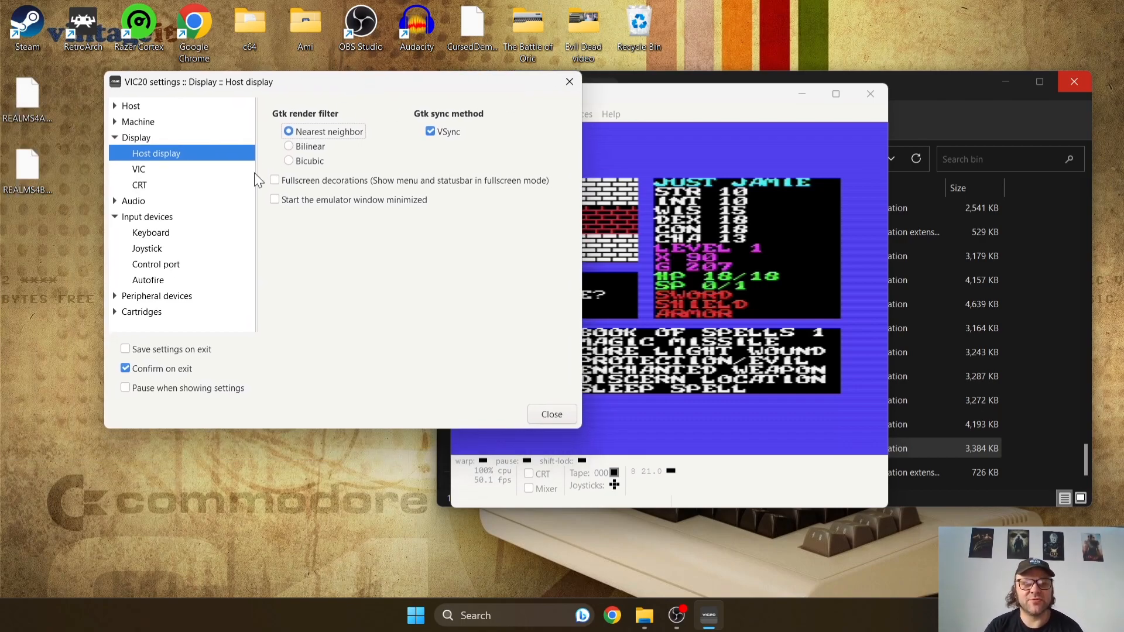
click(139, 184)
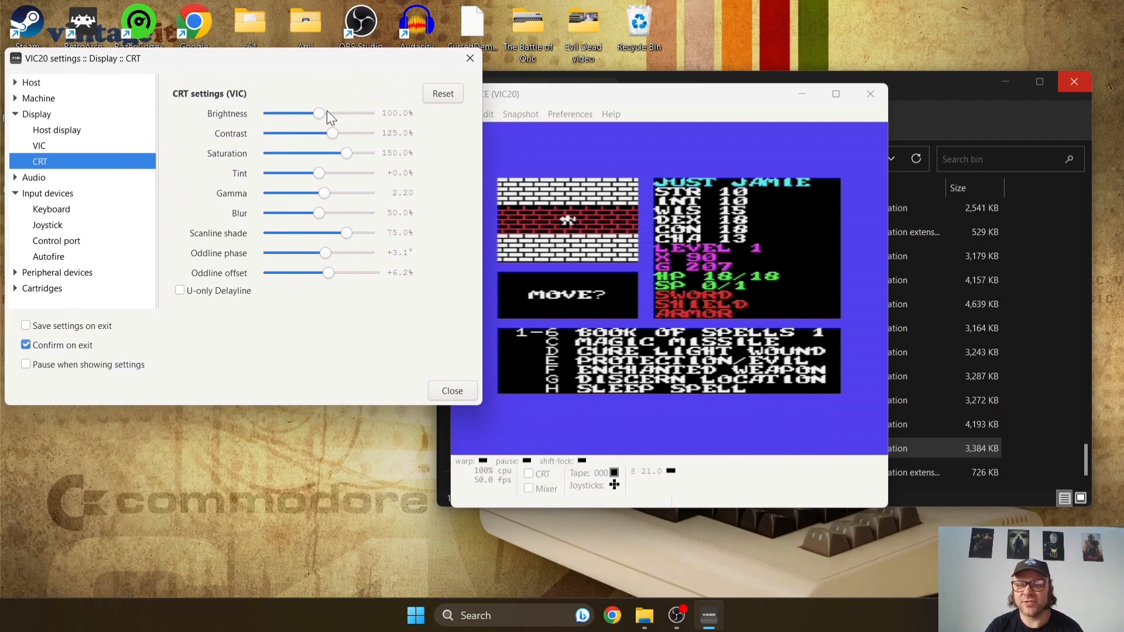
- Set CRT brightness to about 115%, saturation to 200%, and scanline shade almost to zero
drag(319, 113, 375, 113)
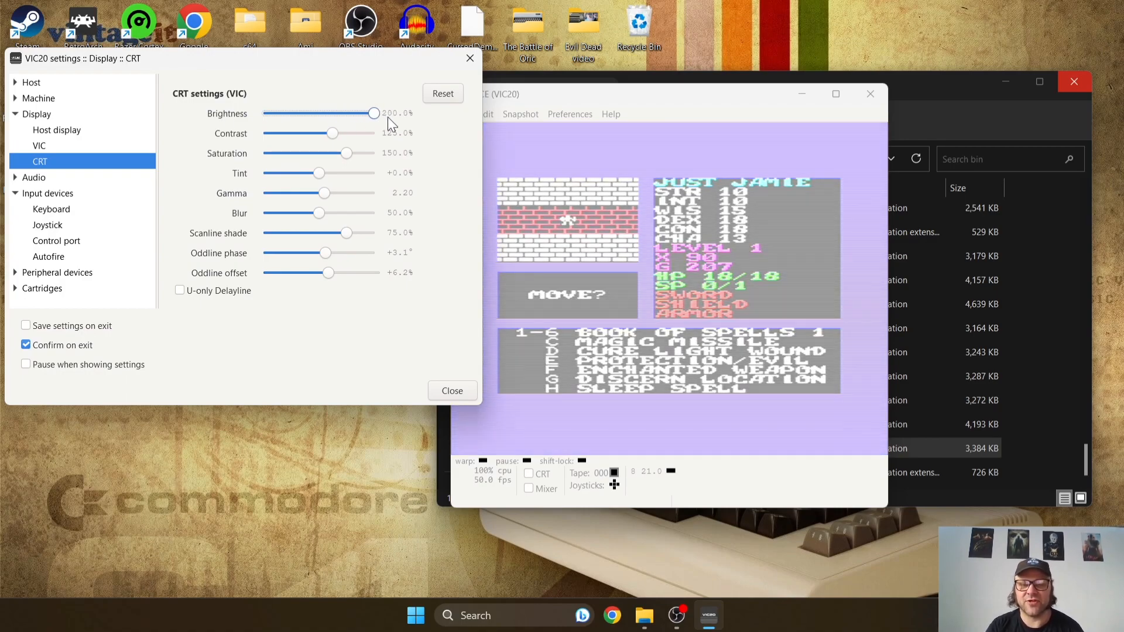
drag(332, 133, 263, 133)
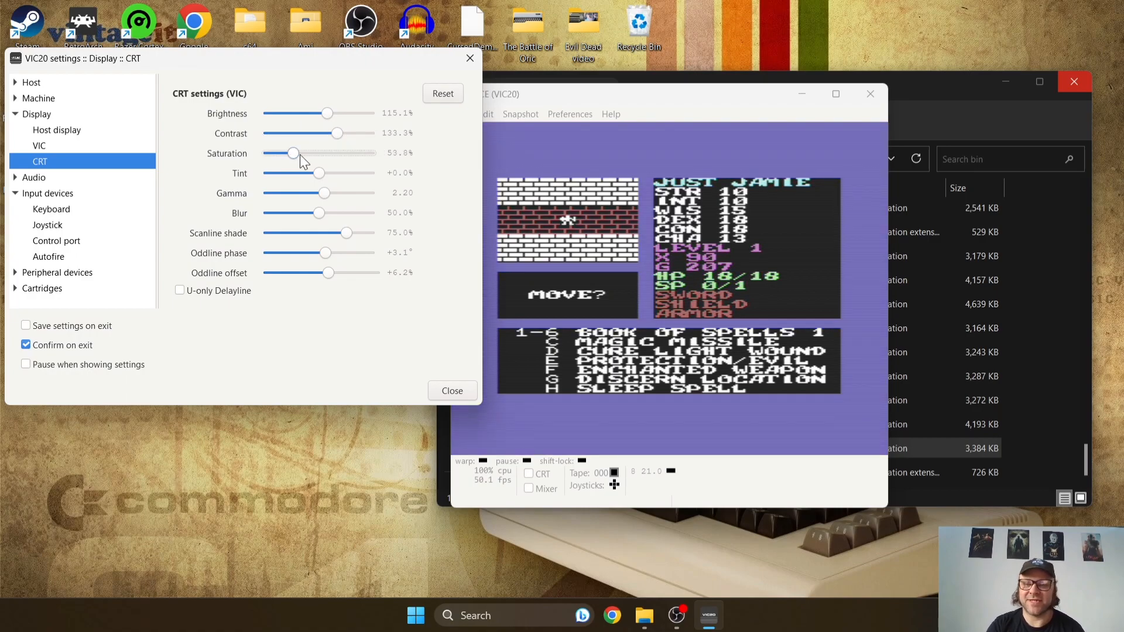
drag(293, 152, 372, 152)
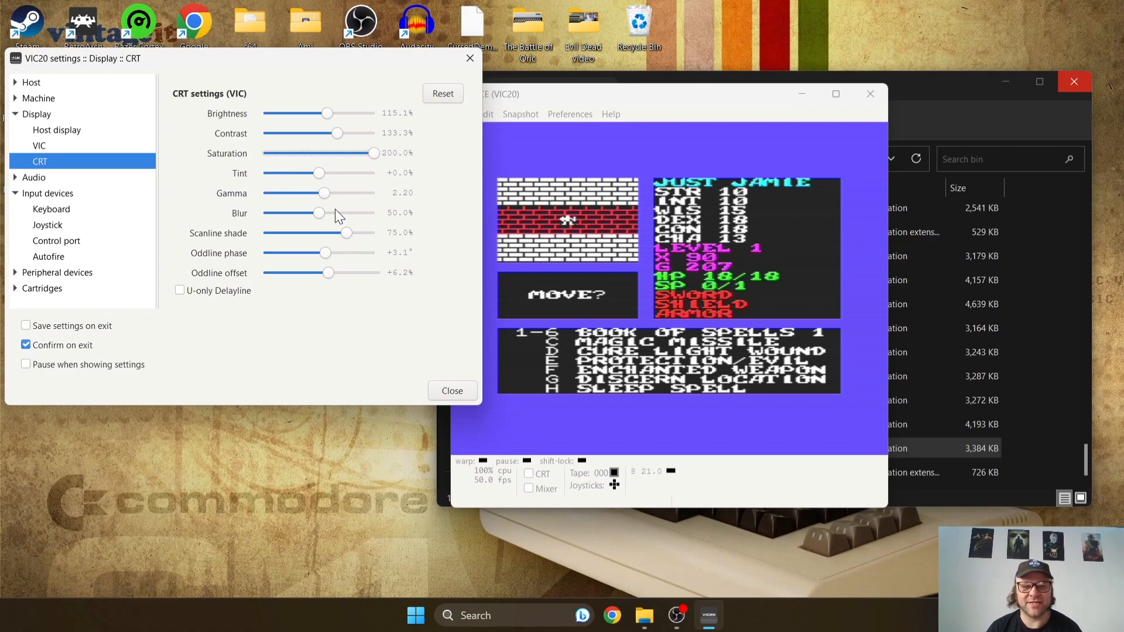
mouse_move(347, 237)
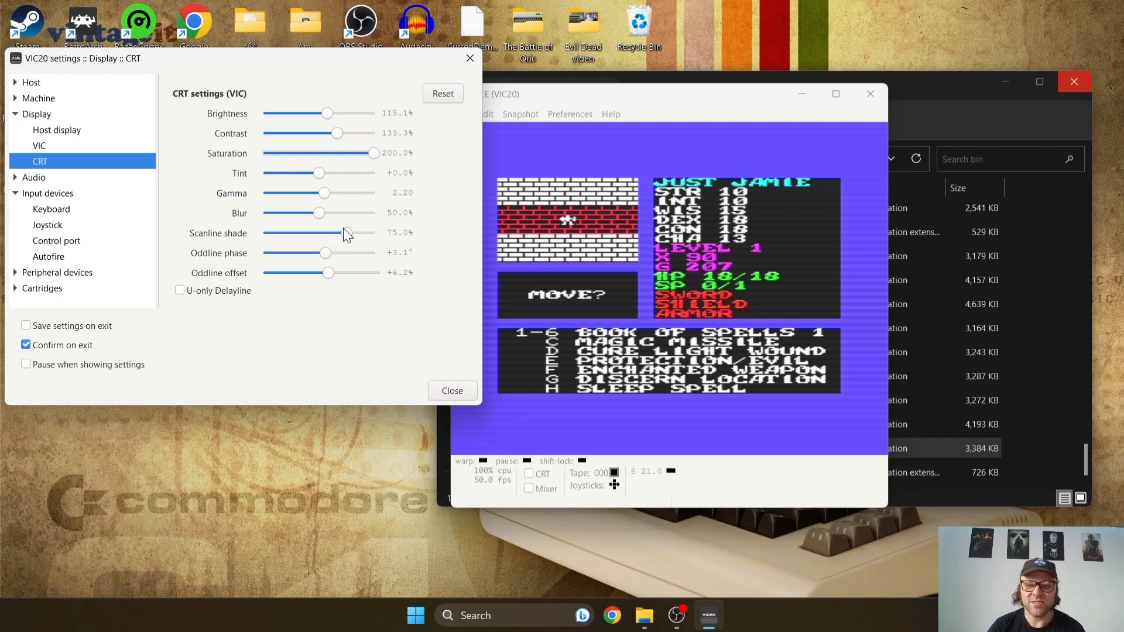
drag(348, 232, 334, 232)
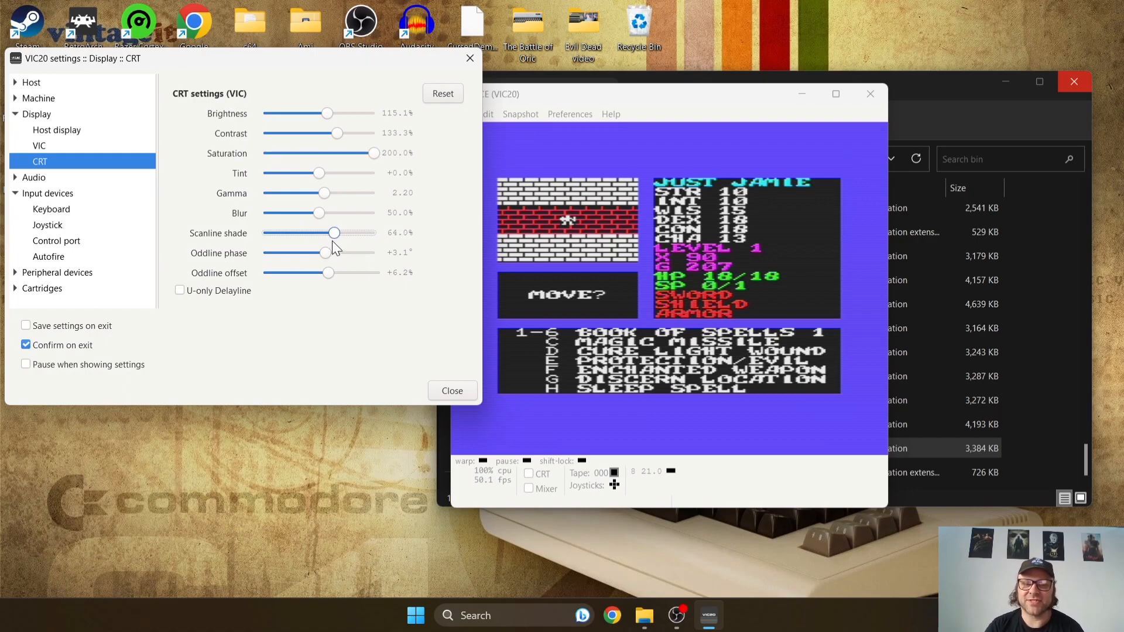
drag(334, 232, 264, 232)
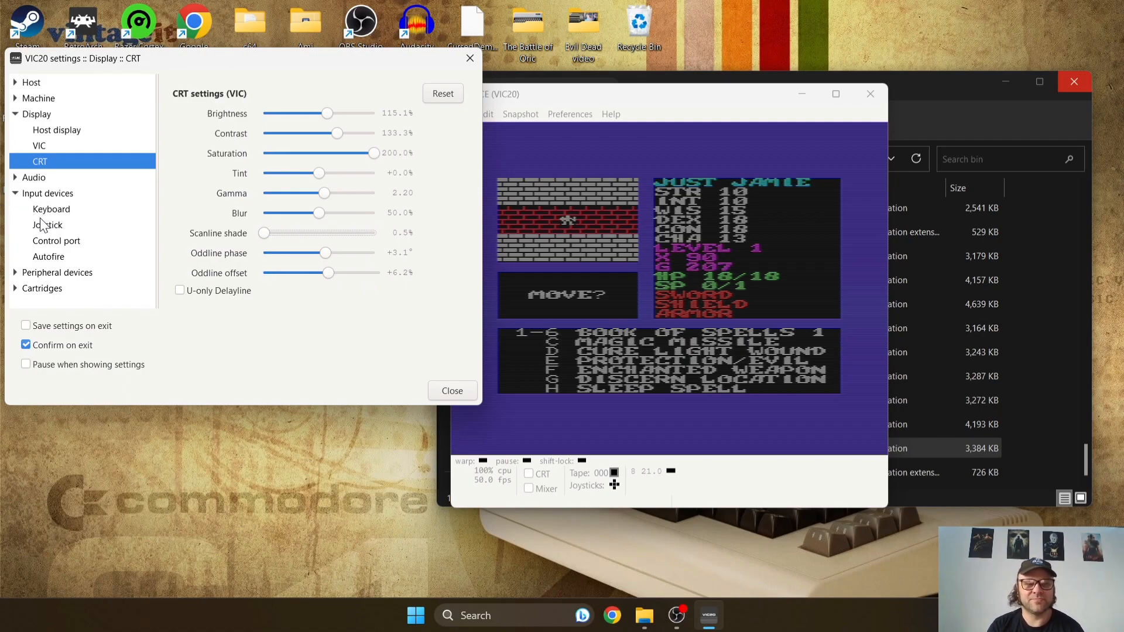
mouse_move(302, 337)
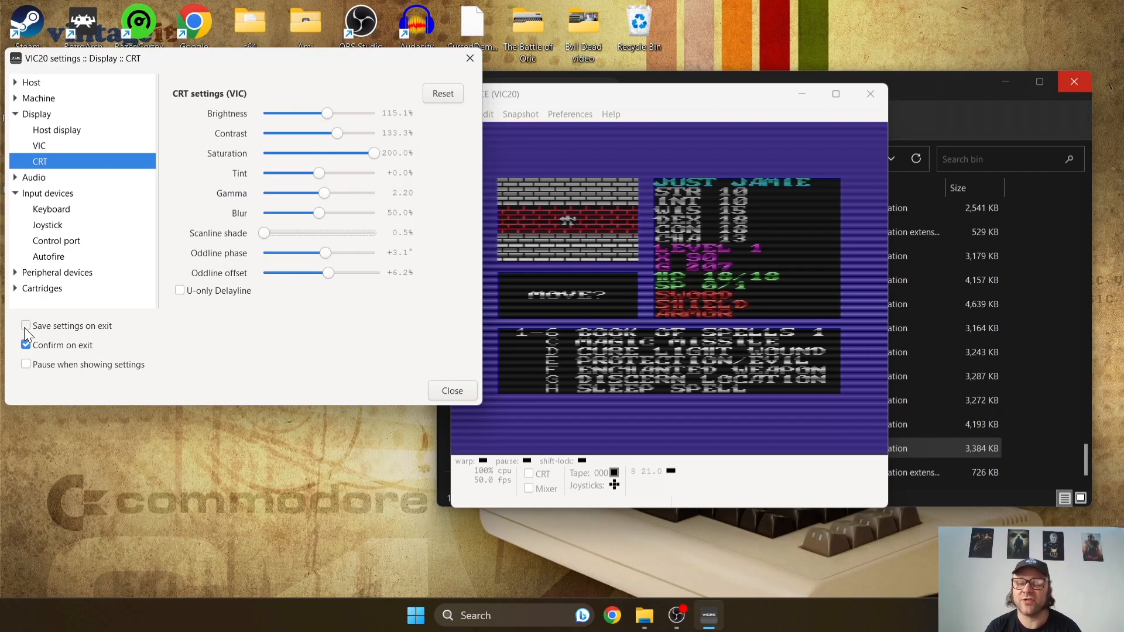
mouse_move(175, 323)
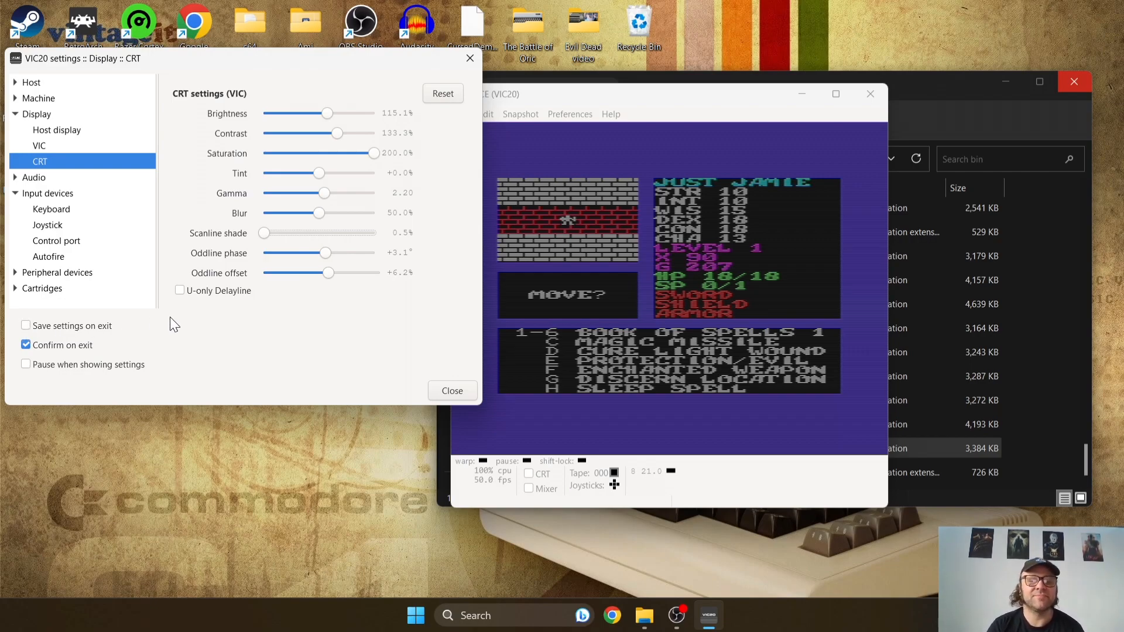
- Enable Save settings on exit and move to the SID audio settings
click(25, 326)
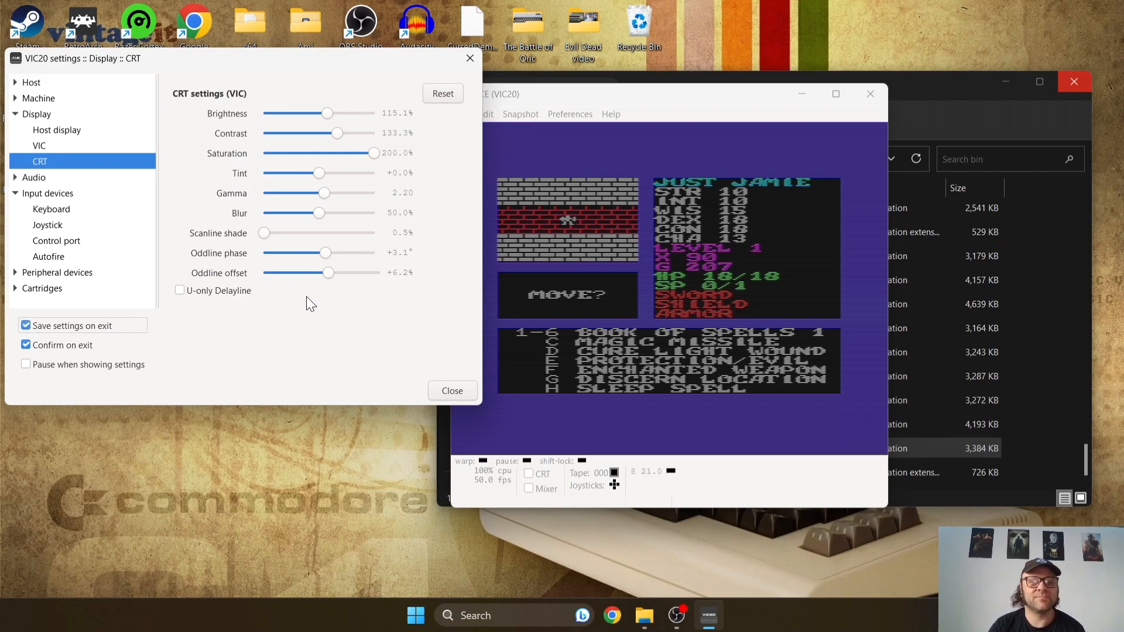
click(39, 208)
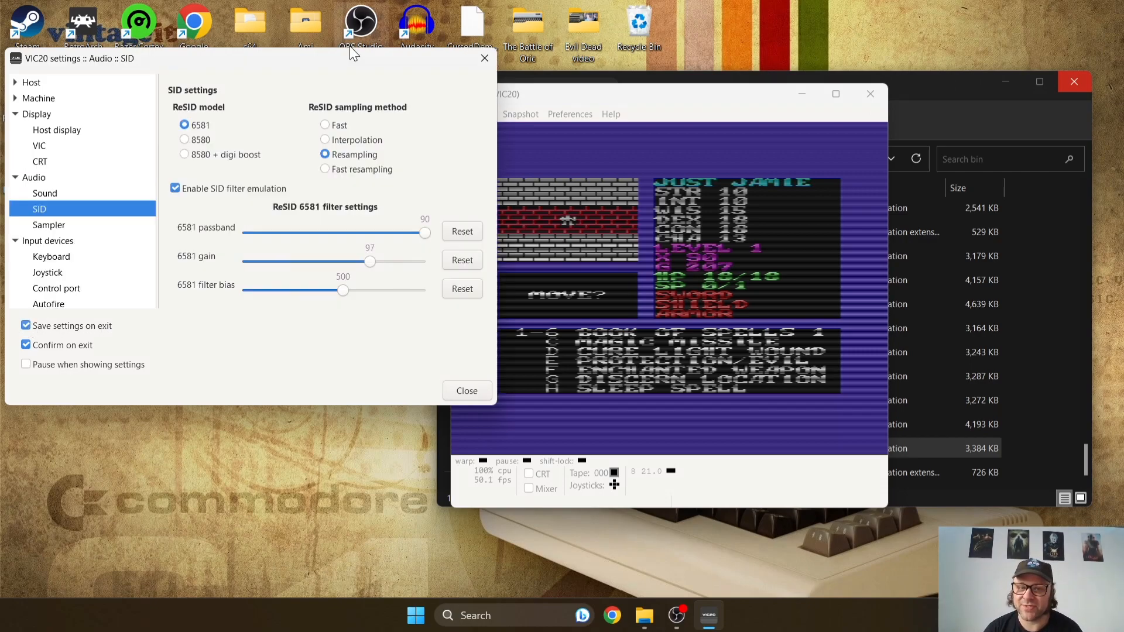
mouse_move(216, 149)
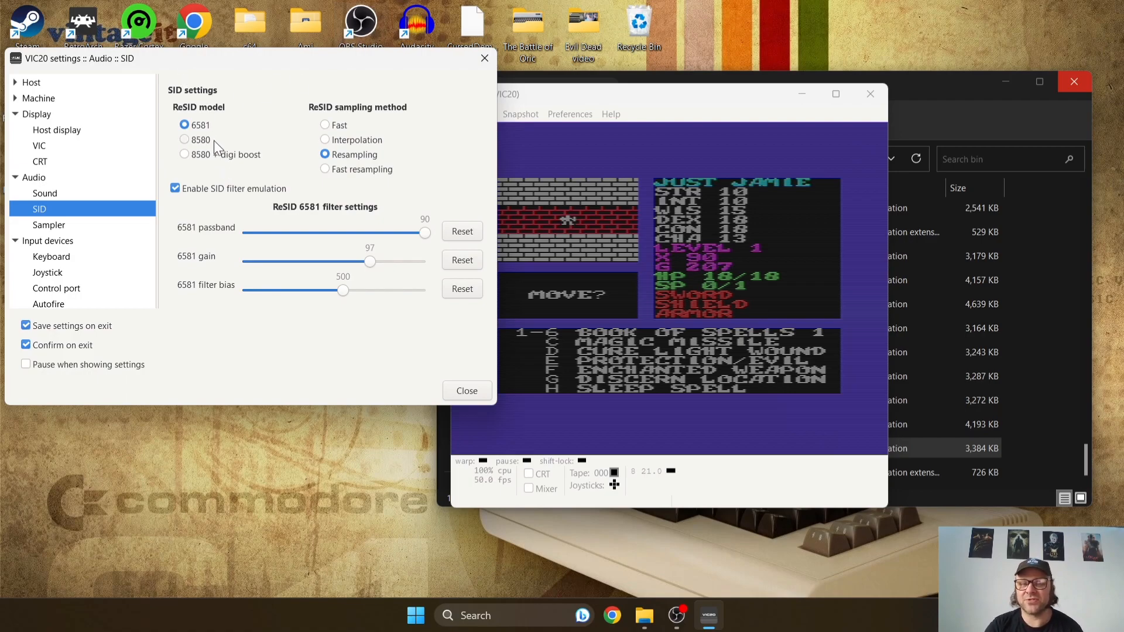
mouse_move(210, 76)
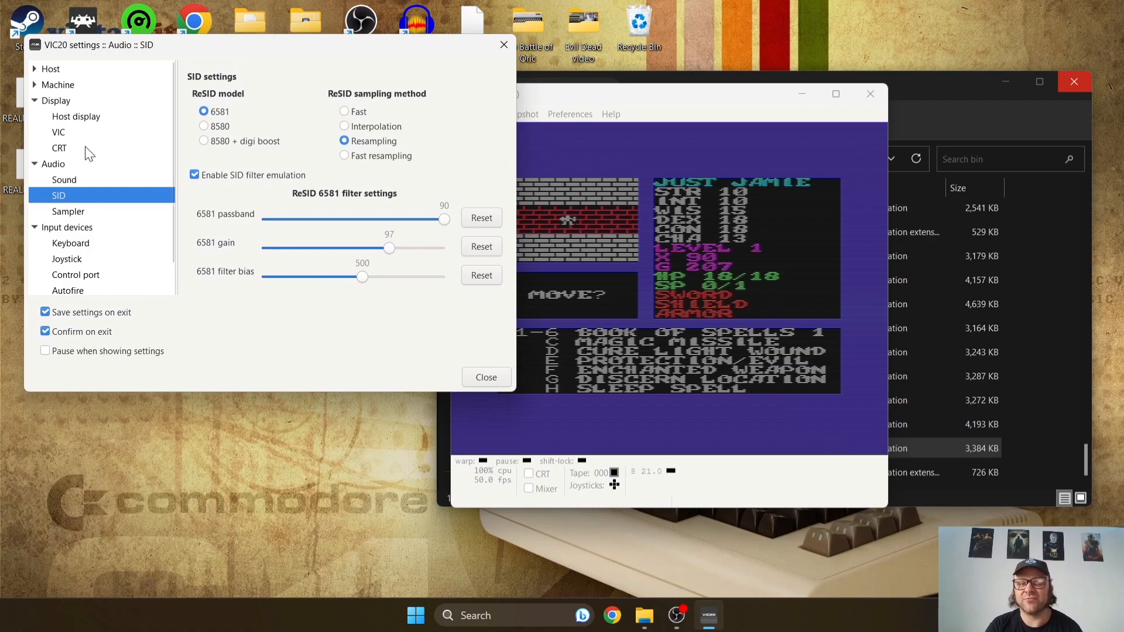
mouse_move(199, 117)
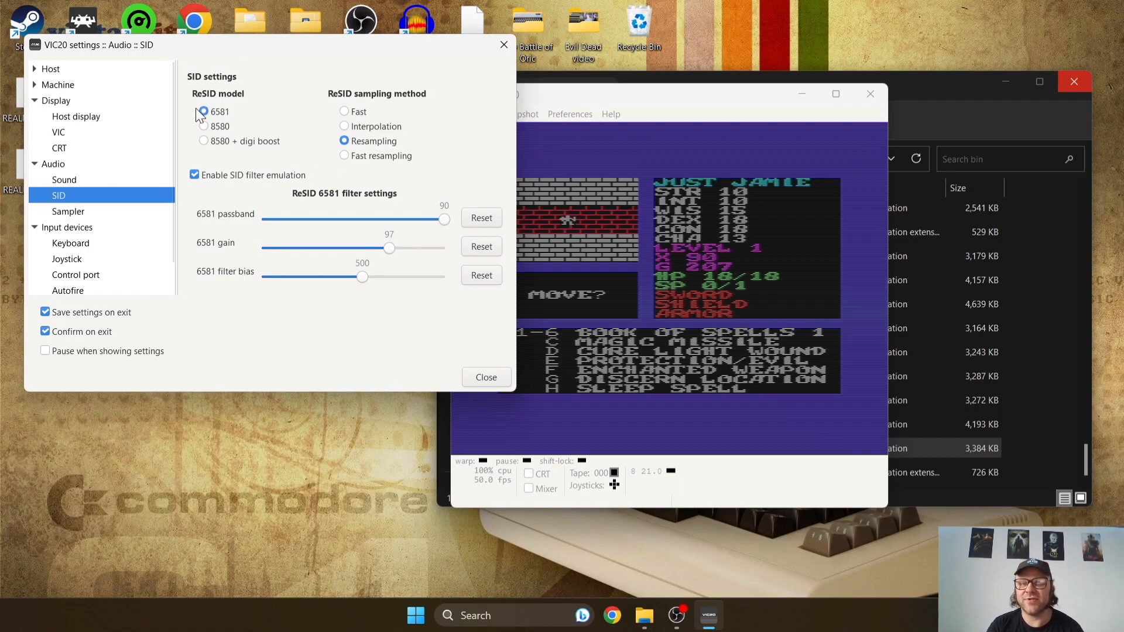
- Briefly try ReSID model 8580, keep 6581, and close the settings window
click(203, 111)
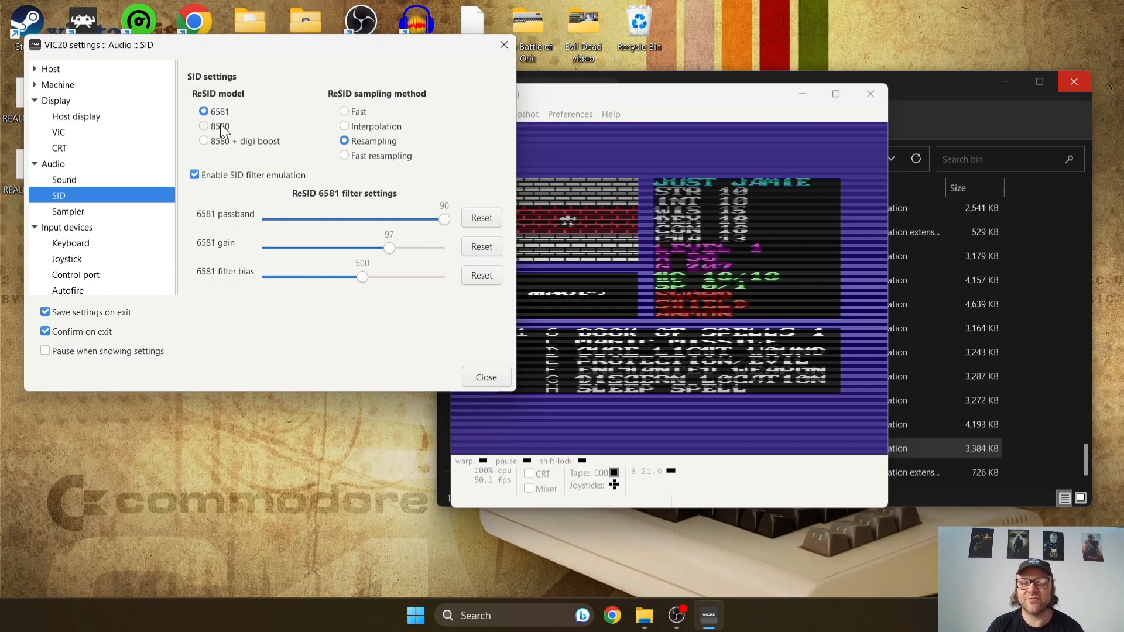
click(203, 127)
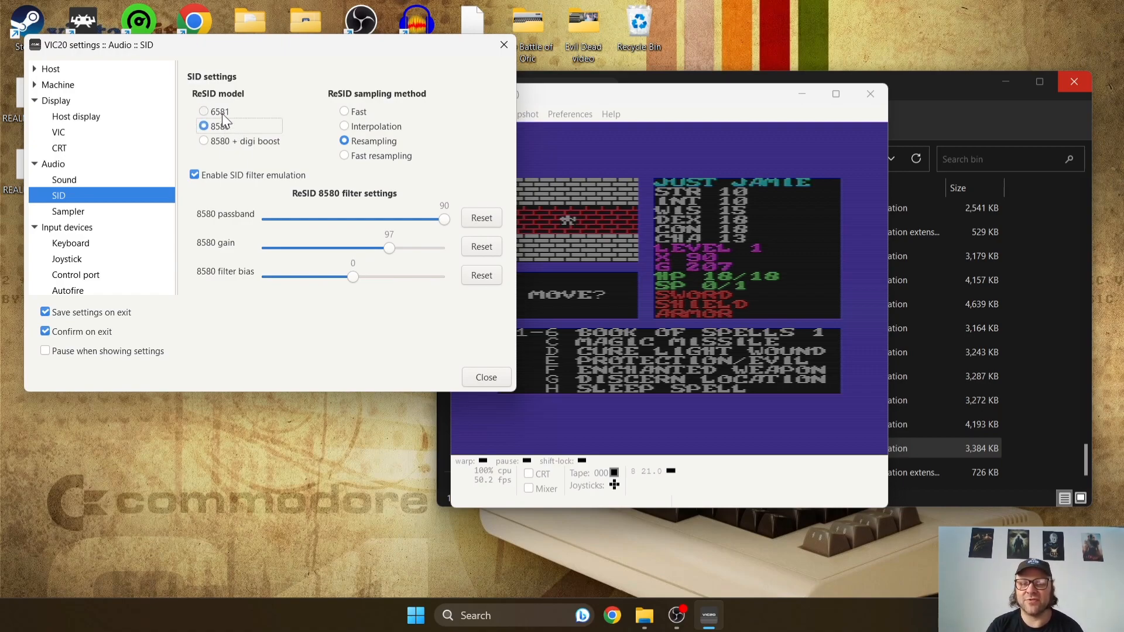
click(204, 111)
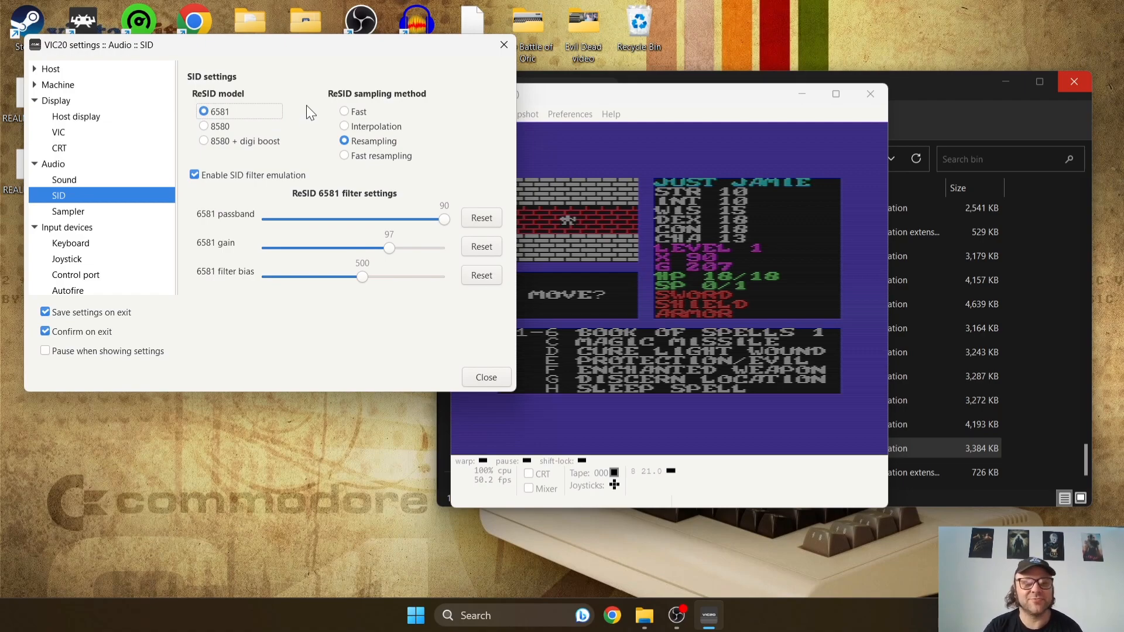
click(485, 377)
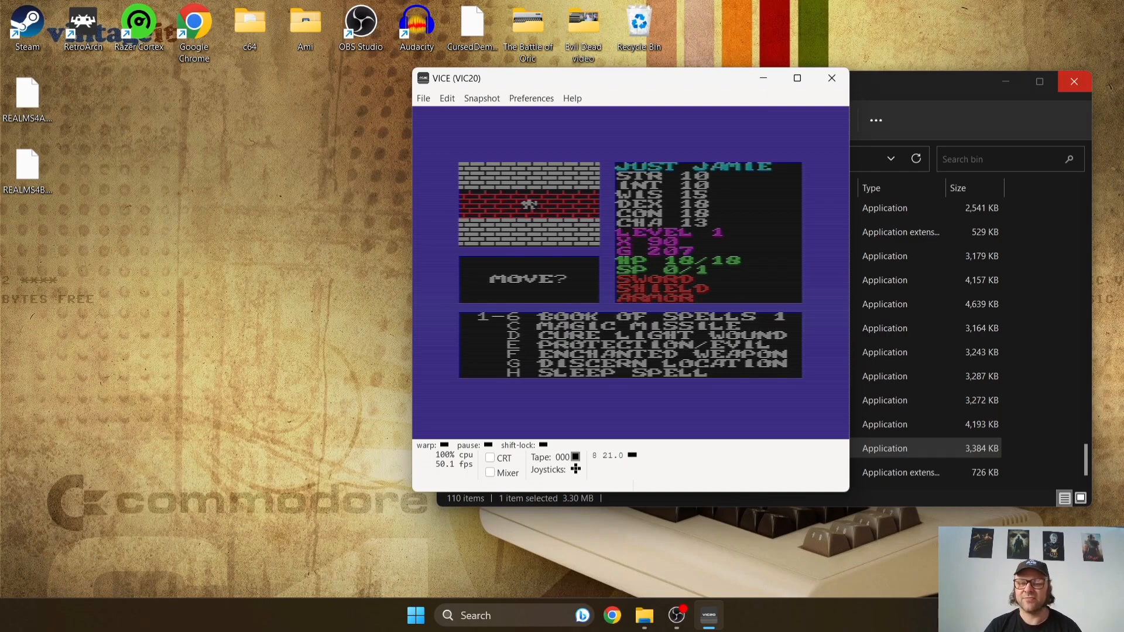
mouse_move(505, 105)
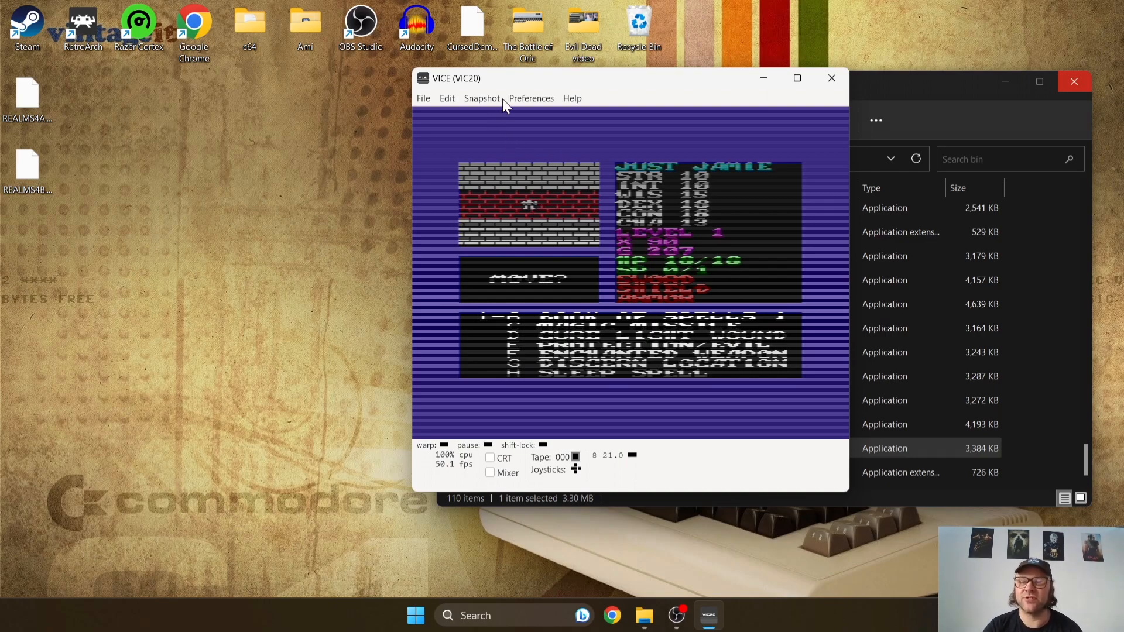
- Quicksave the game state as a snapshot, then quickload that snapshot back
click(481, 99)
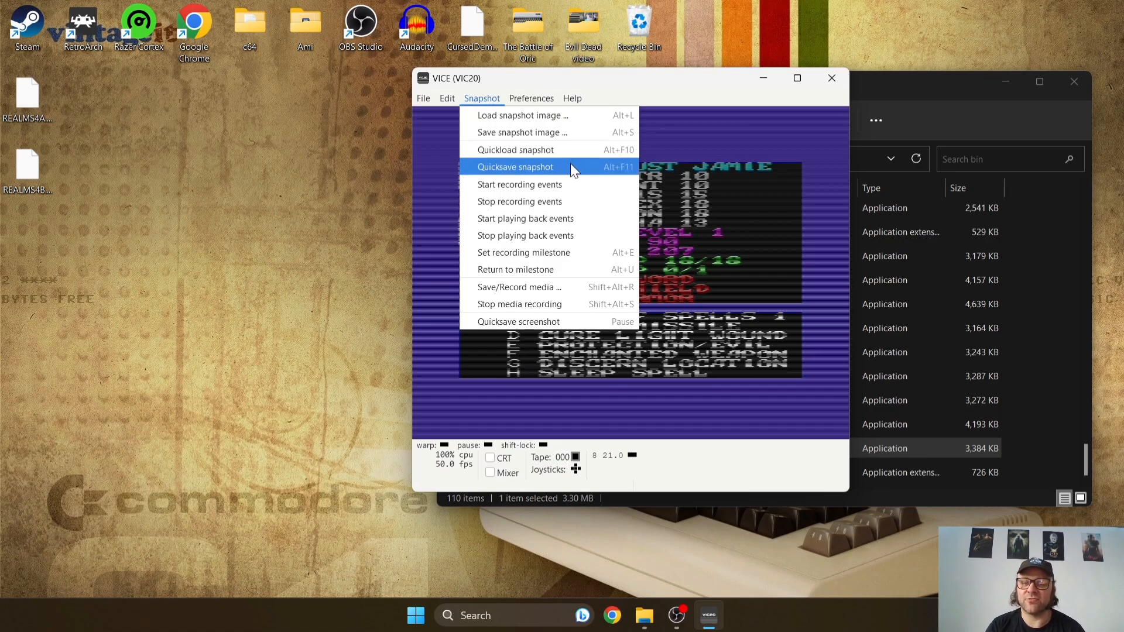
click(514, 166)
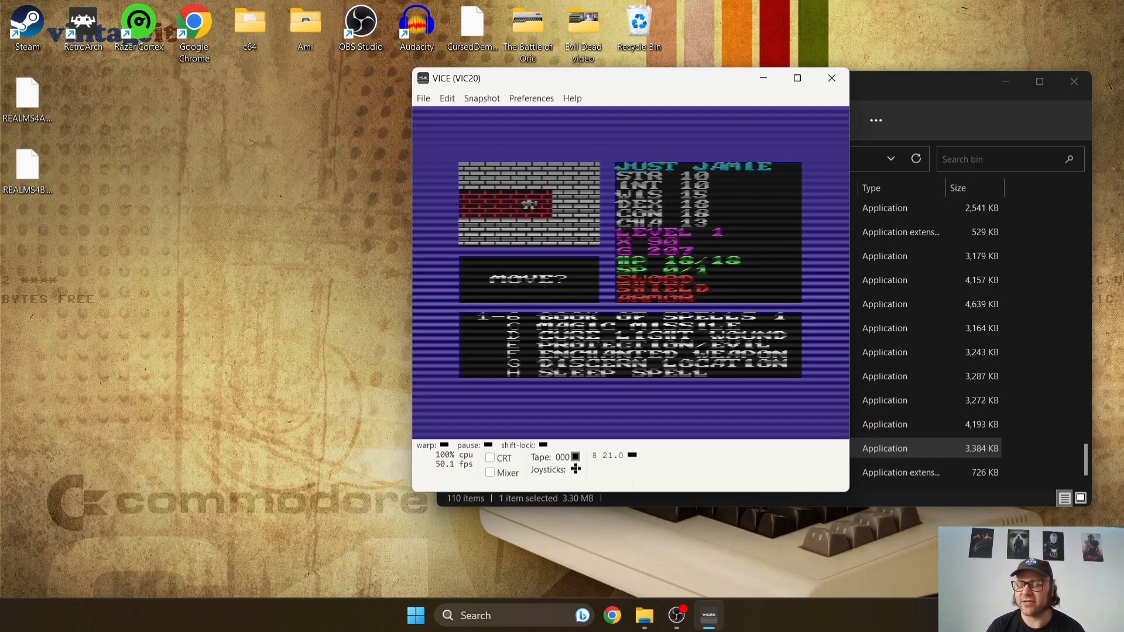
click(482, 98)
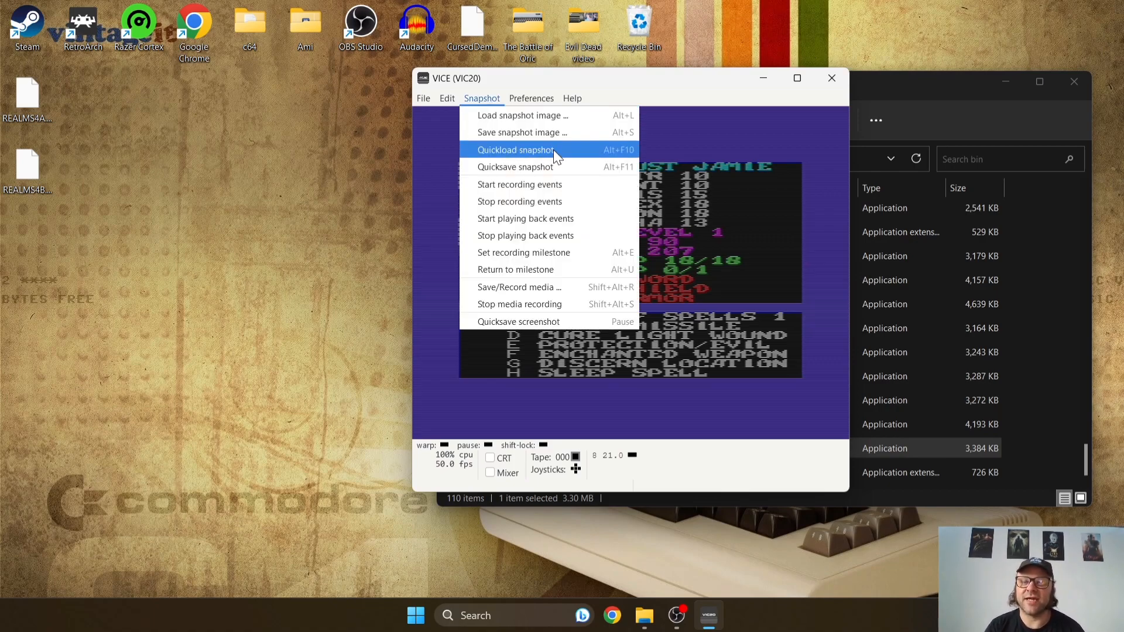
click(513, 150)
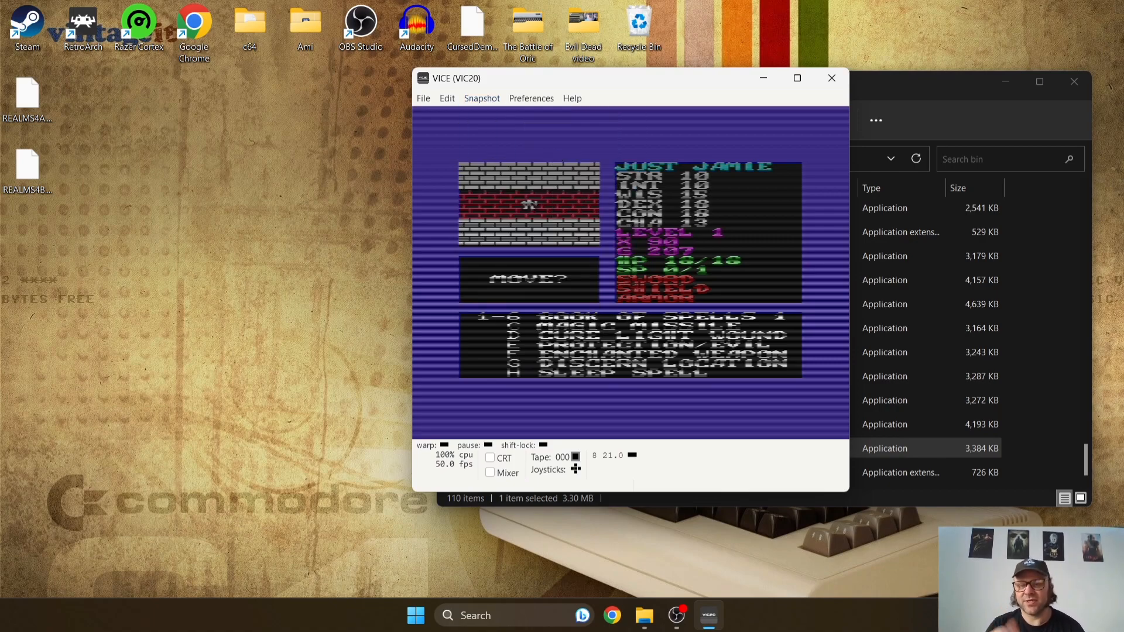